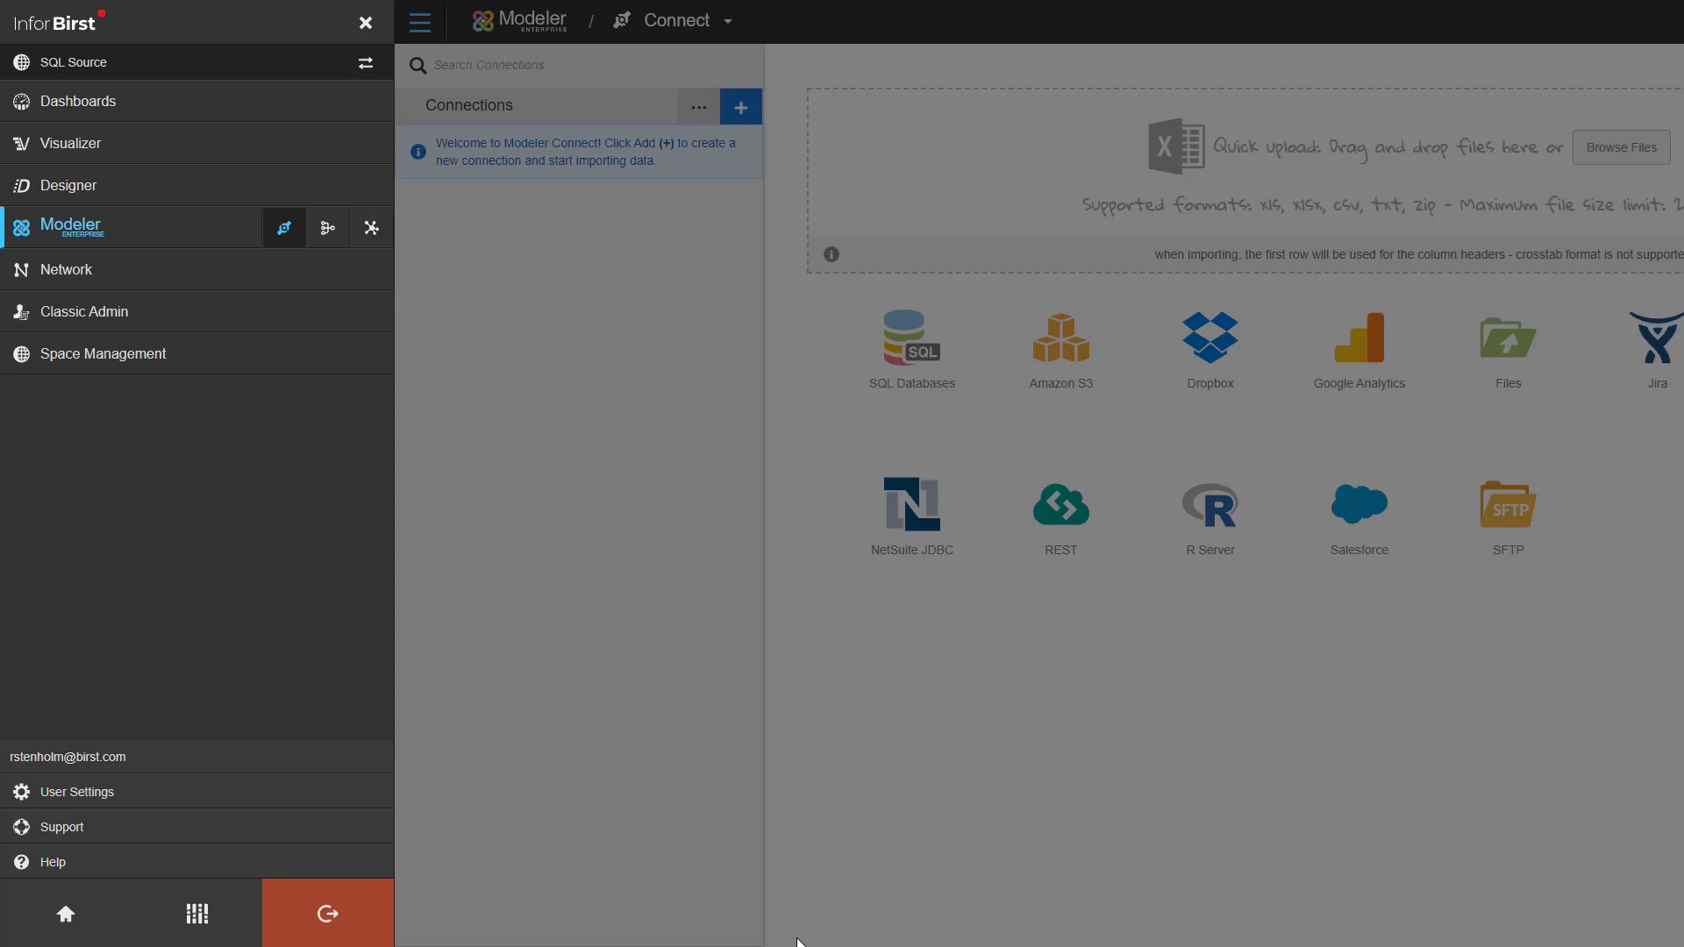
mouse_move(311, 313)
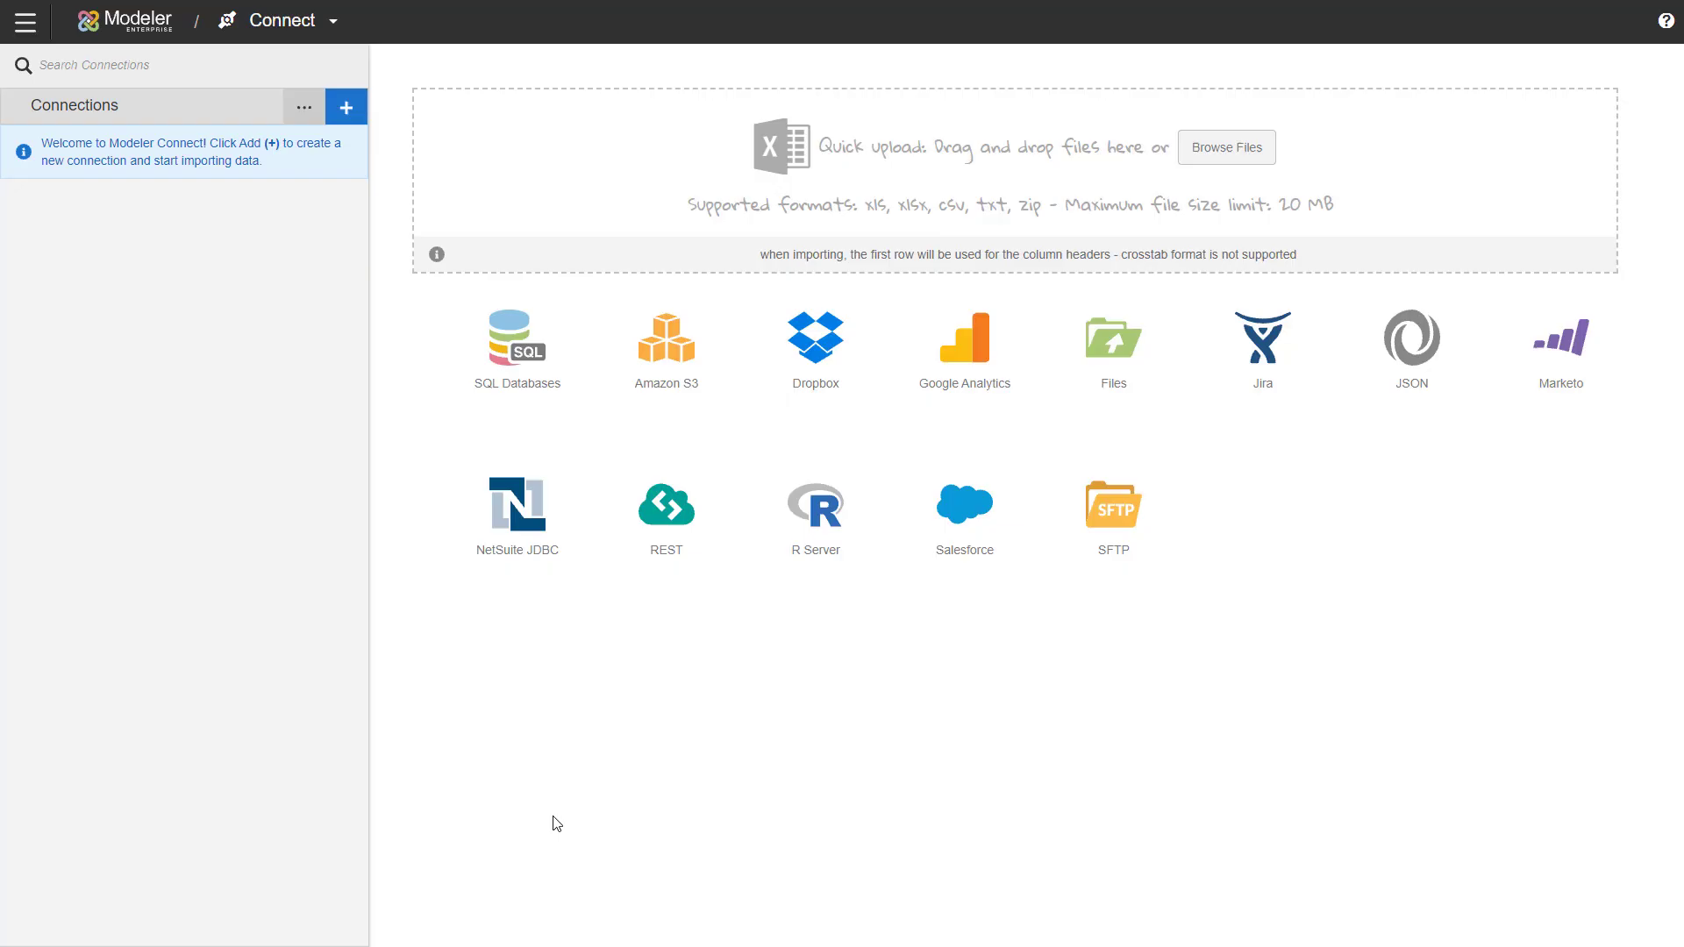
mouse_move(346, 107)
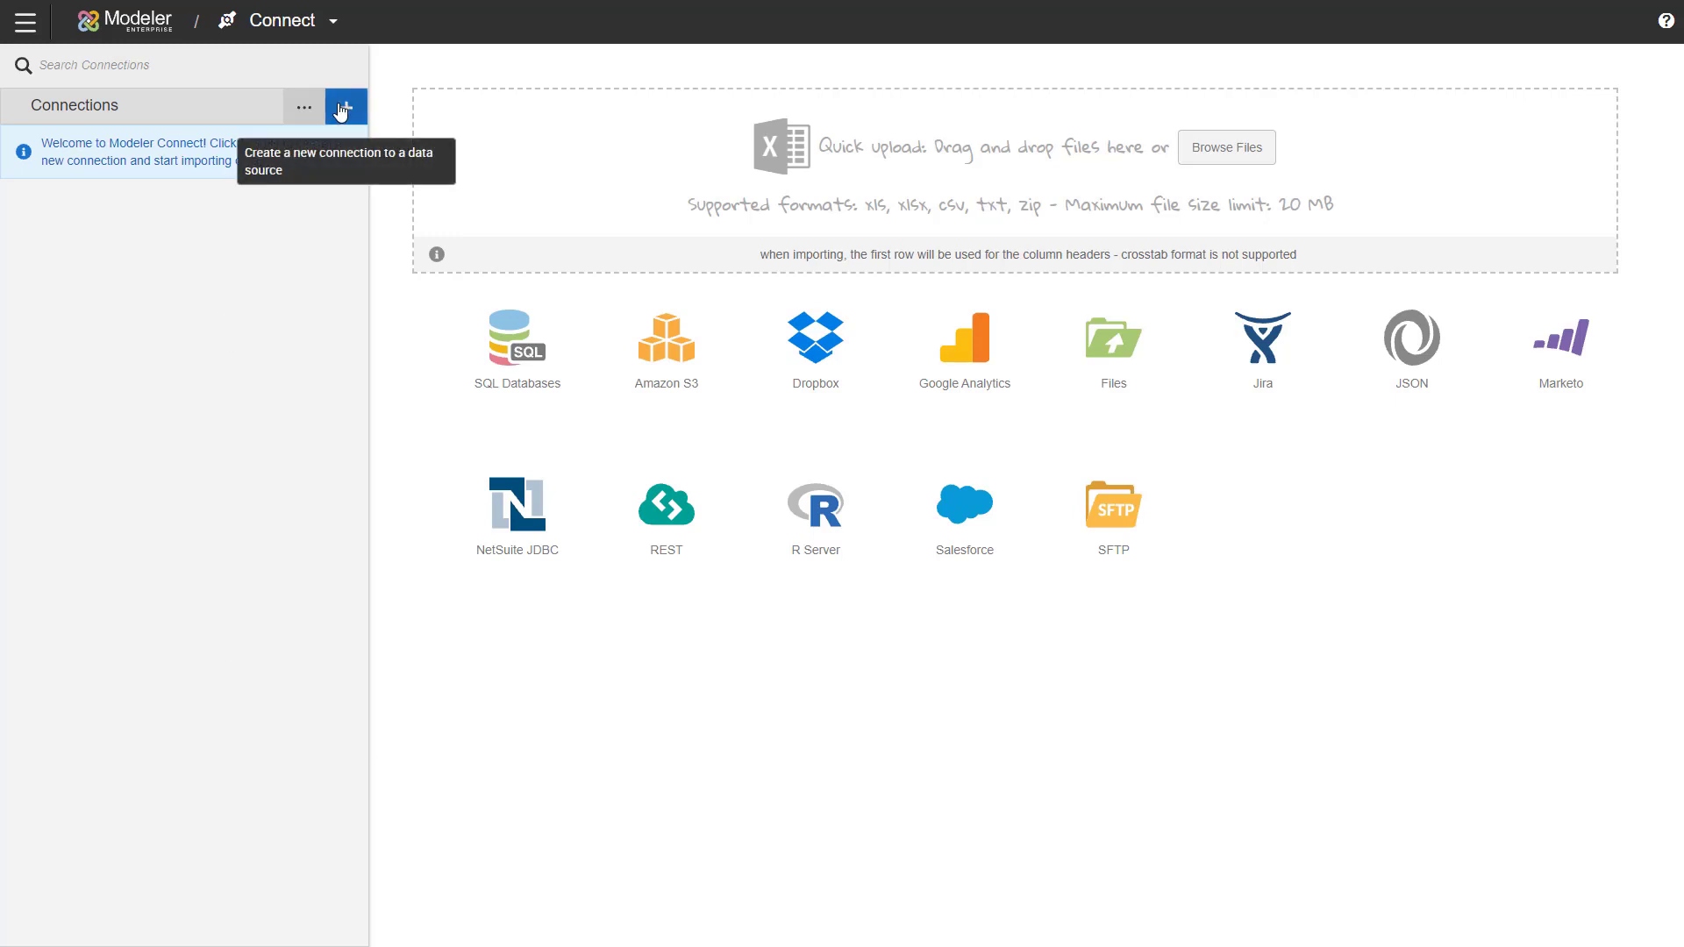
mouse_move(342, 203)
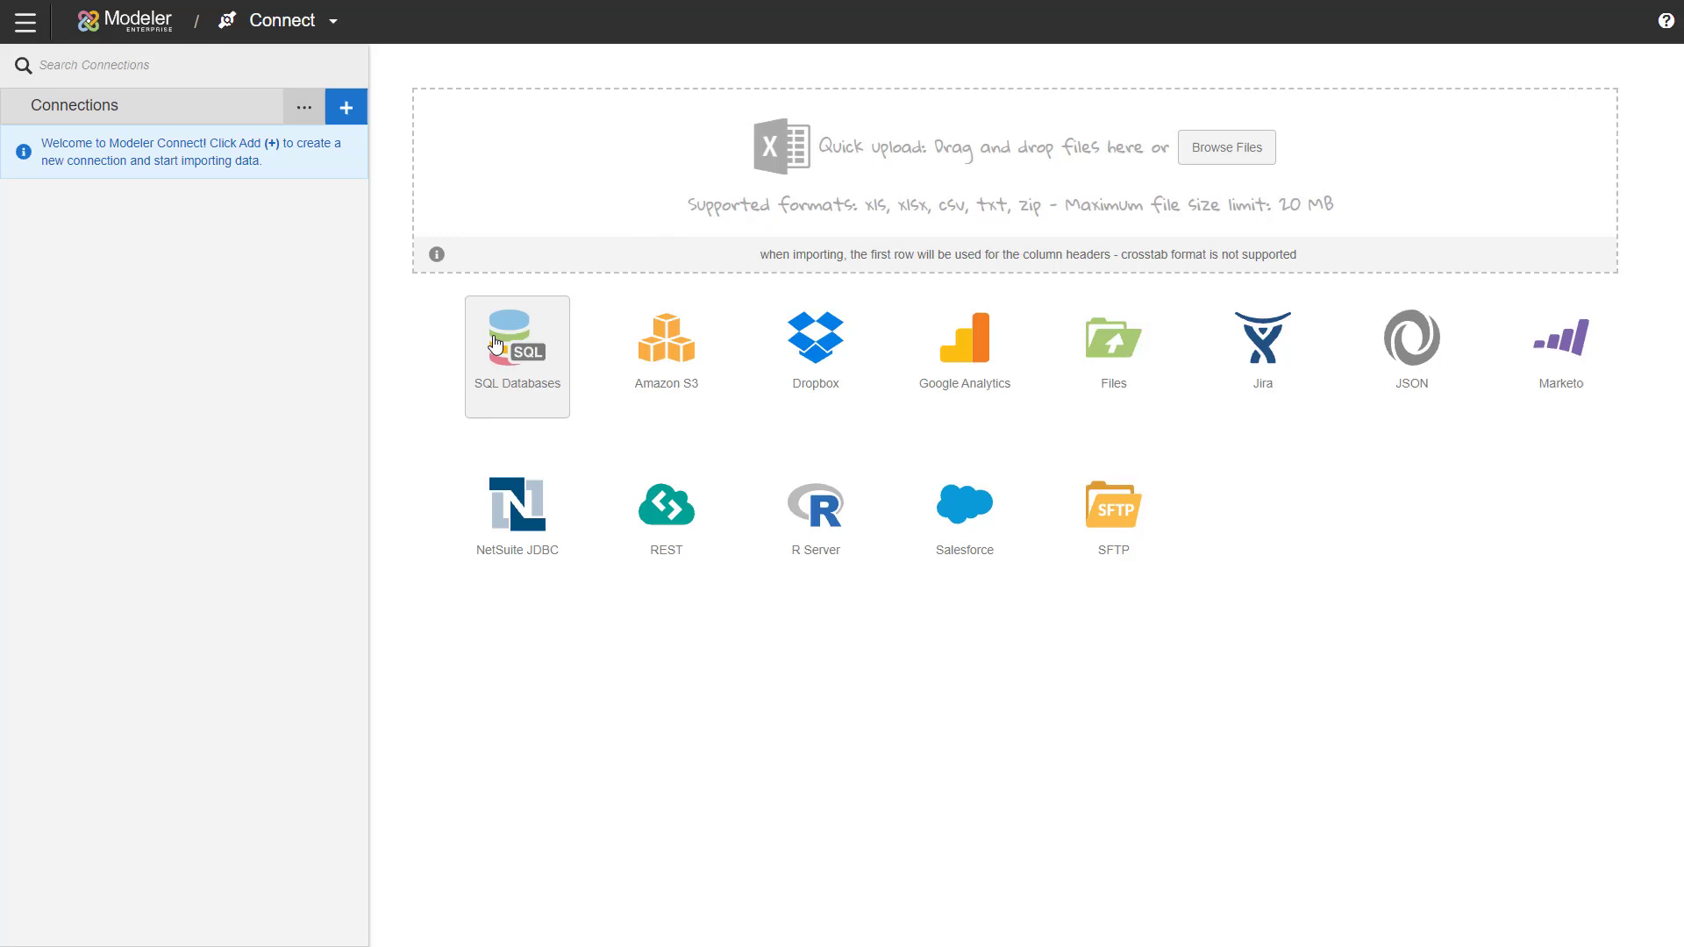
Step: Start a new SQL Databases connection, name it 'SQL' and switch the agent option off
left_click(516, 343)
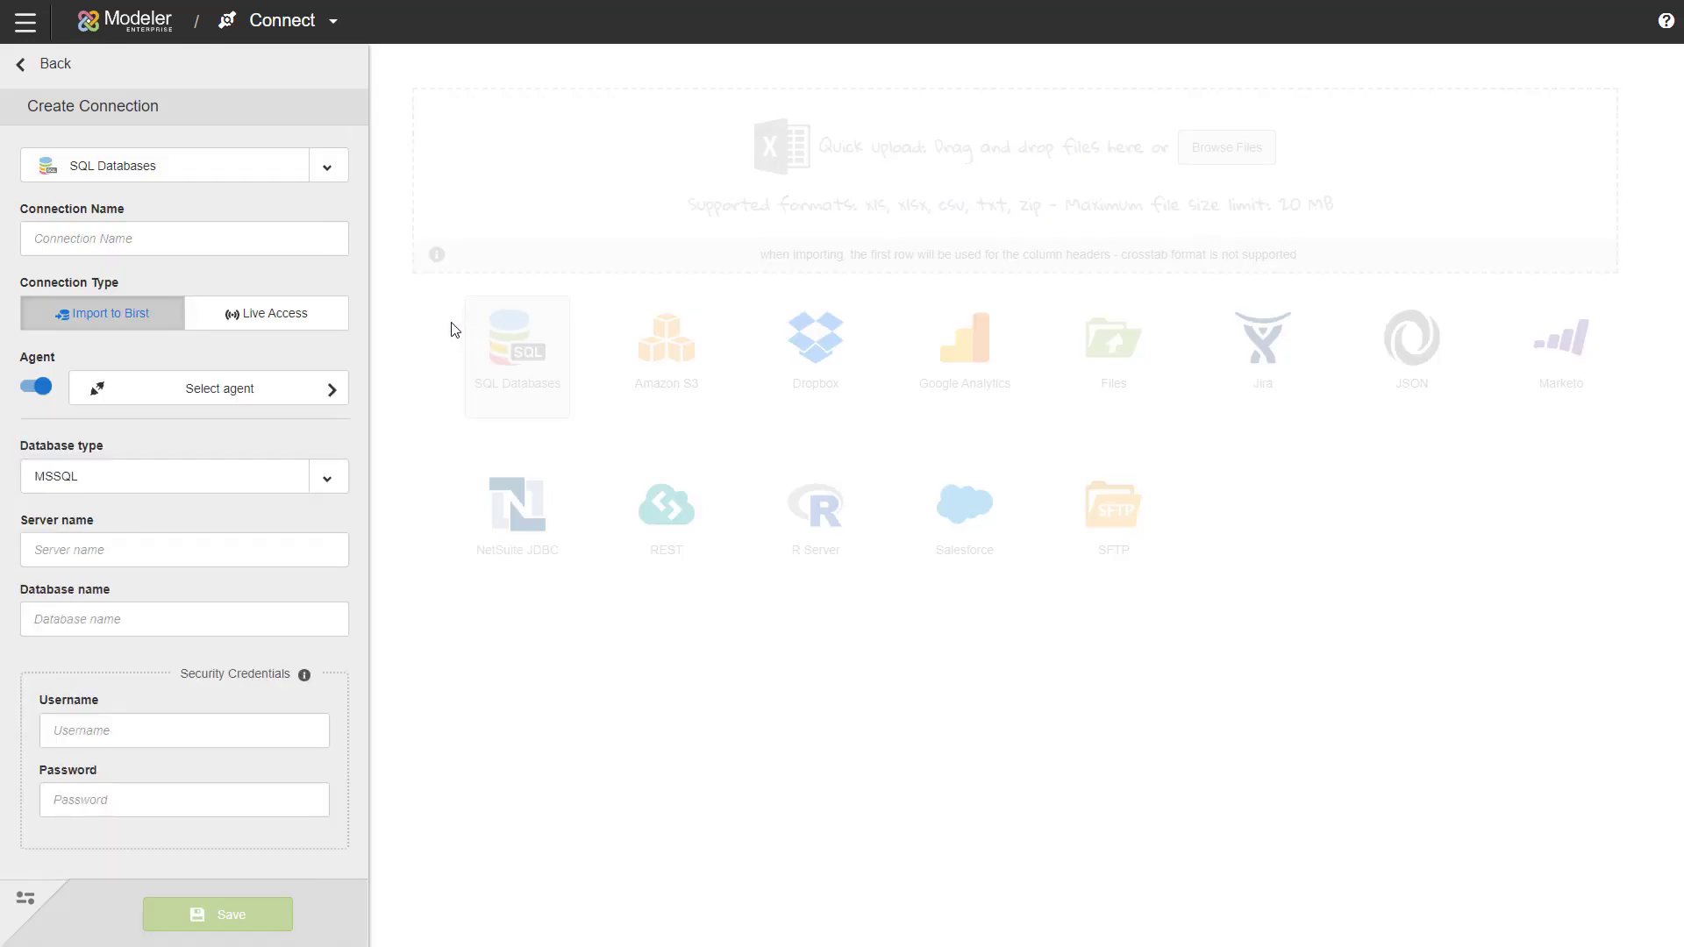
mouse_move(370, 228)
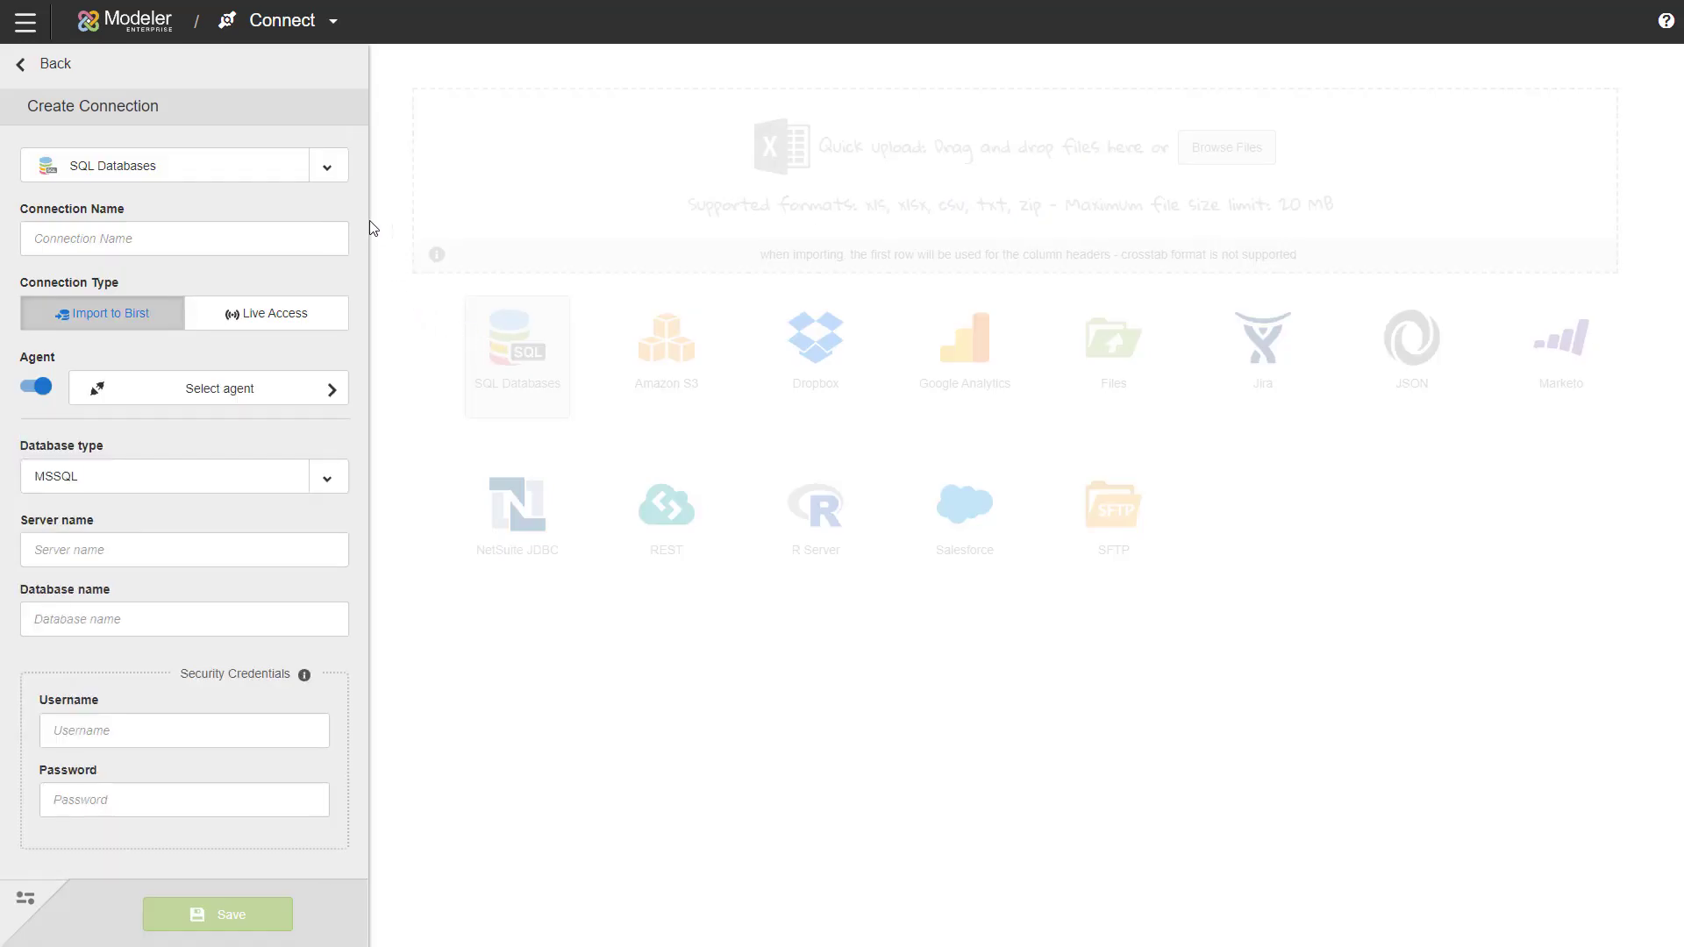
left_click(328, 165)
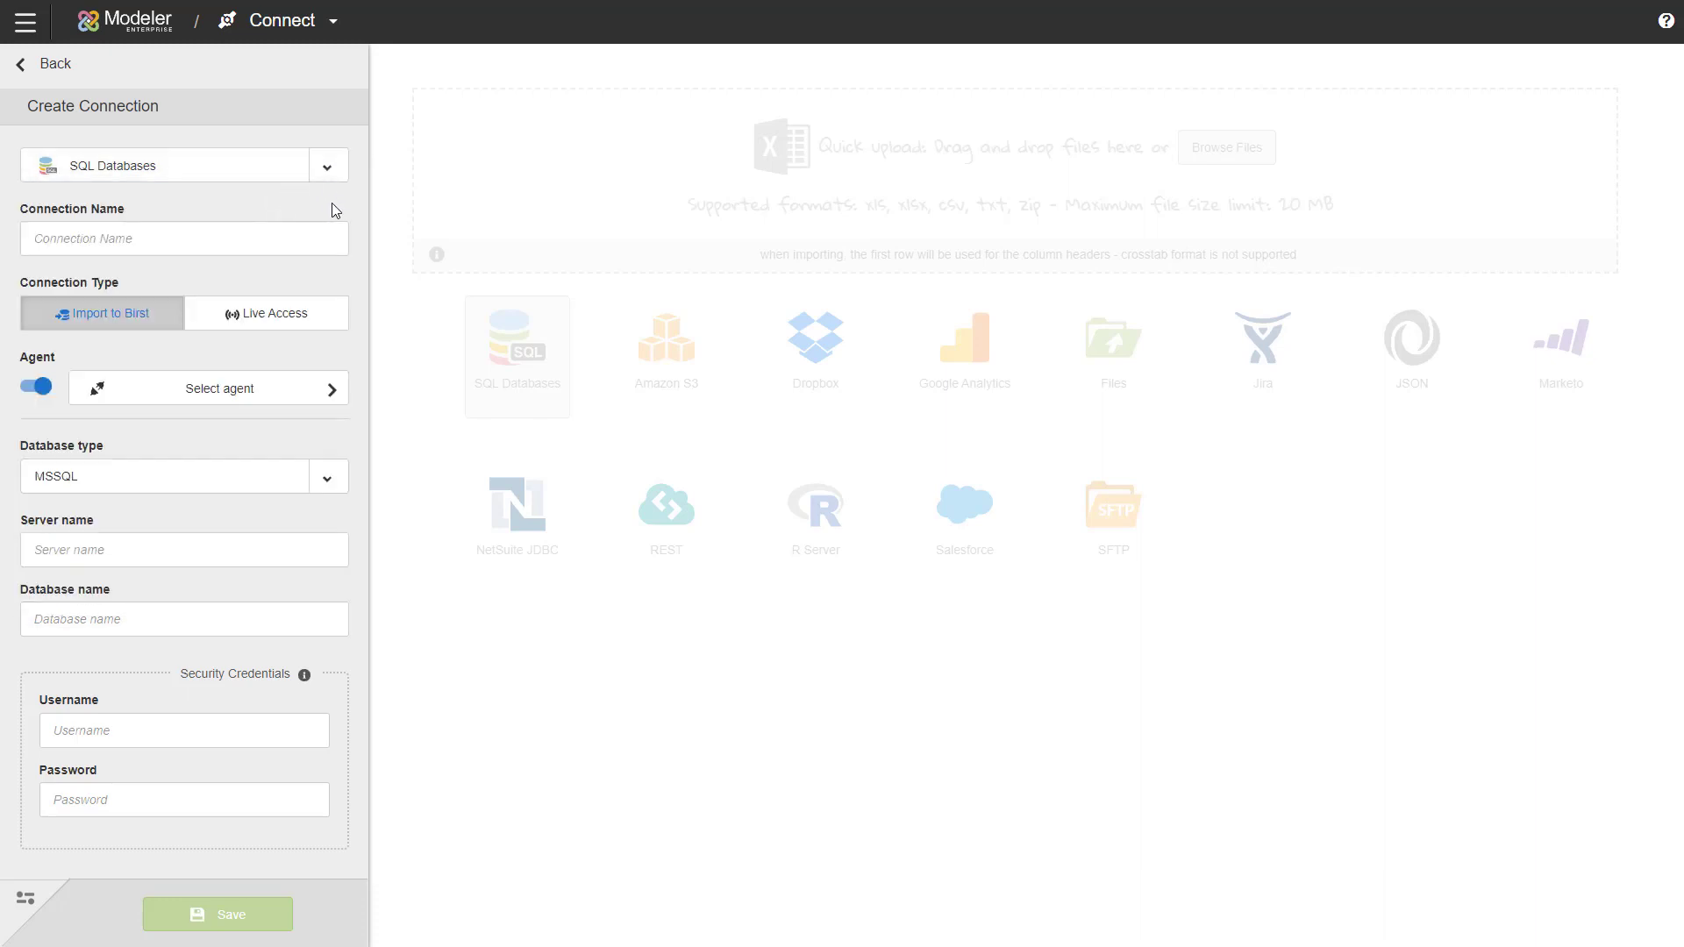
left_click(185, 237)
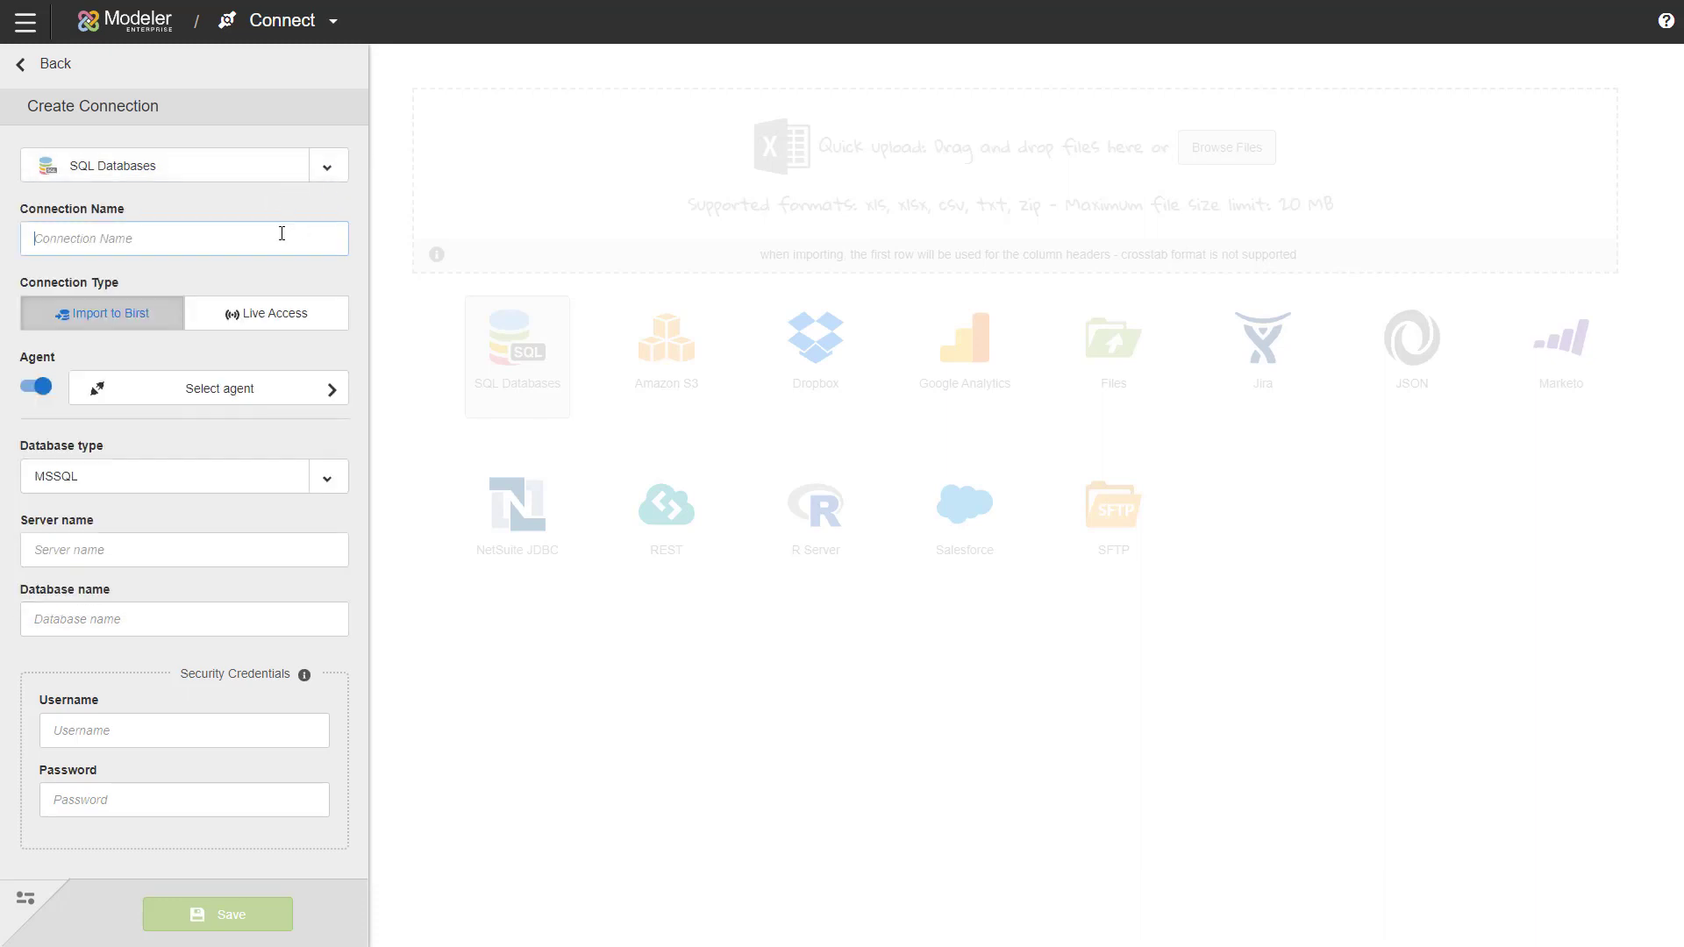
type("SQL")
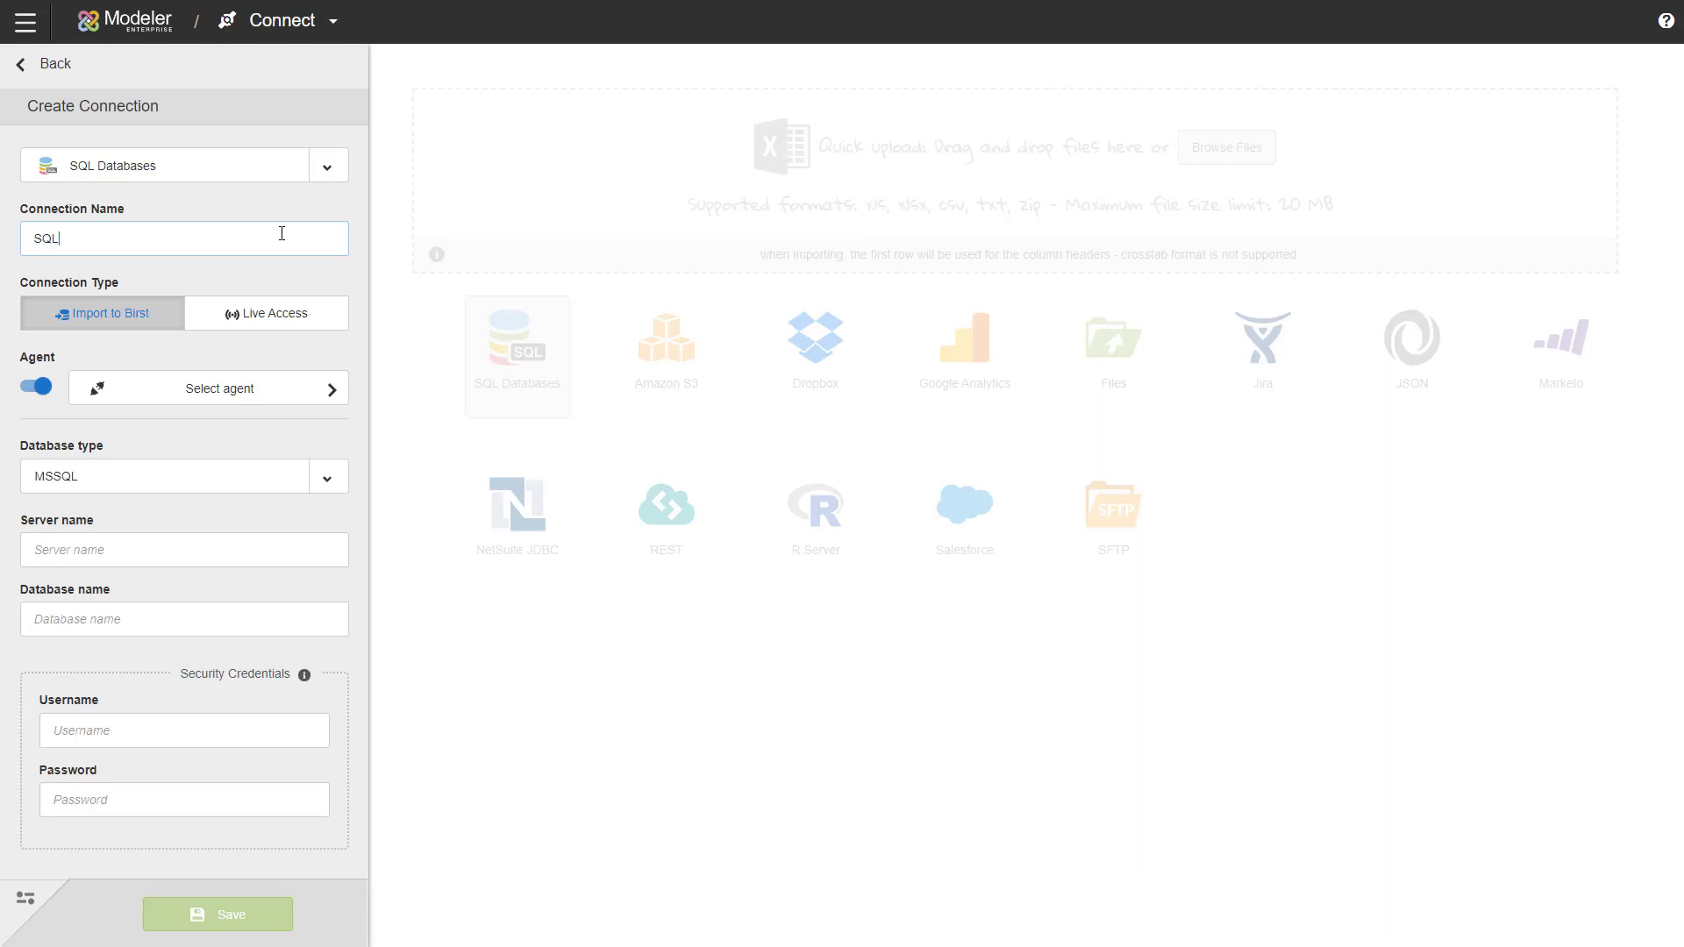
mouse_move(186, 359)
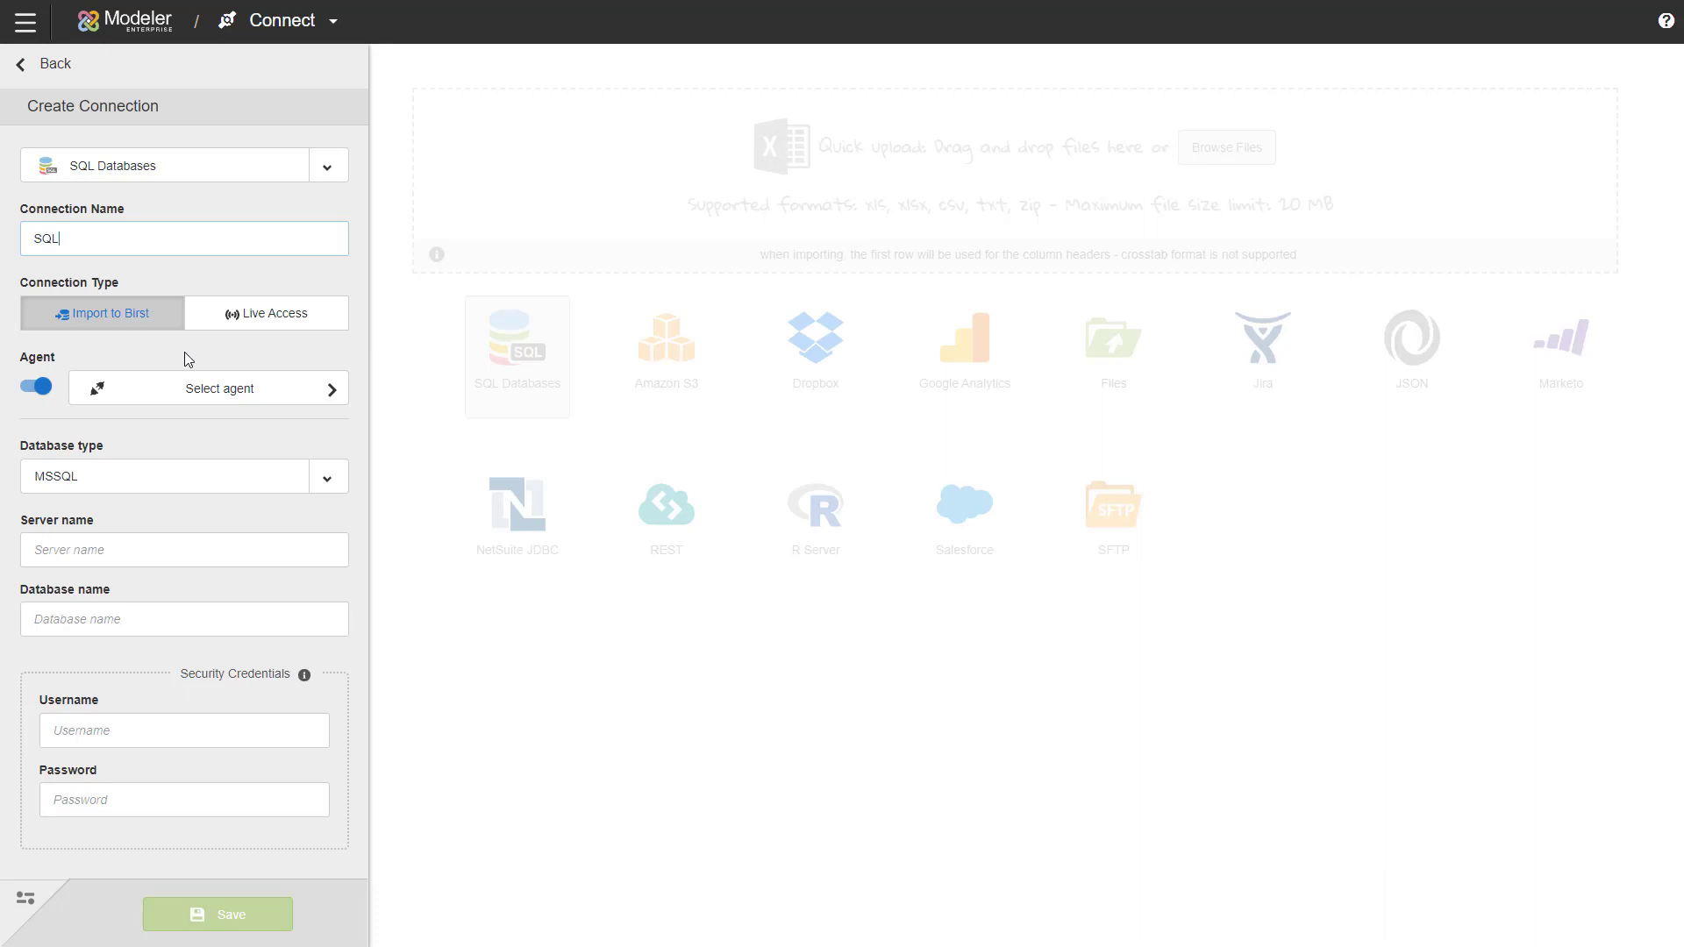
left_click(35, 386)
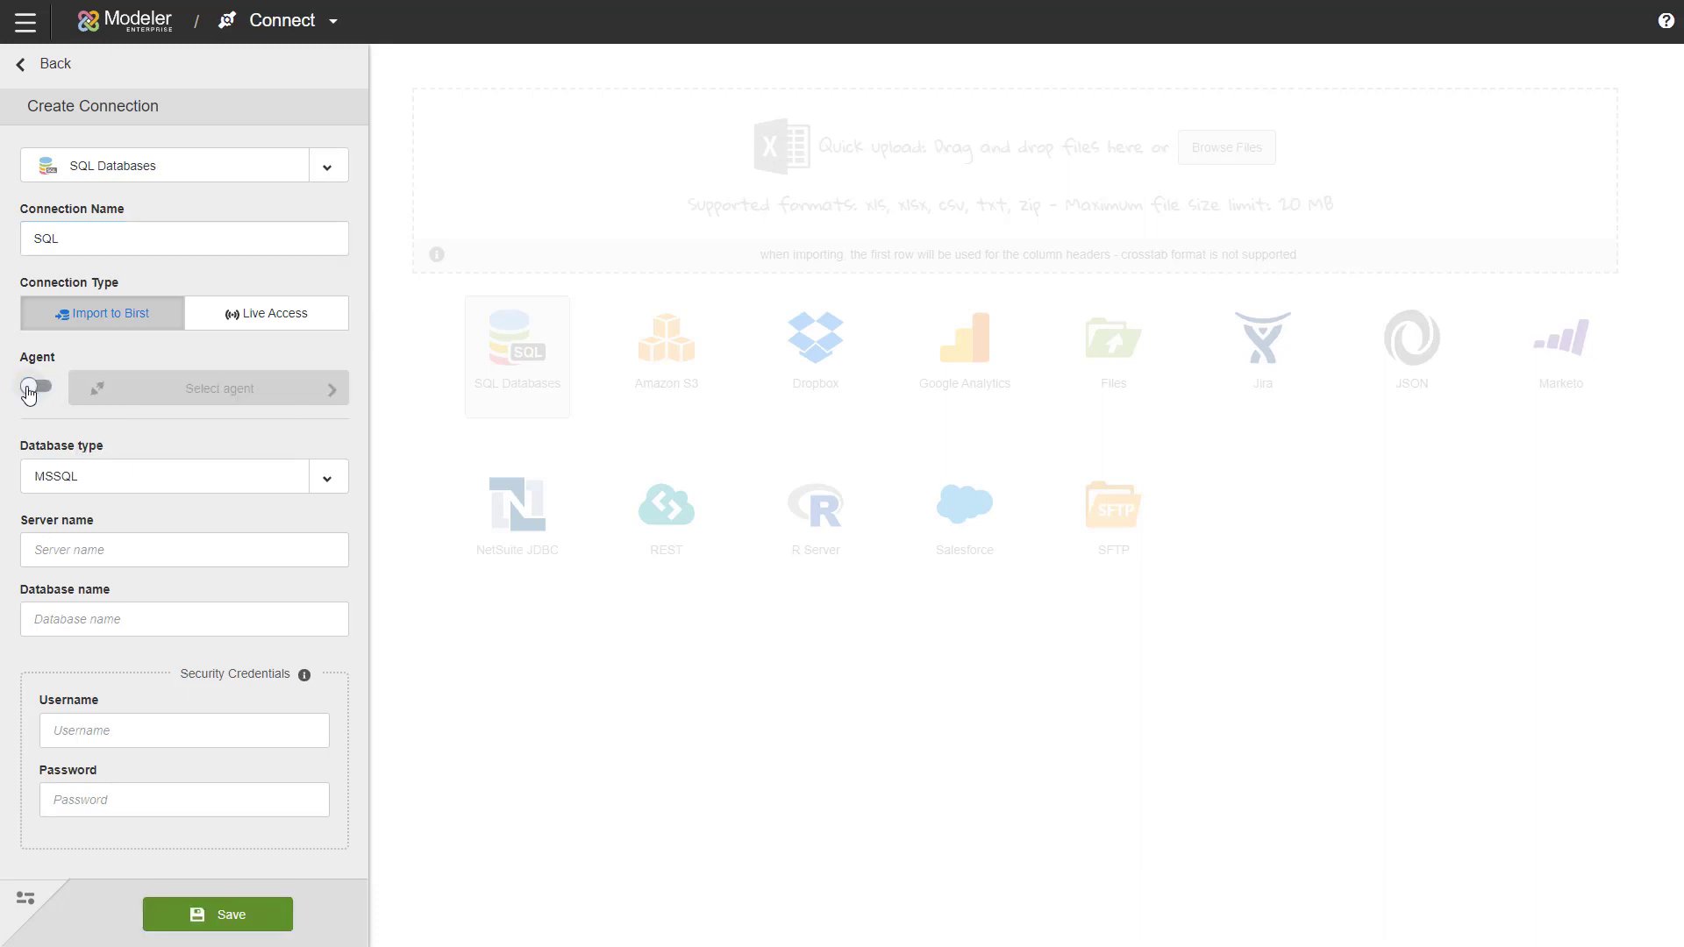
Step: Assign the first listed local agent to the SQL connection and return to the form
left_click(35, 386)
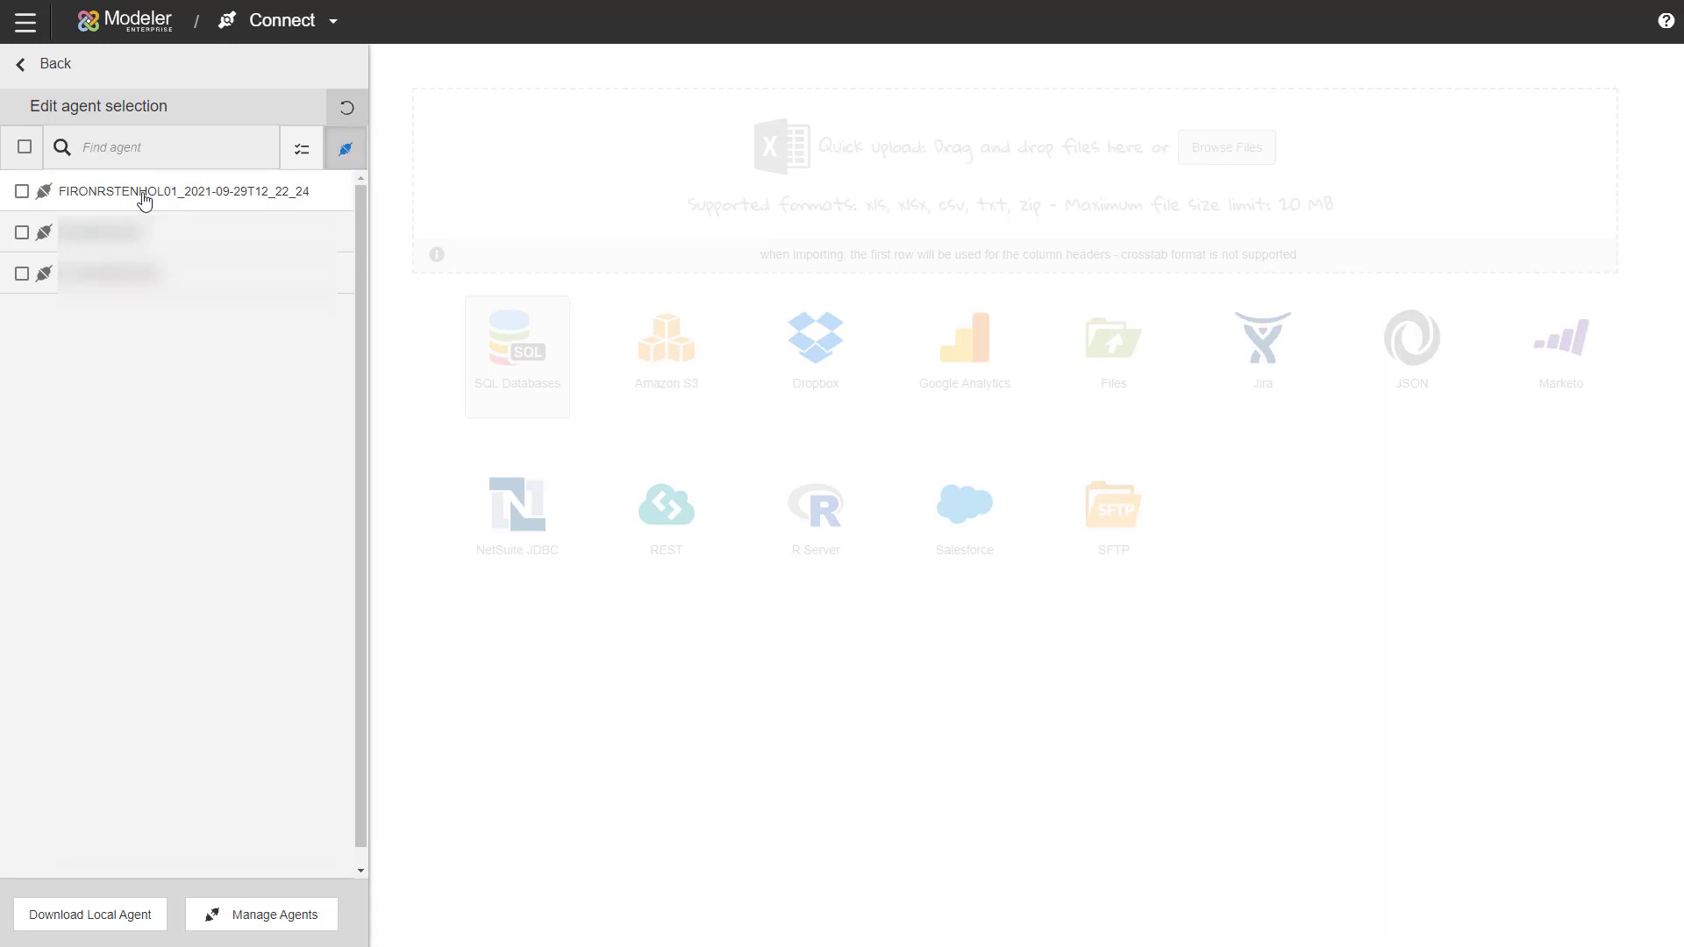
left_click(21, 191)
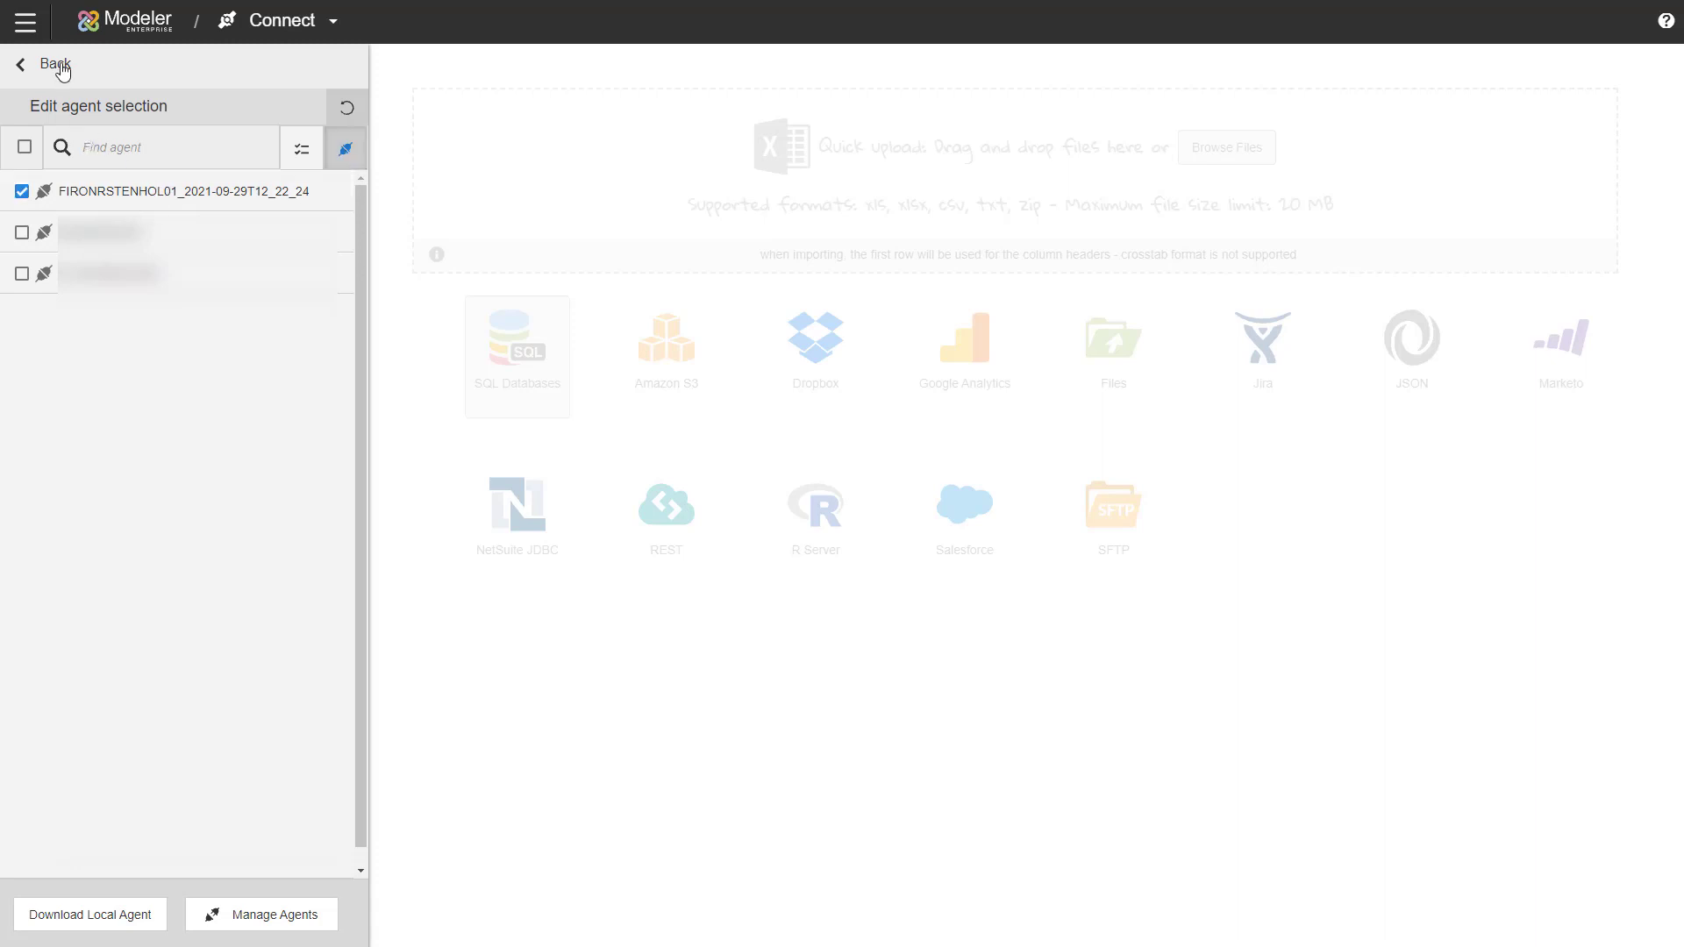
left_click(516, 355)
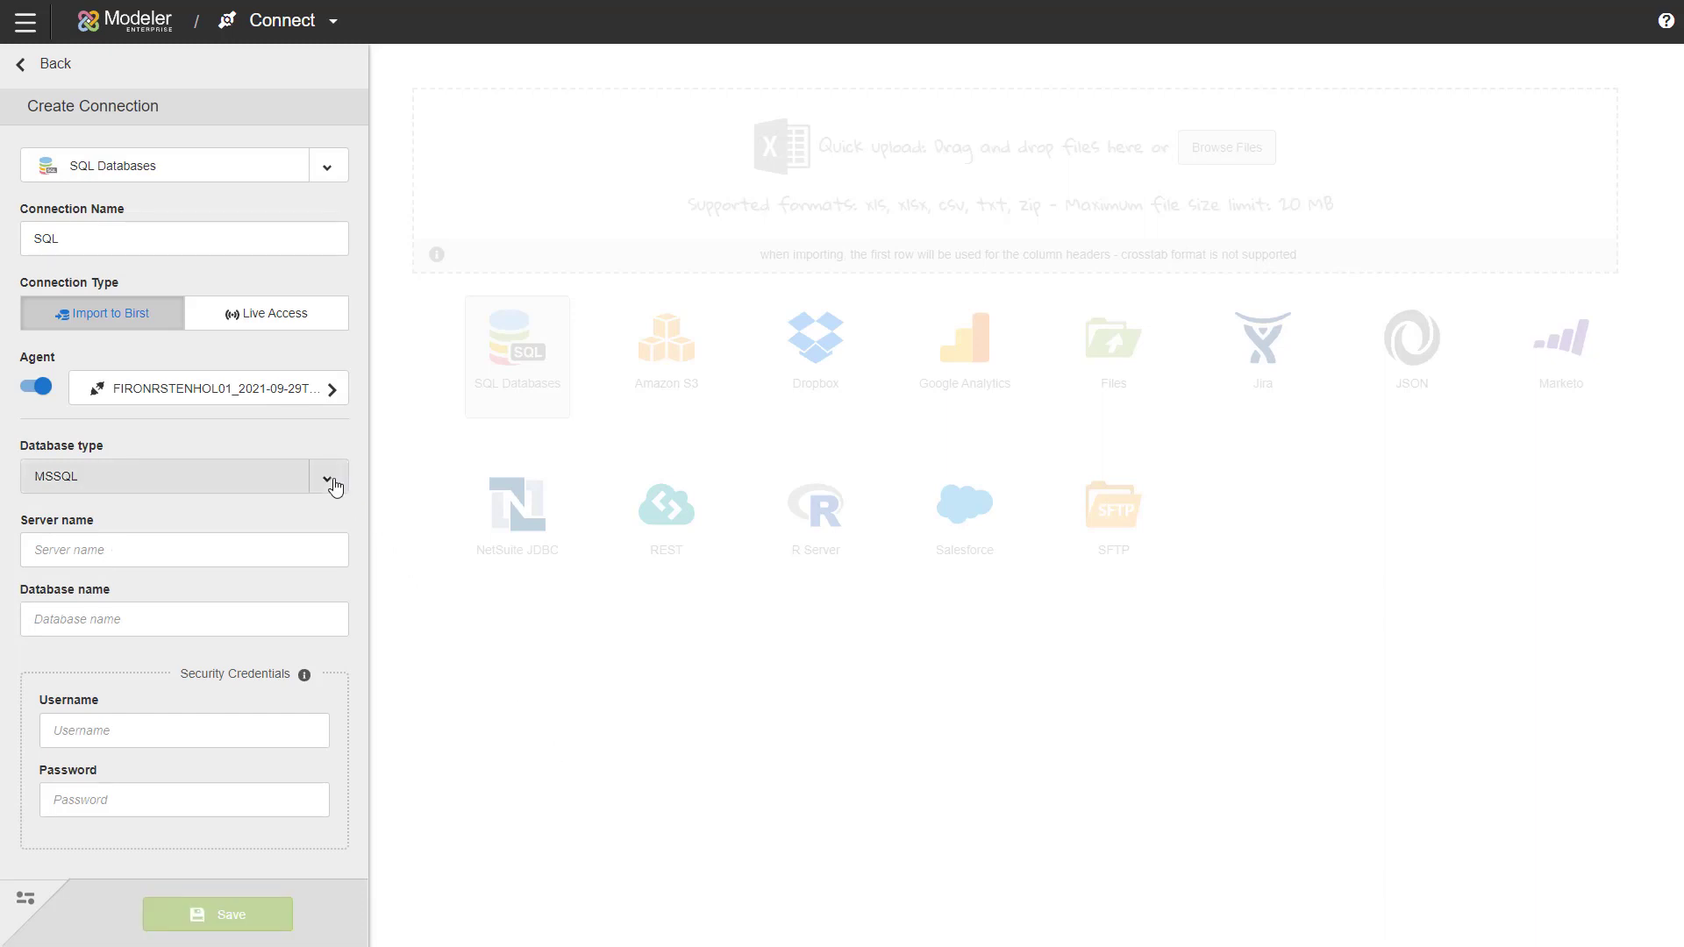
Step: Choose MSSQL as the database type and enter the account password
left_click(332, 477)
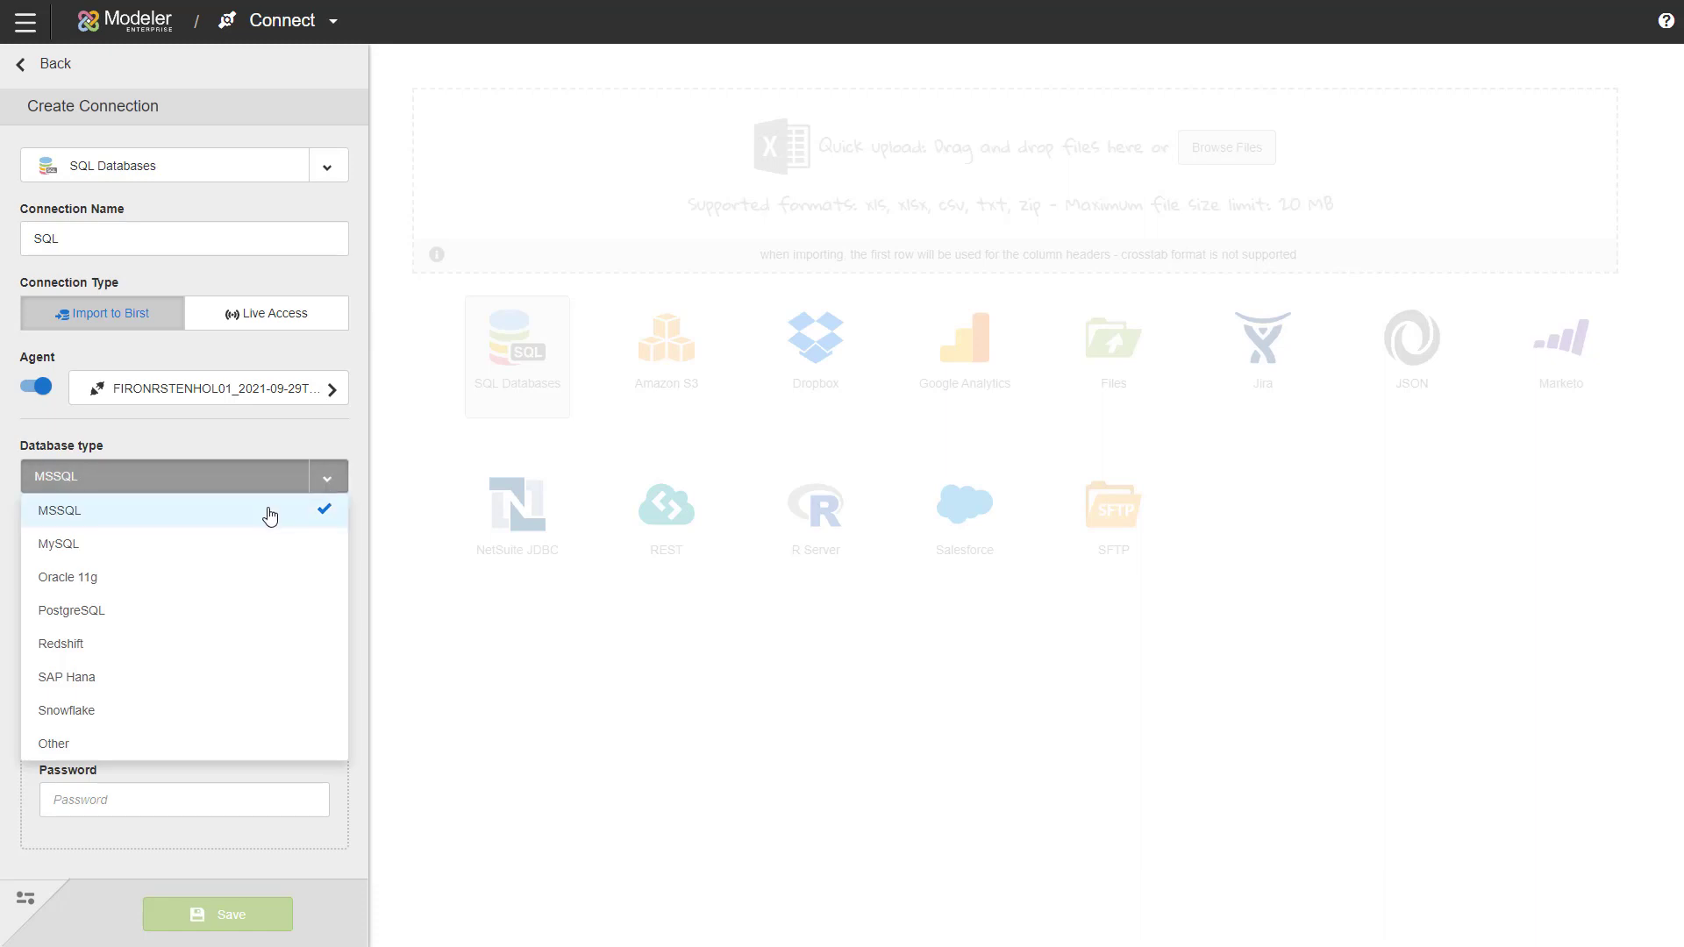
left_click(60, 510)
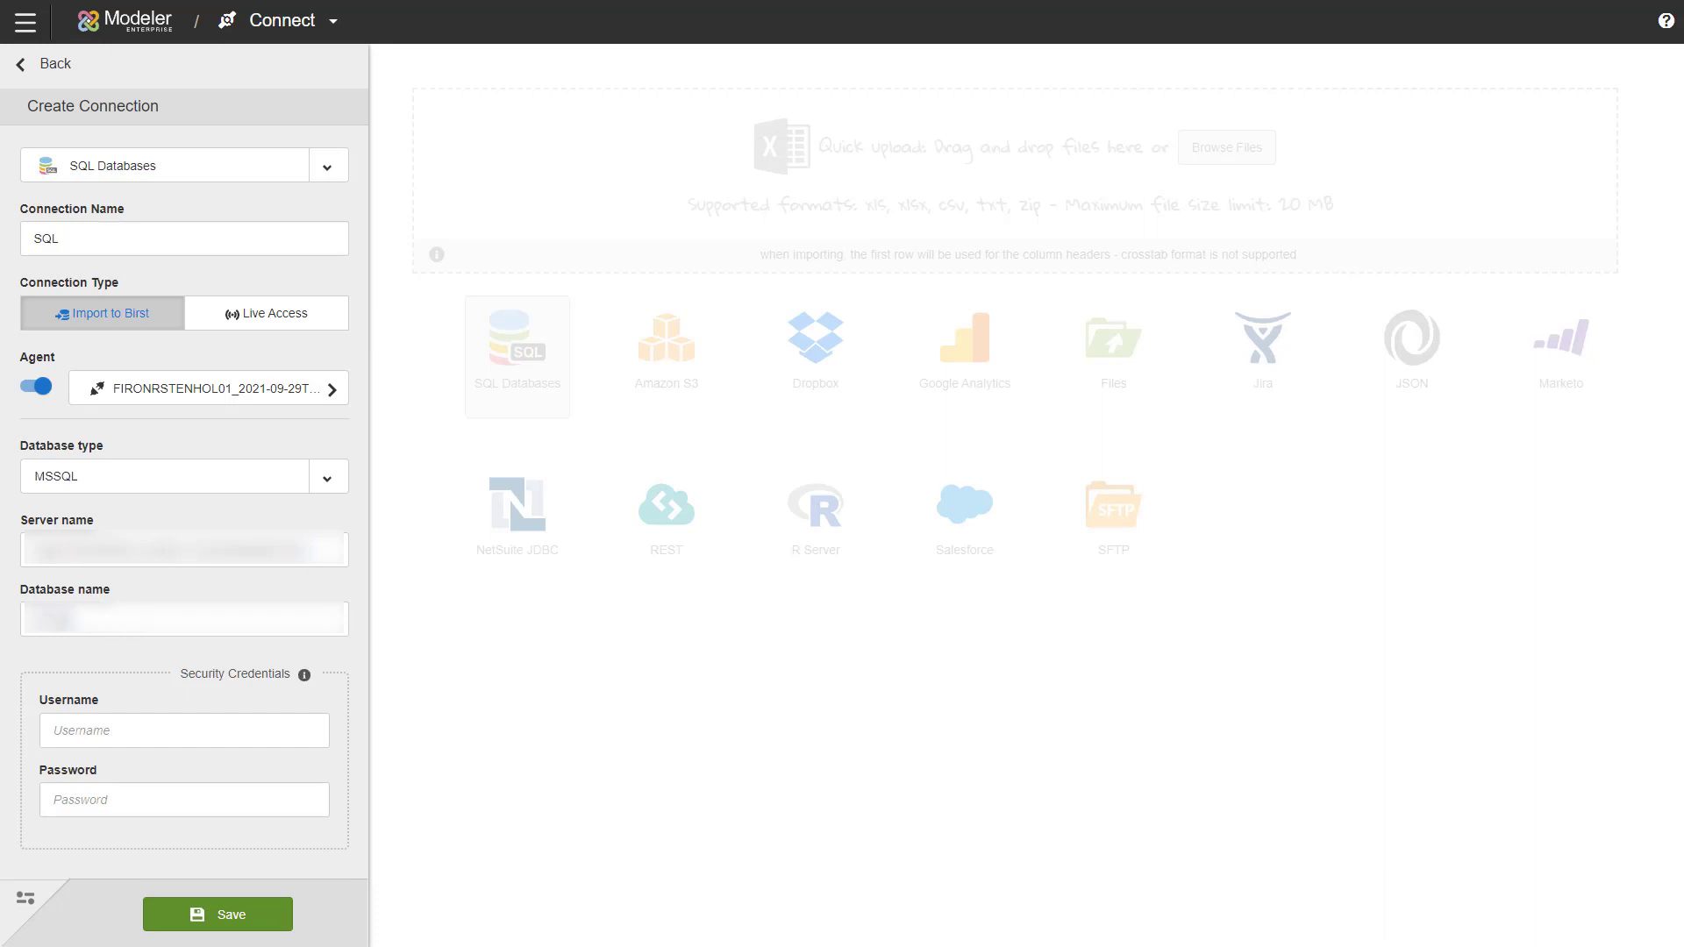
left_click(184, 730)
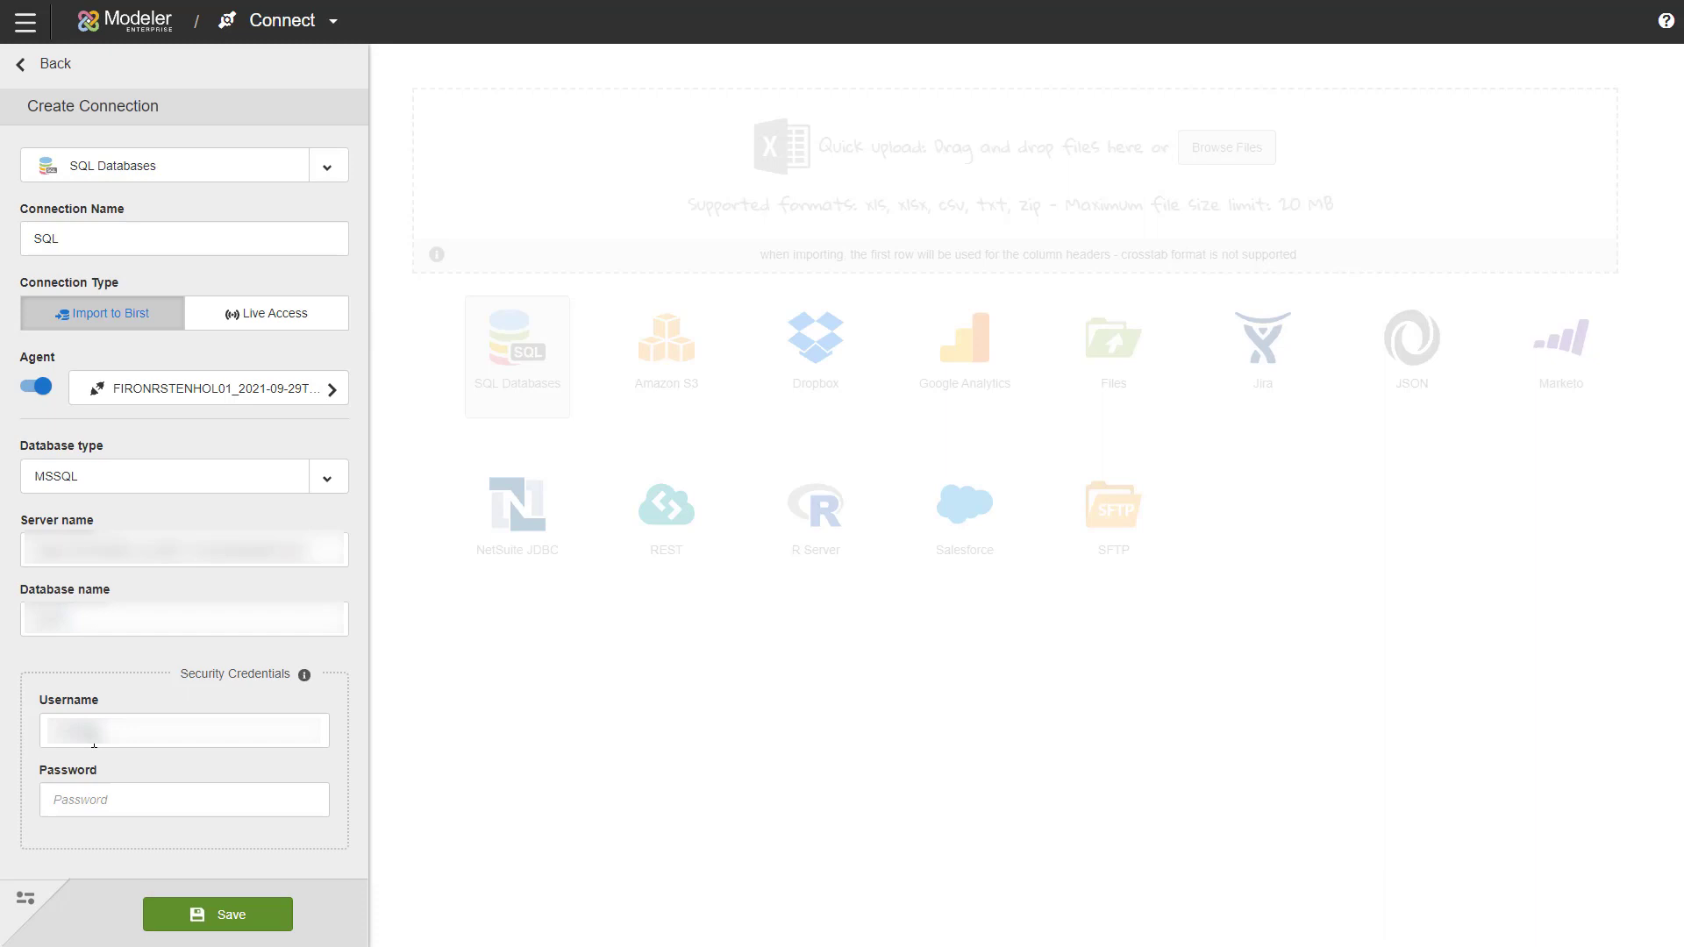
type("•••••")
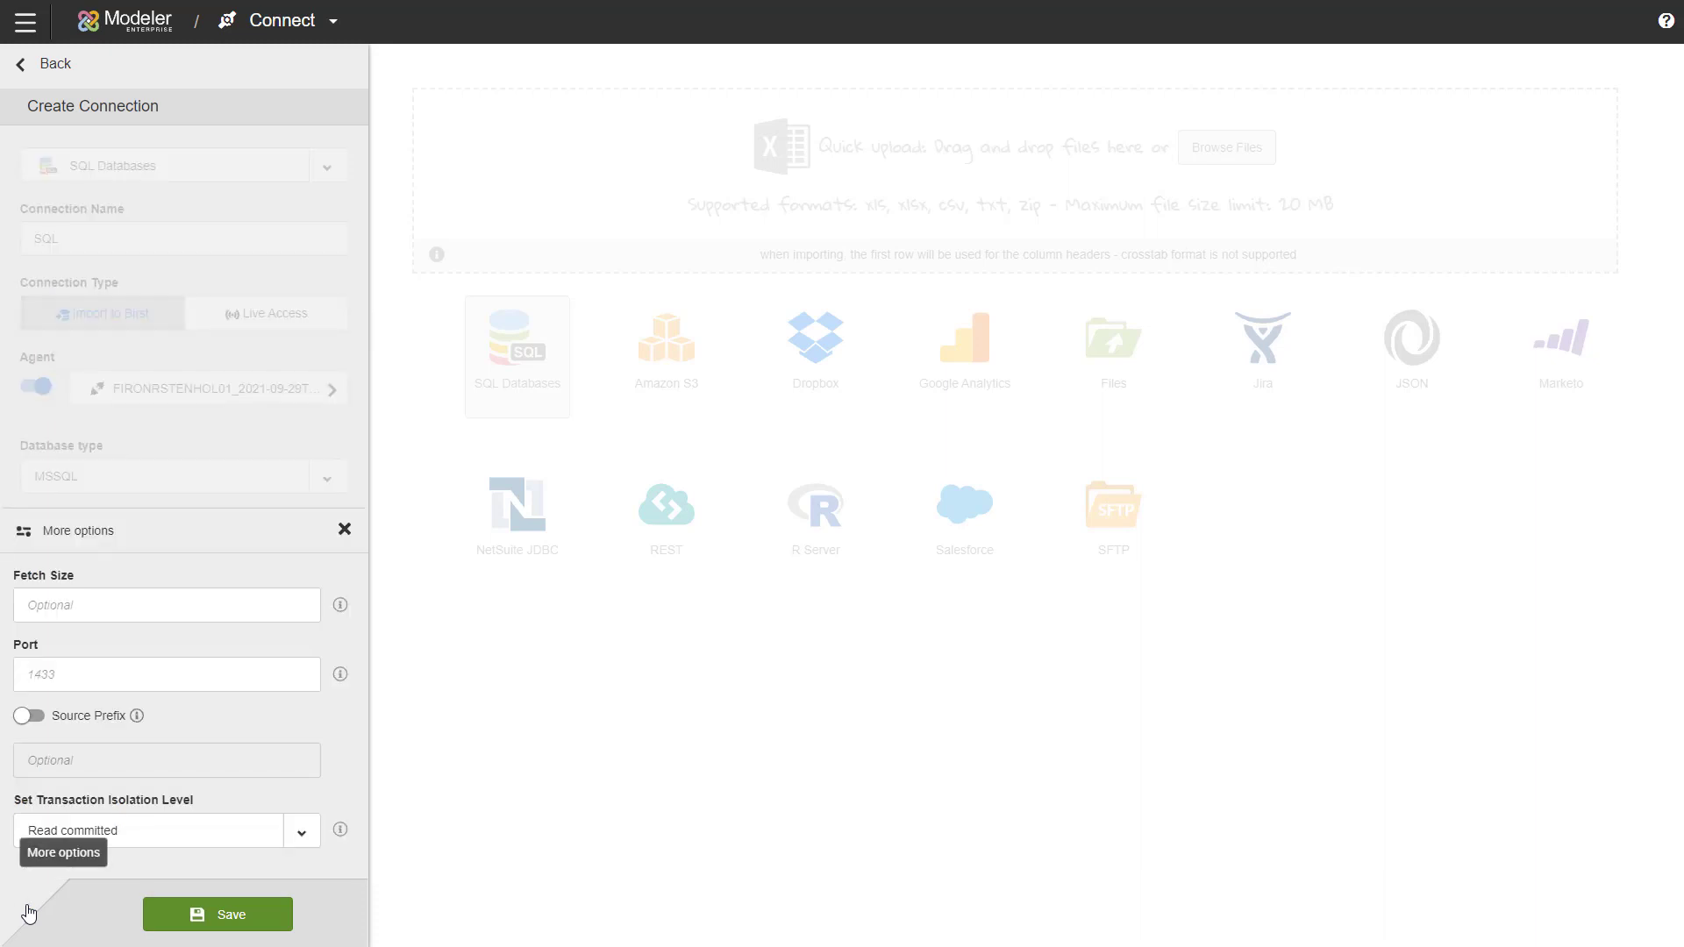
mouse_move(304, 724)
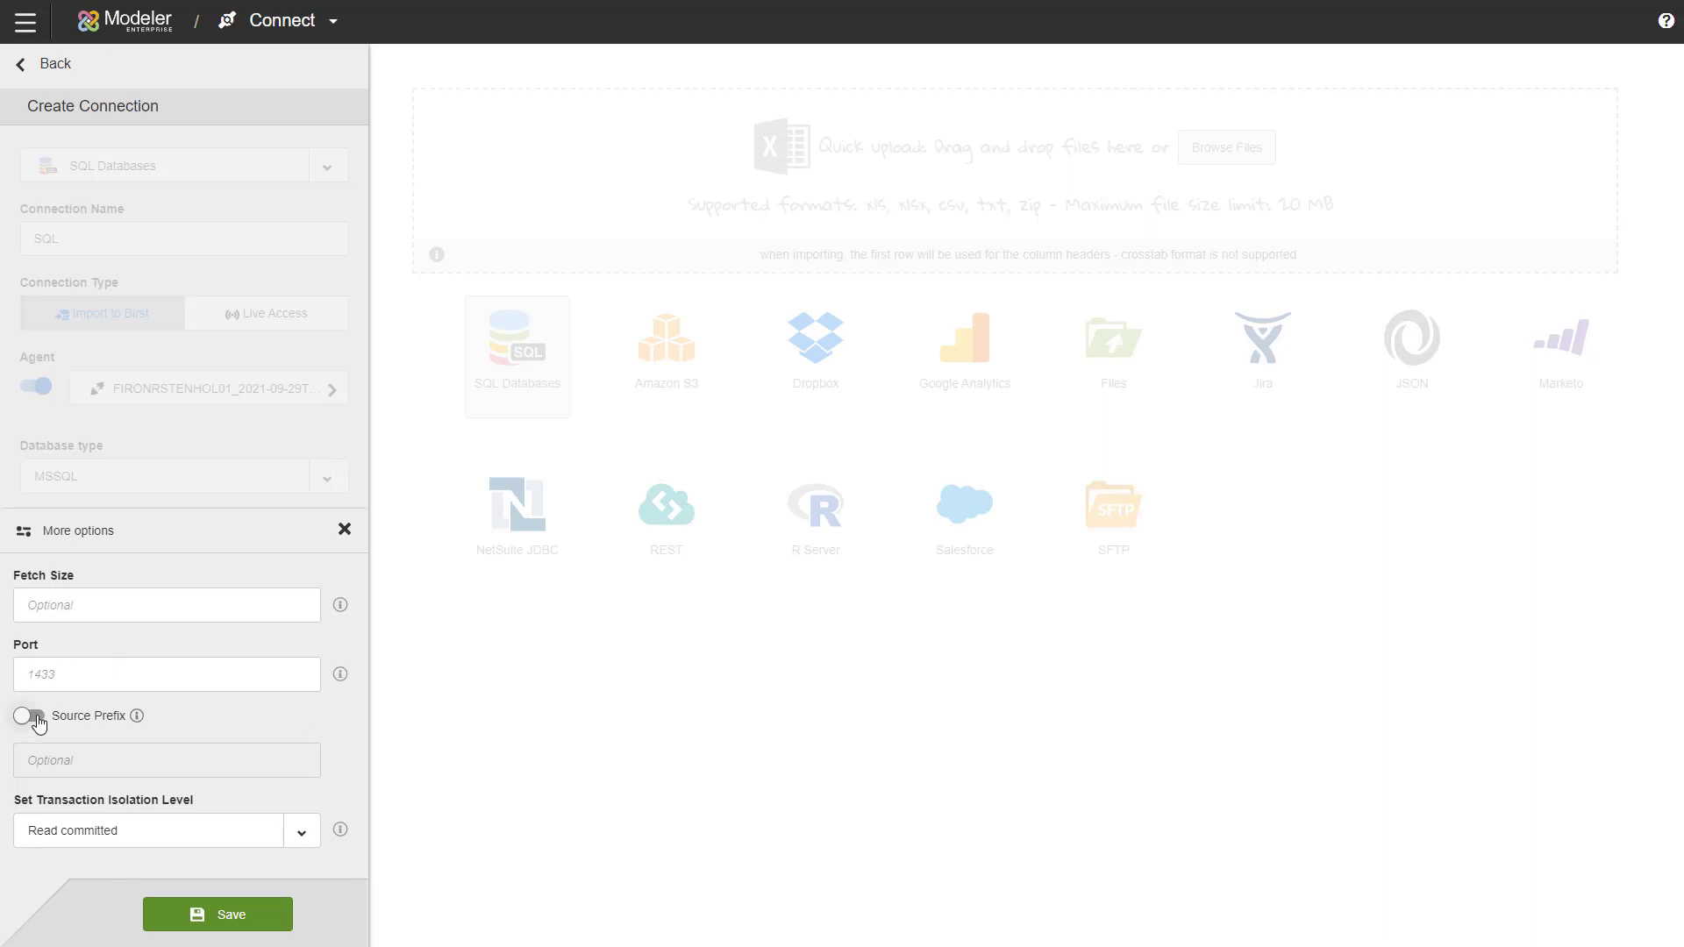
Step: Enable the Source Prefix option and set the prefix to 'sql'
left_click(26, 715)
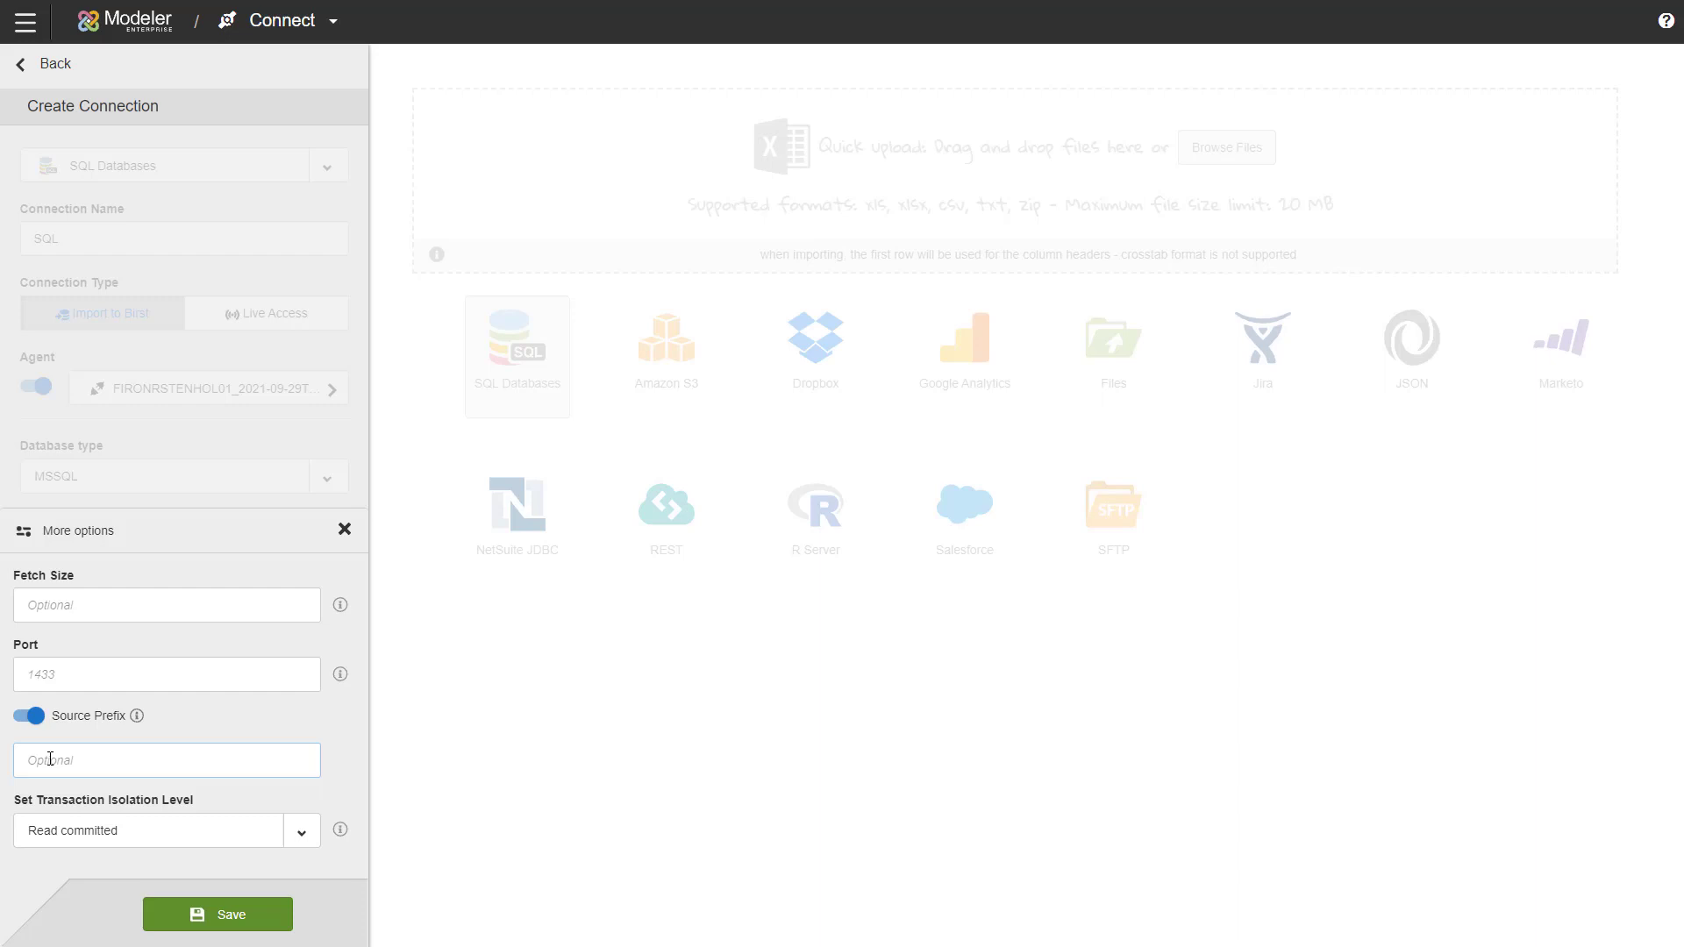
type("sql")
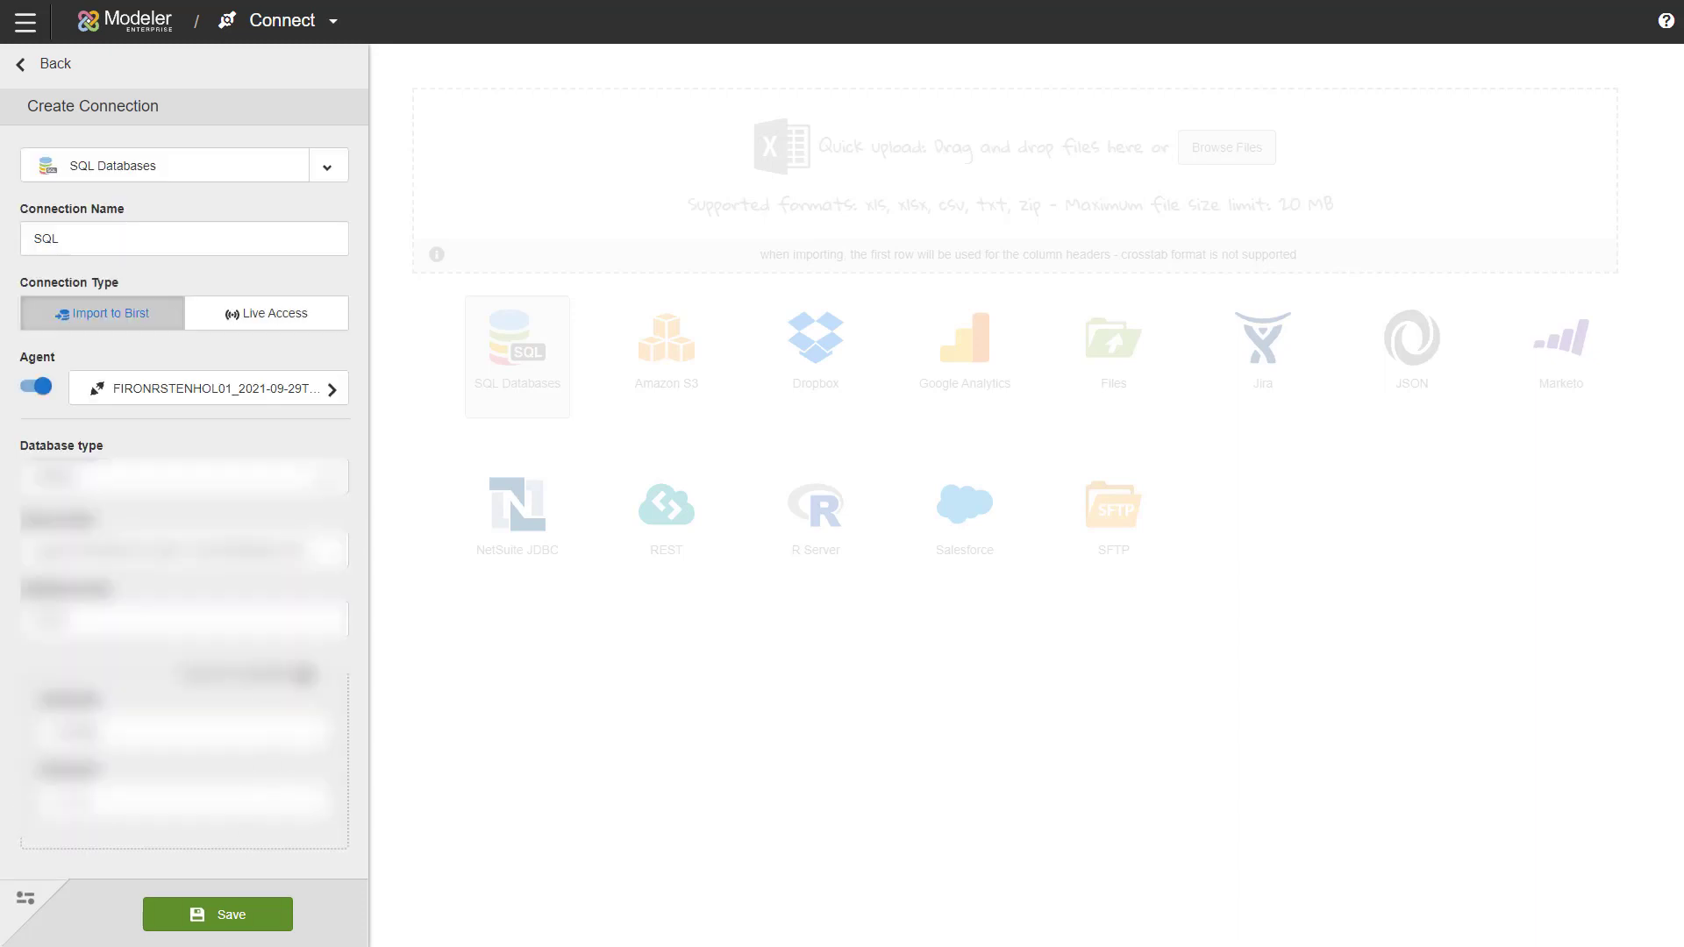
Step: Save the SQL connection and list the dbo schema's tables for import
left_click(217, 914)
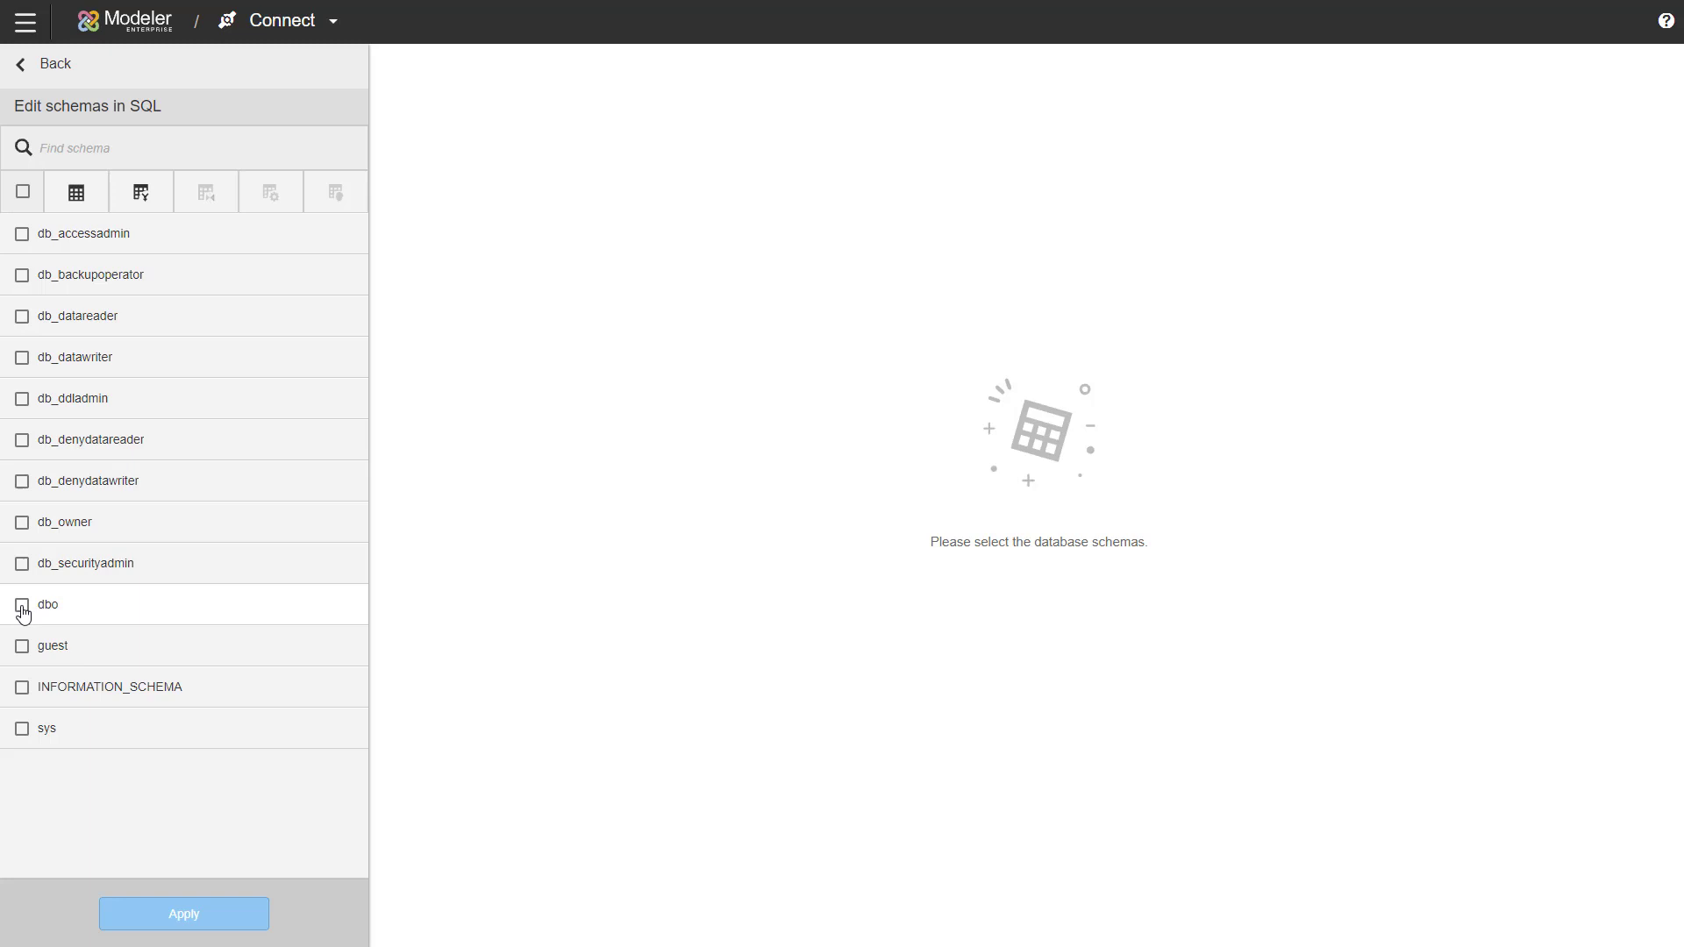
left_click(21, 605)
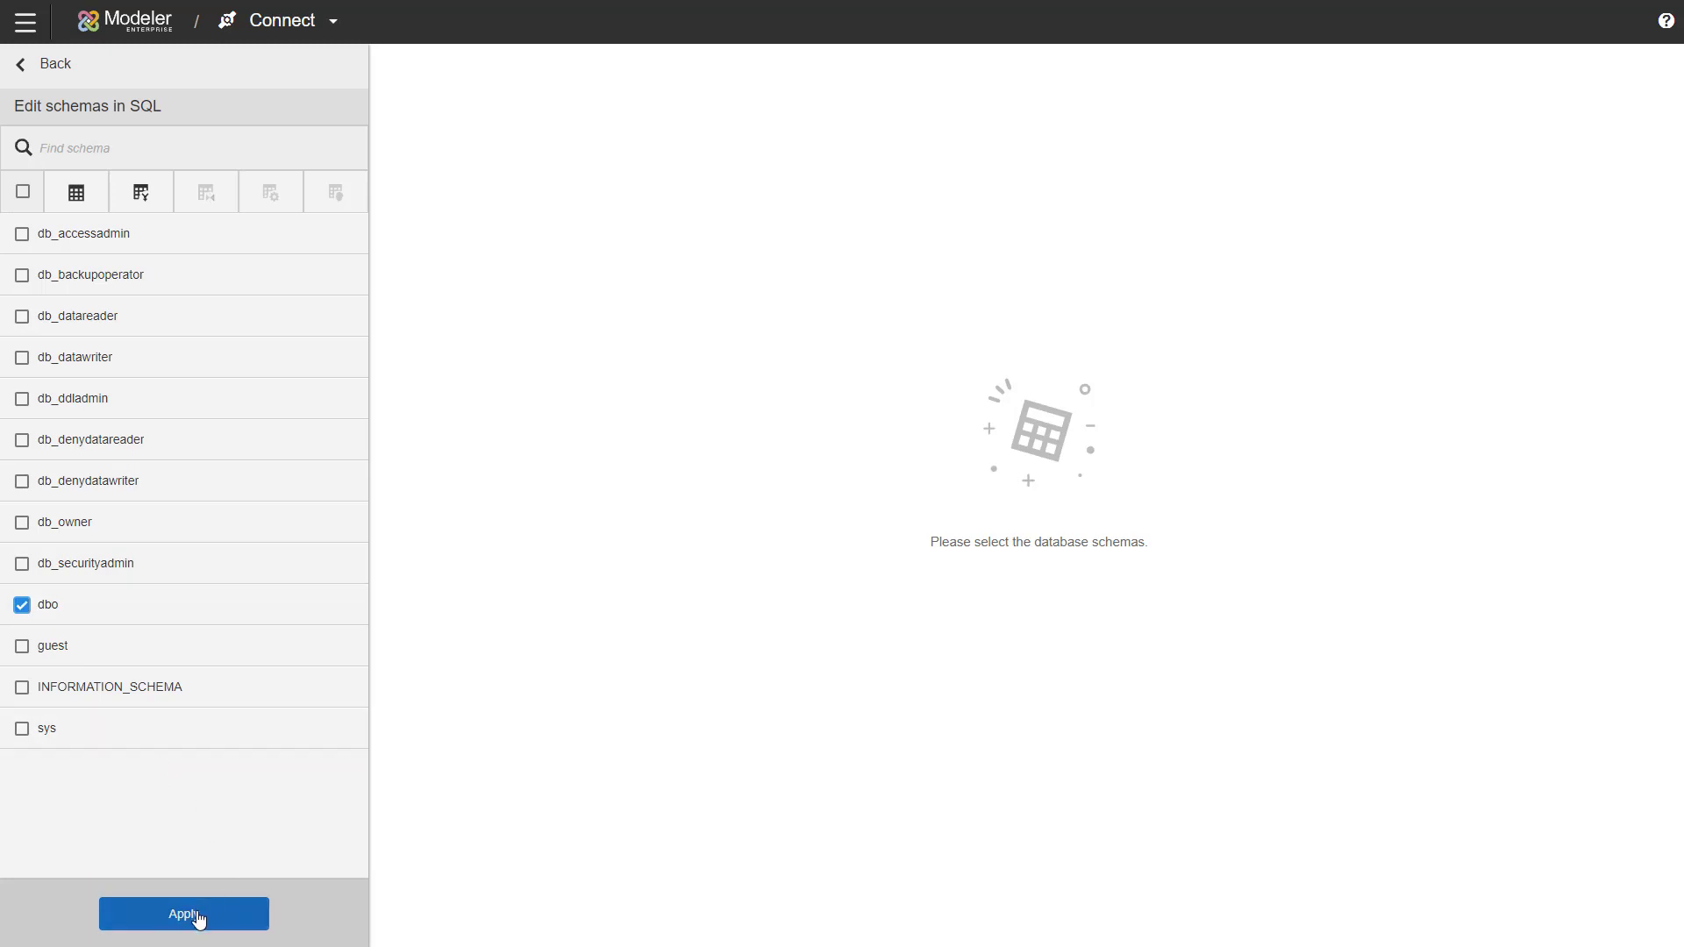
left_click(182, 913)
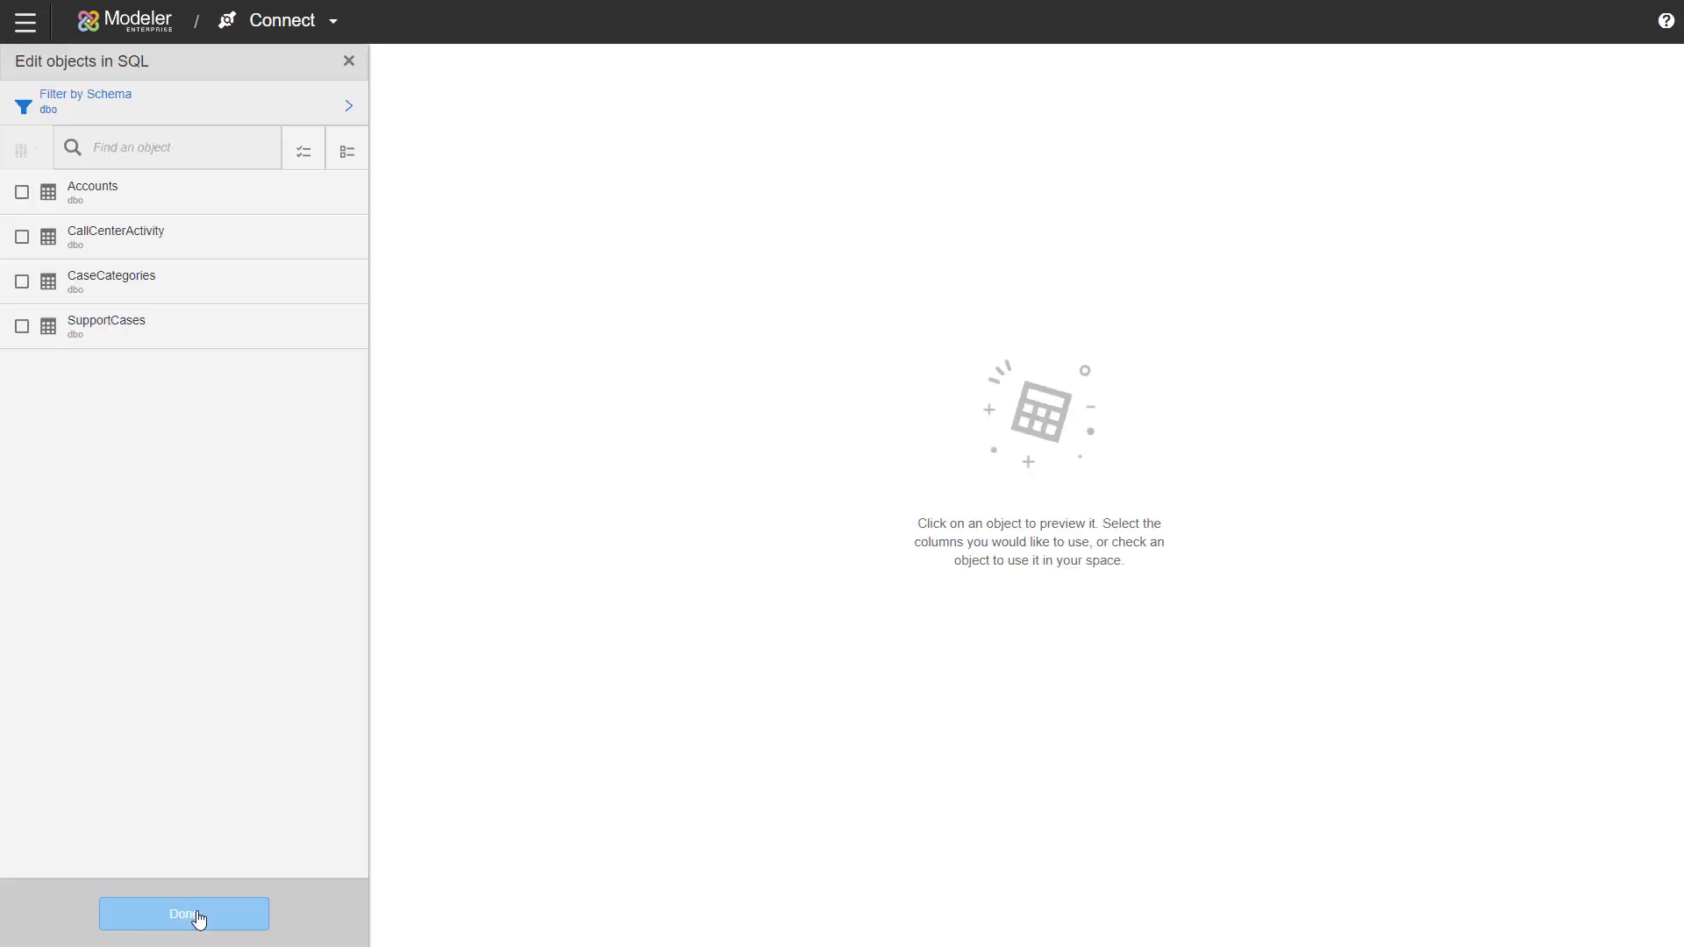
mouse_move(116, 767)
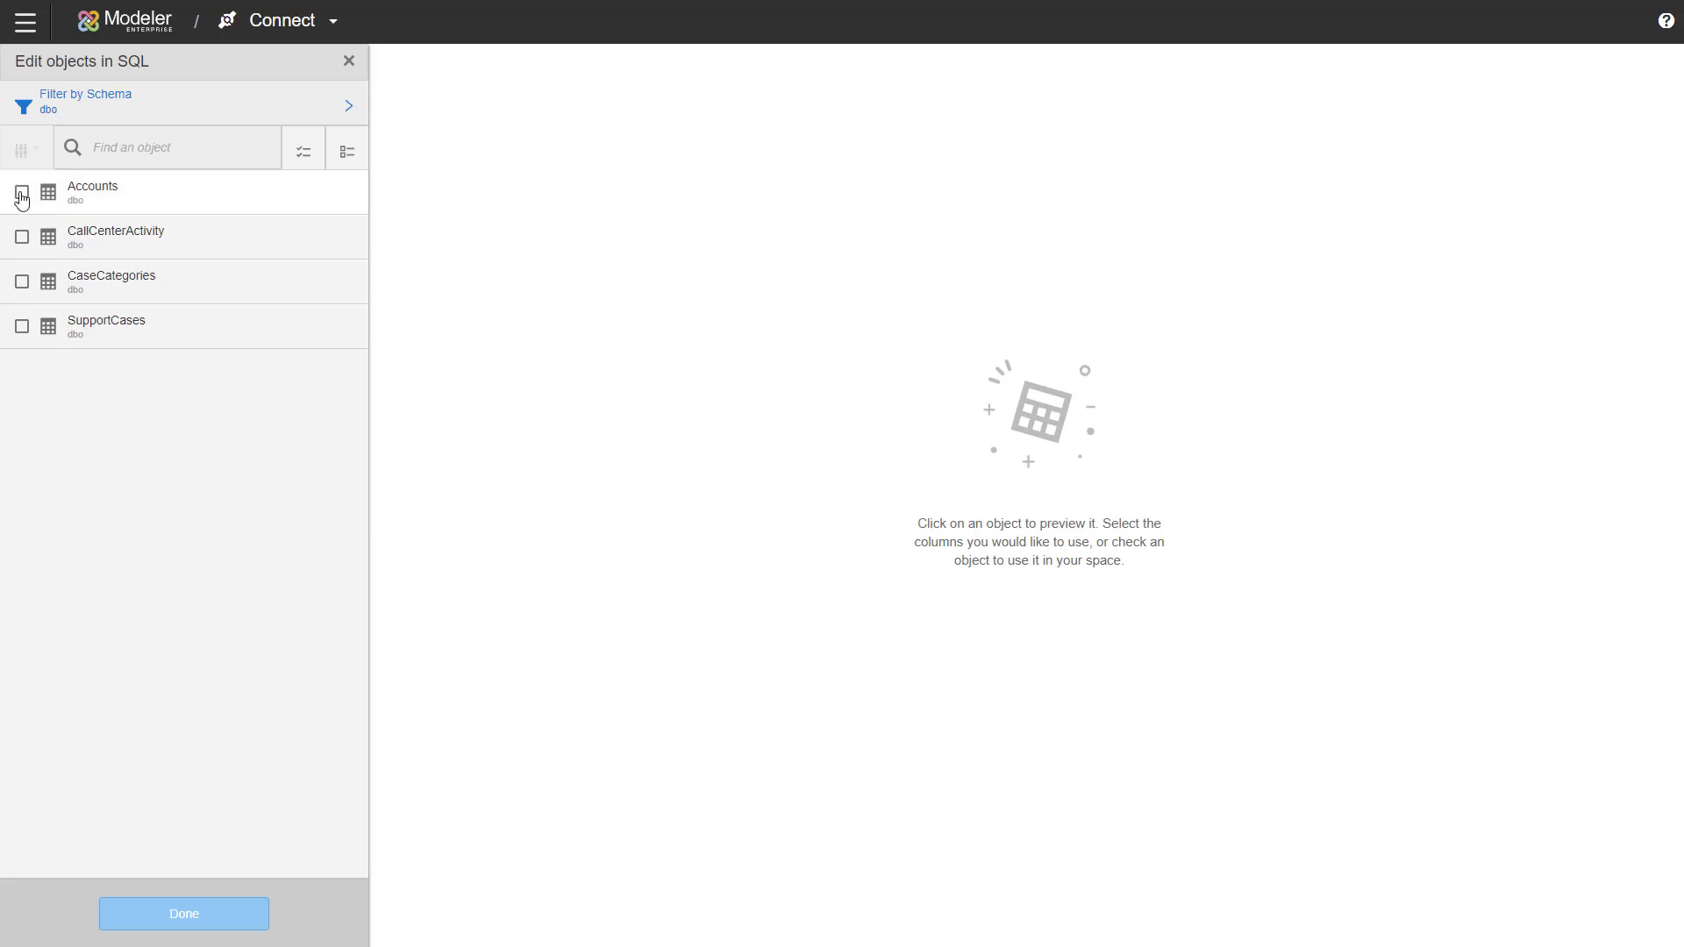
Step: Tick the Accounts table for import, showing its column preview
left_click(21, 193)
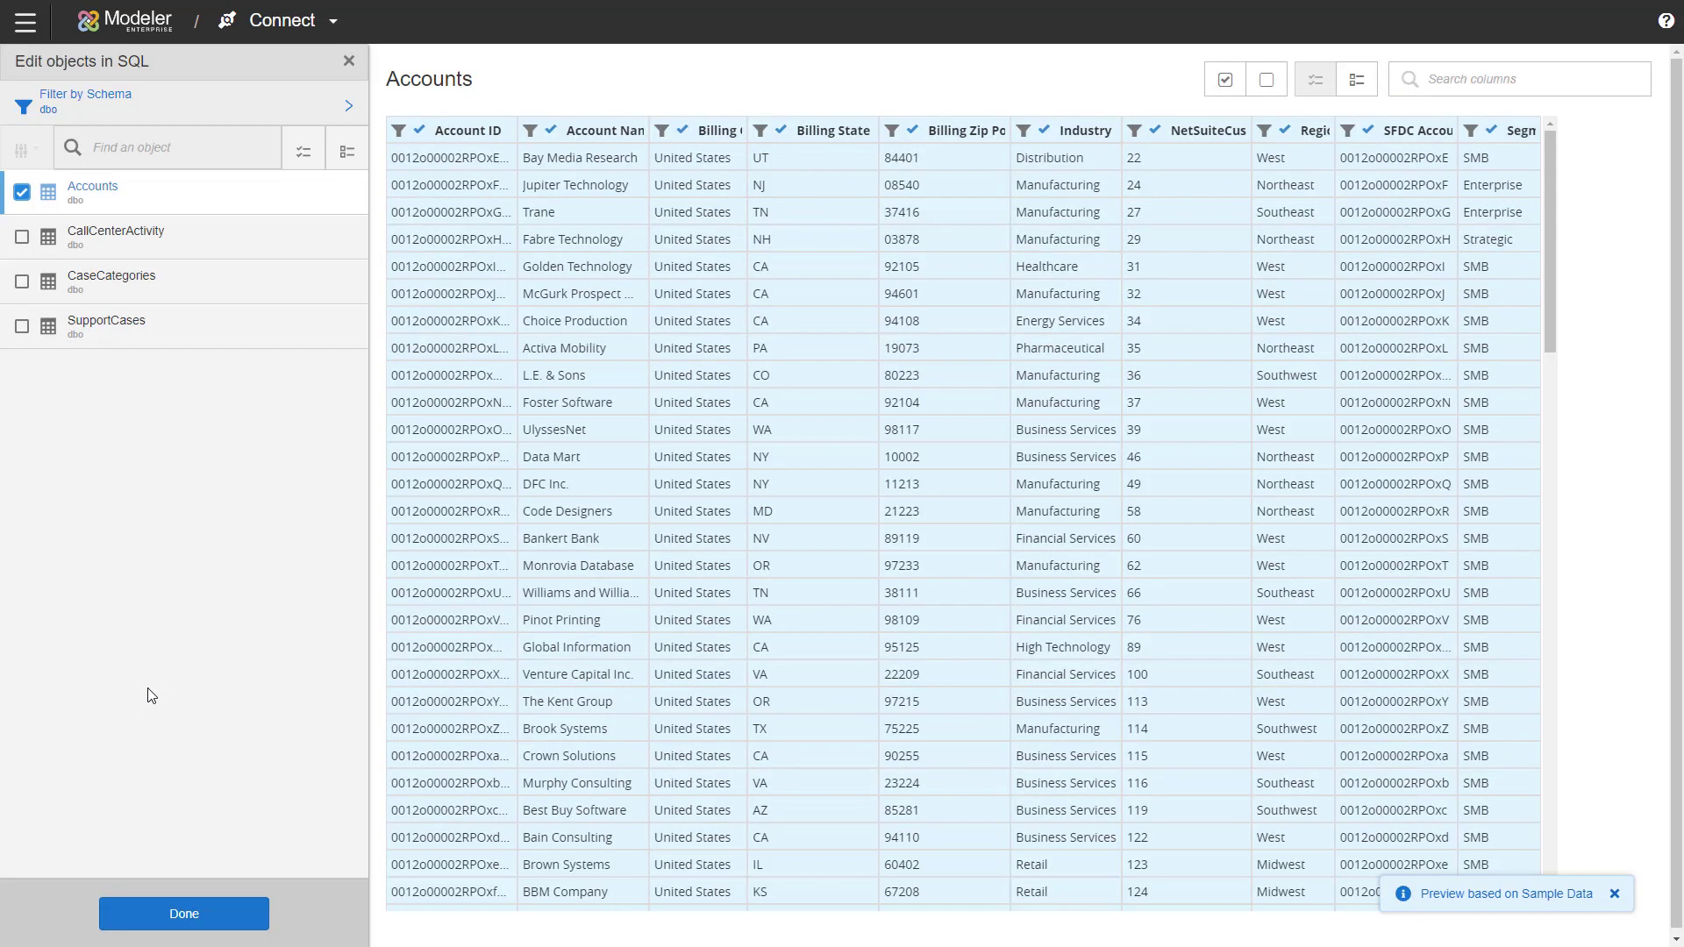
mouse_move(126, 691)
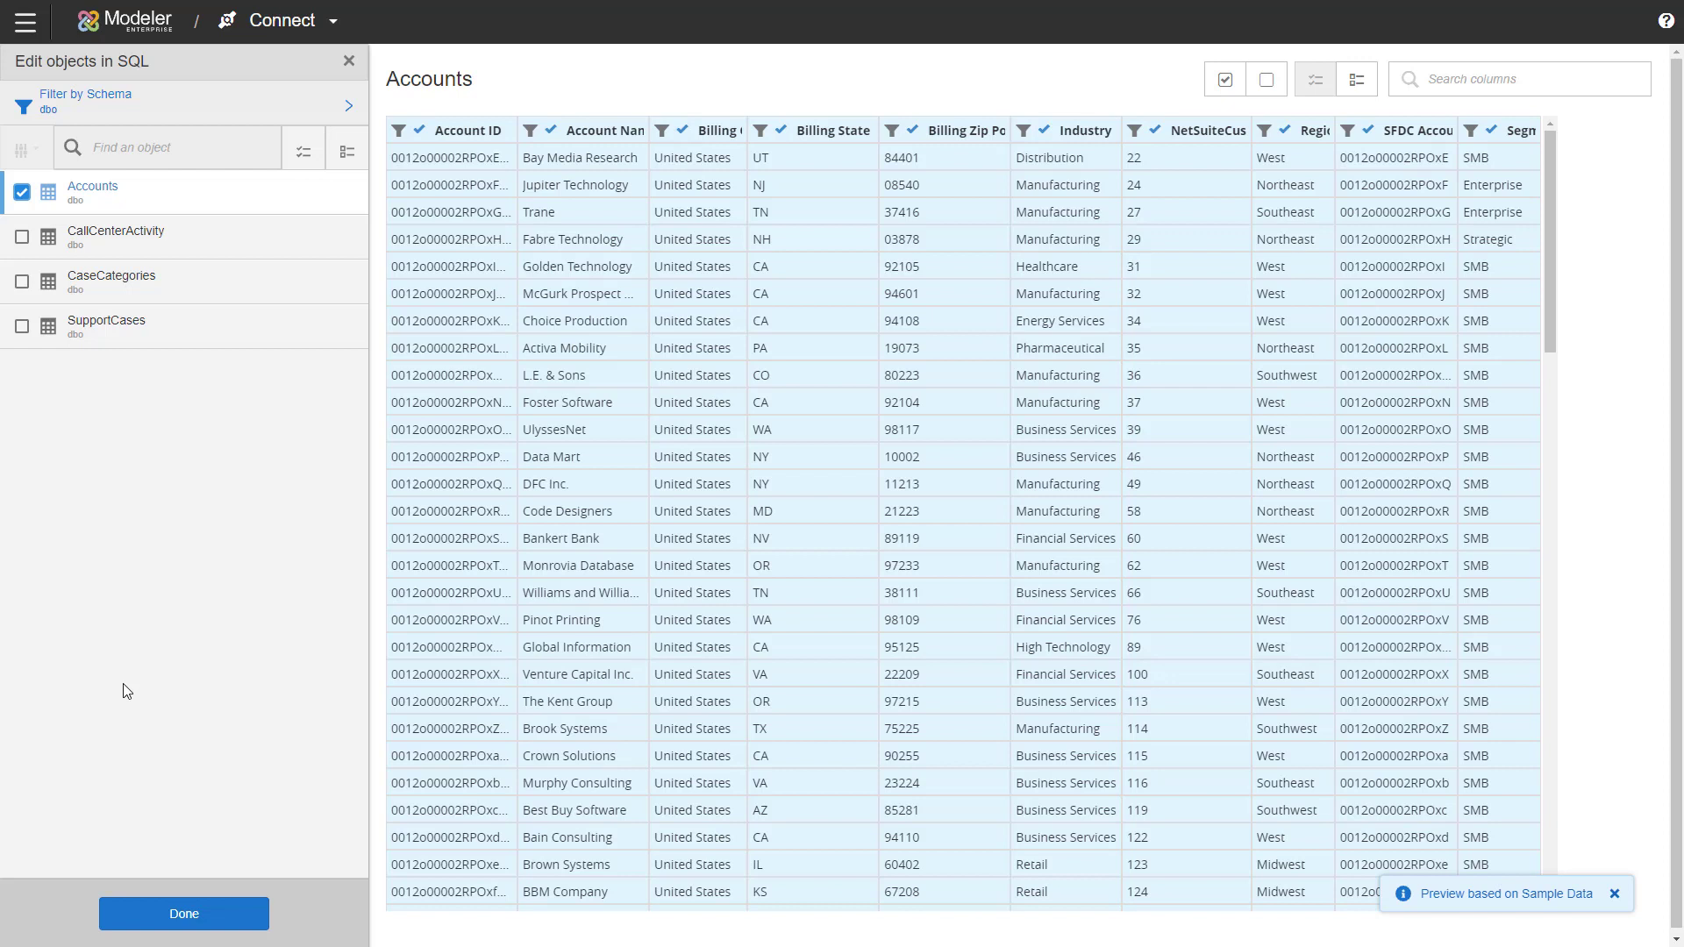
mouse_move(1150, 130)
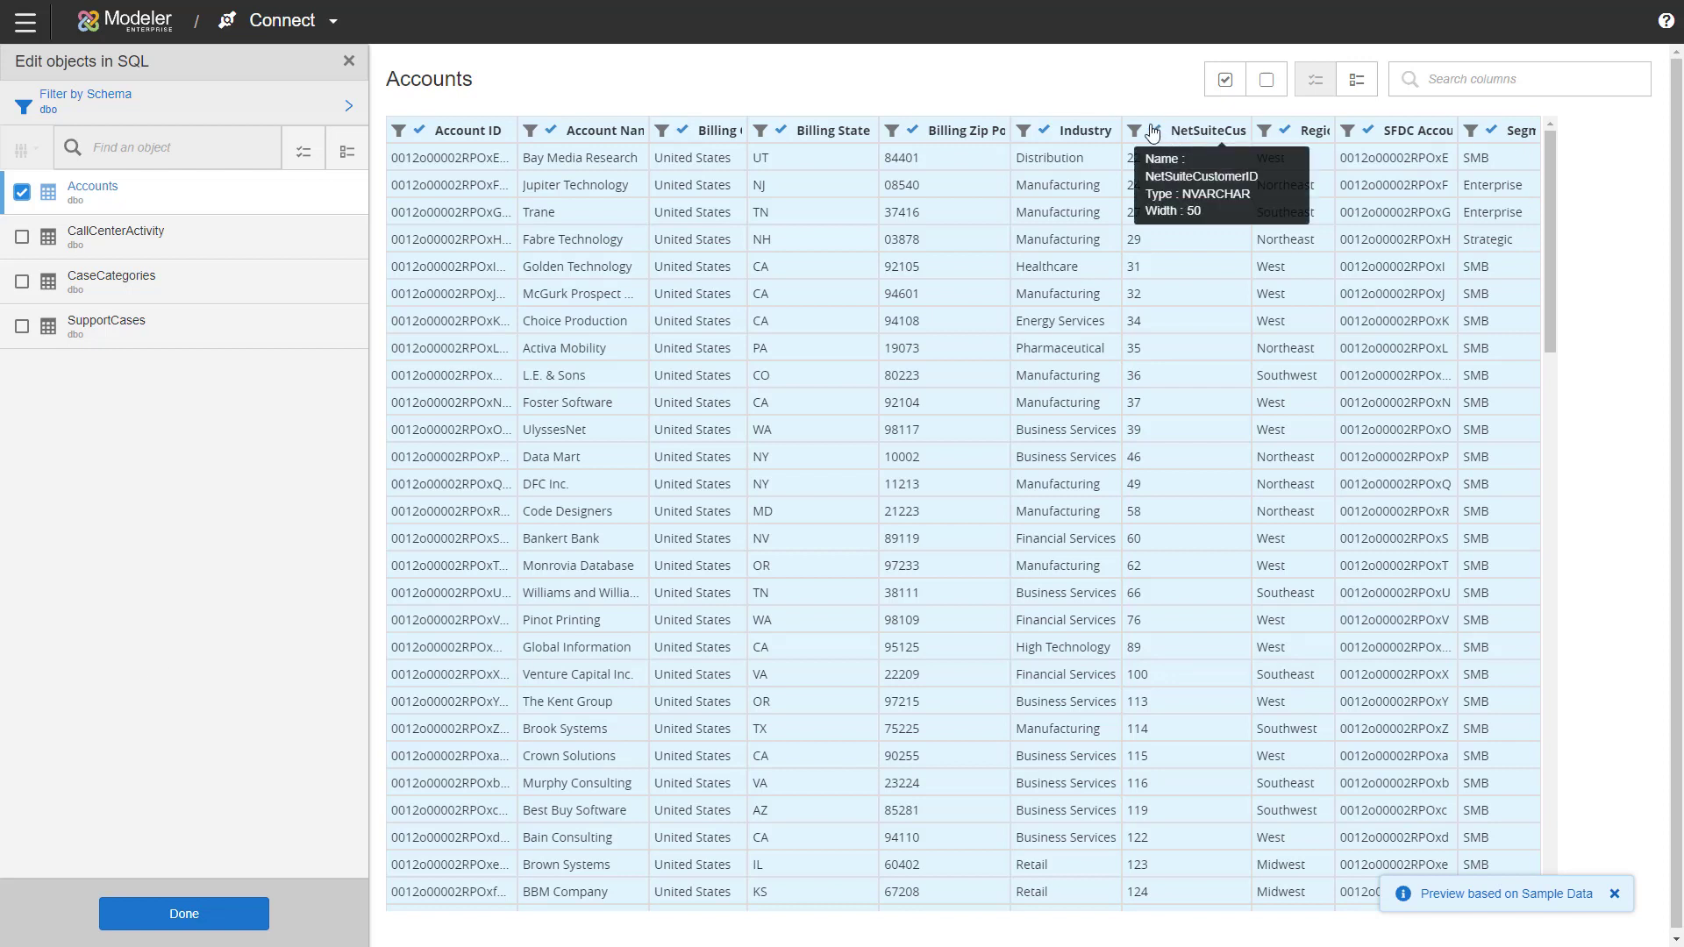
mouse_move(977, 70)
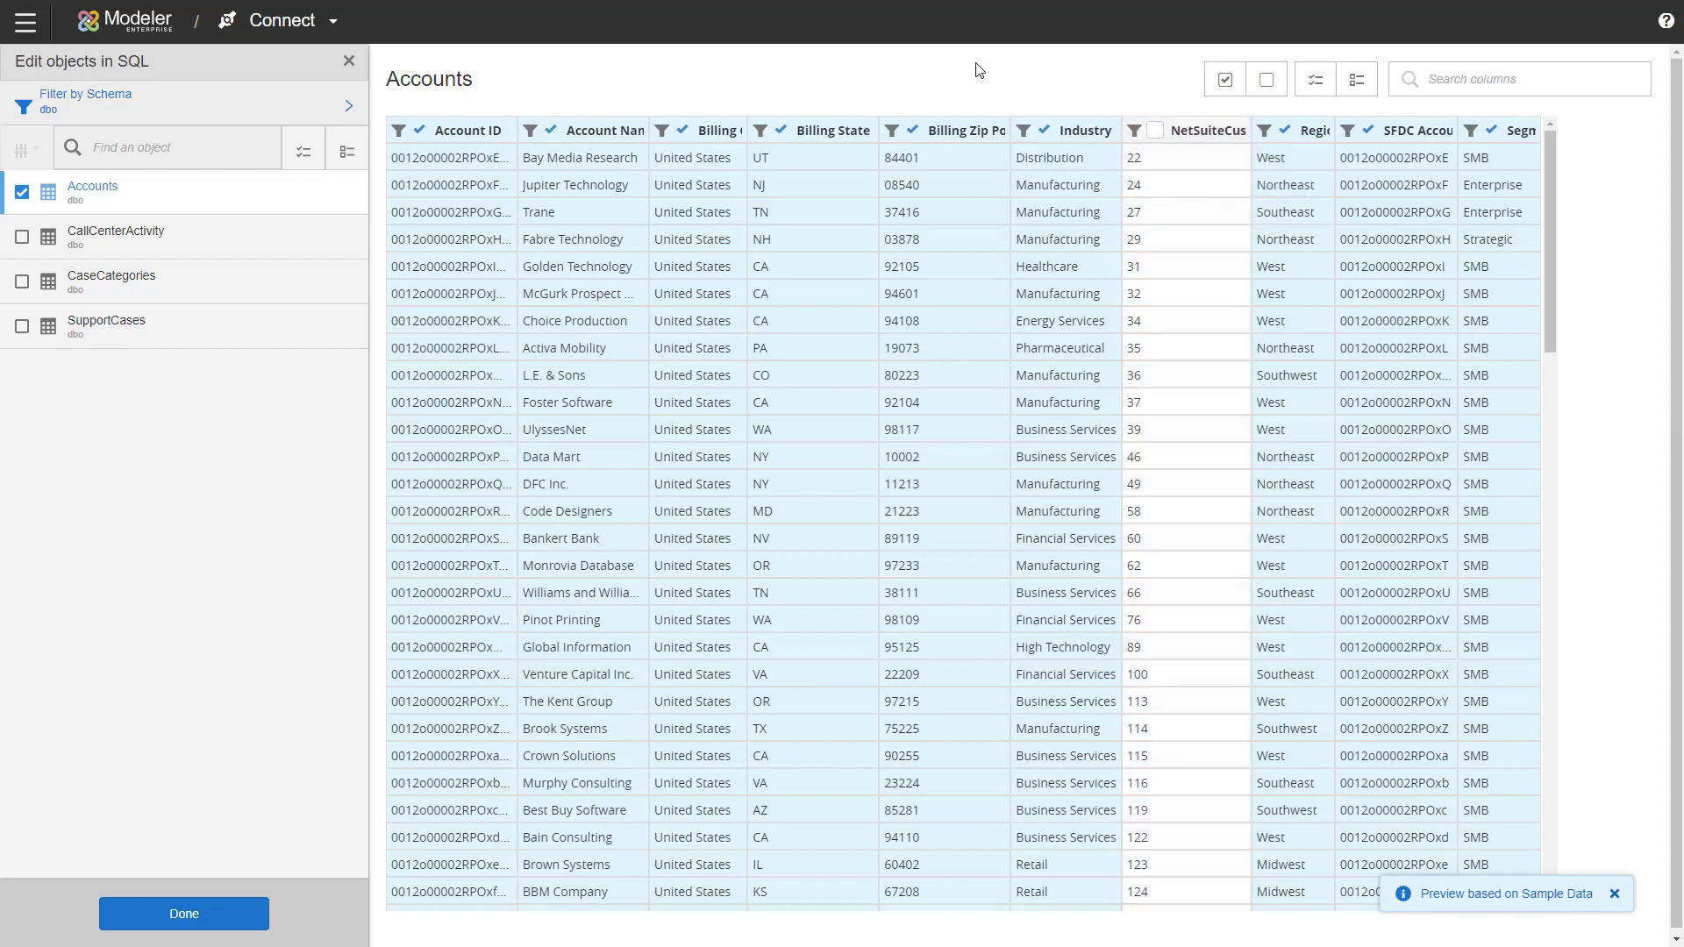
mouse_move(1416, 108)
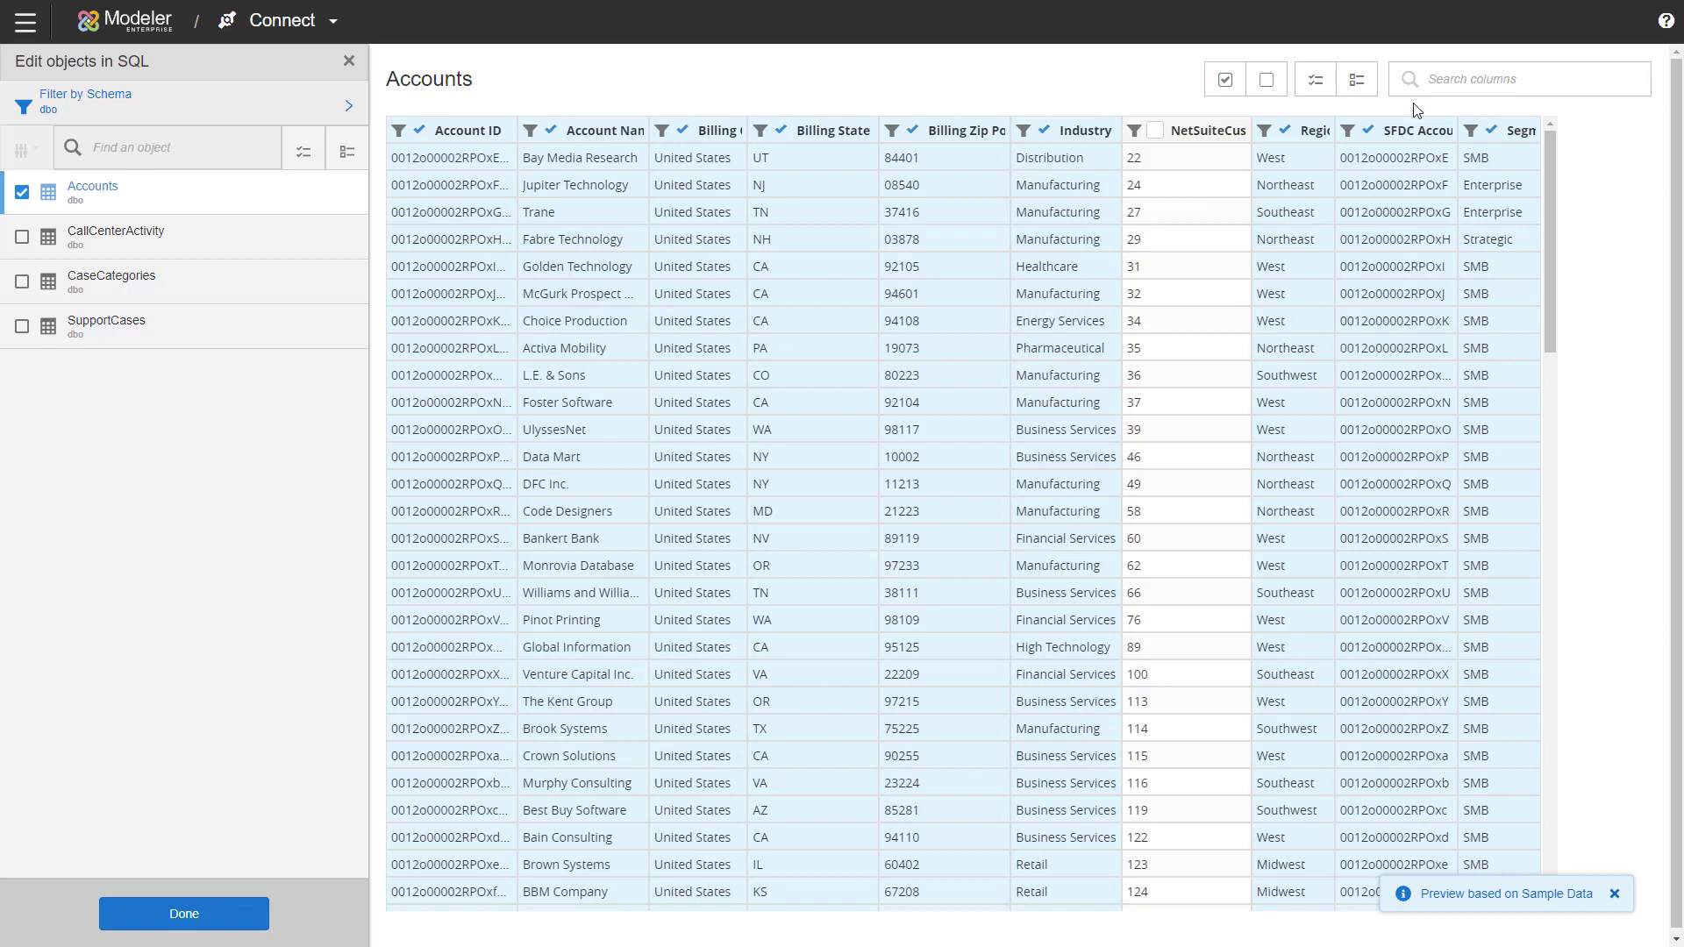
mouse_move(1472, 132)
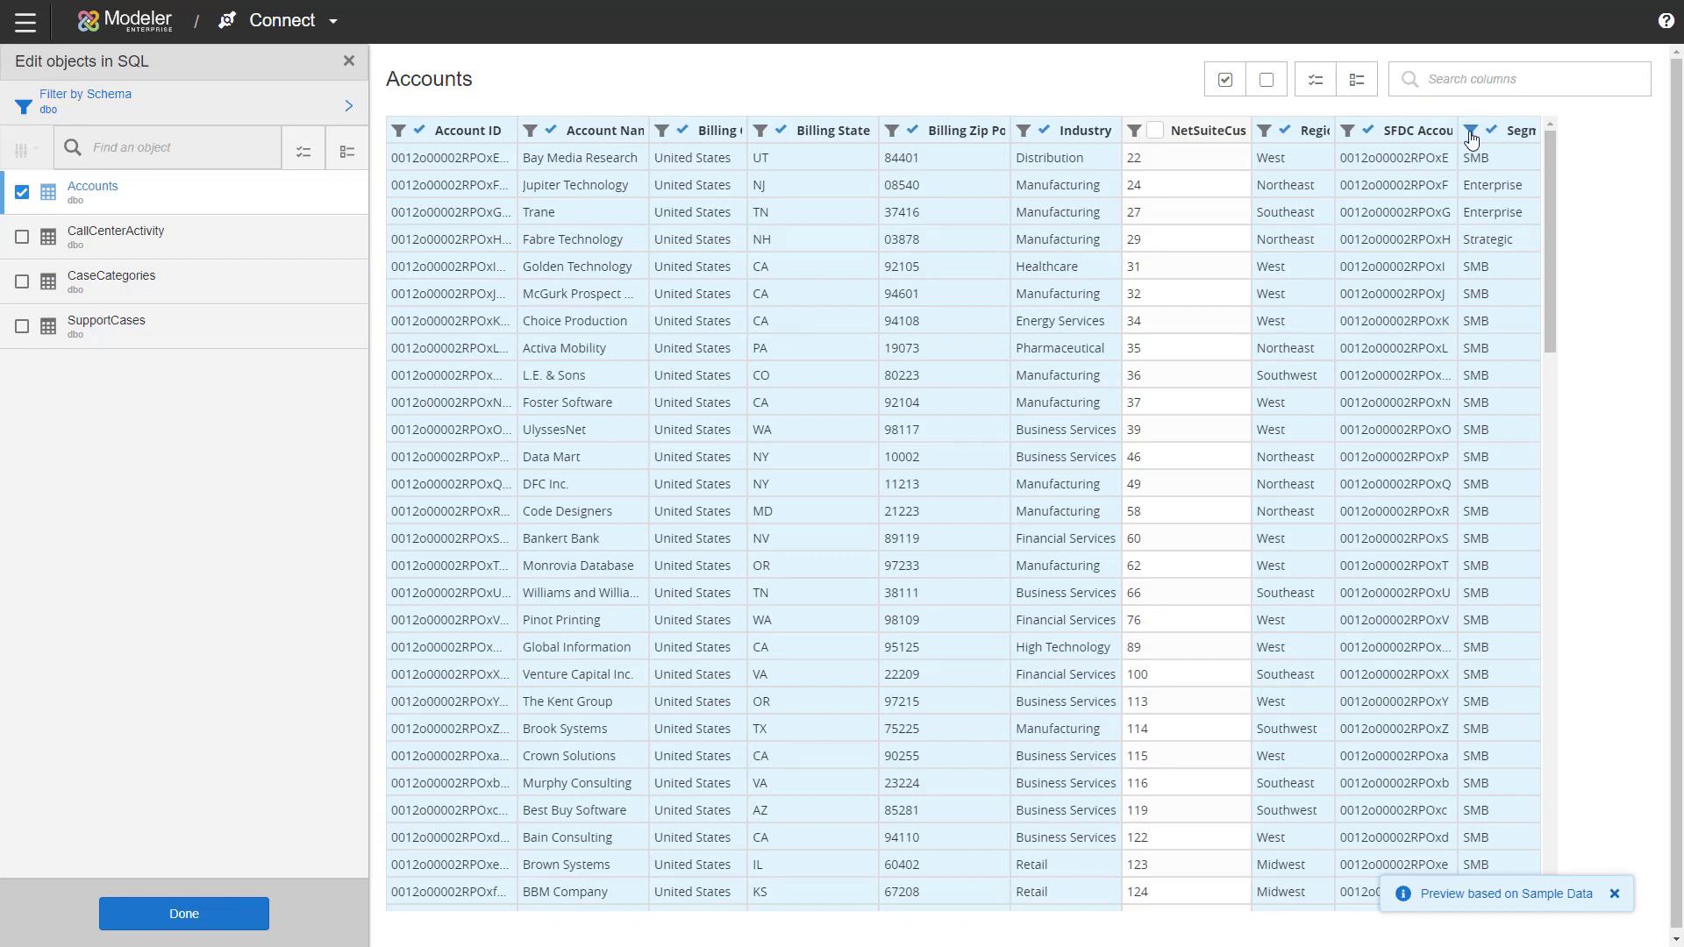
Step: Apply a Segment Not Equals 'SMB' filter to the Accounts data
left_click(1472, 130)
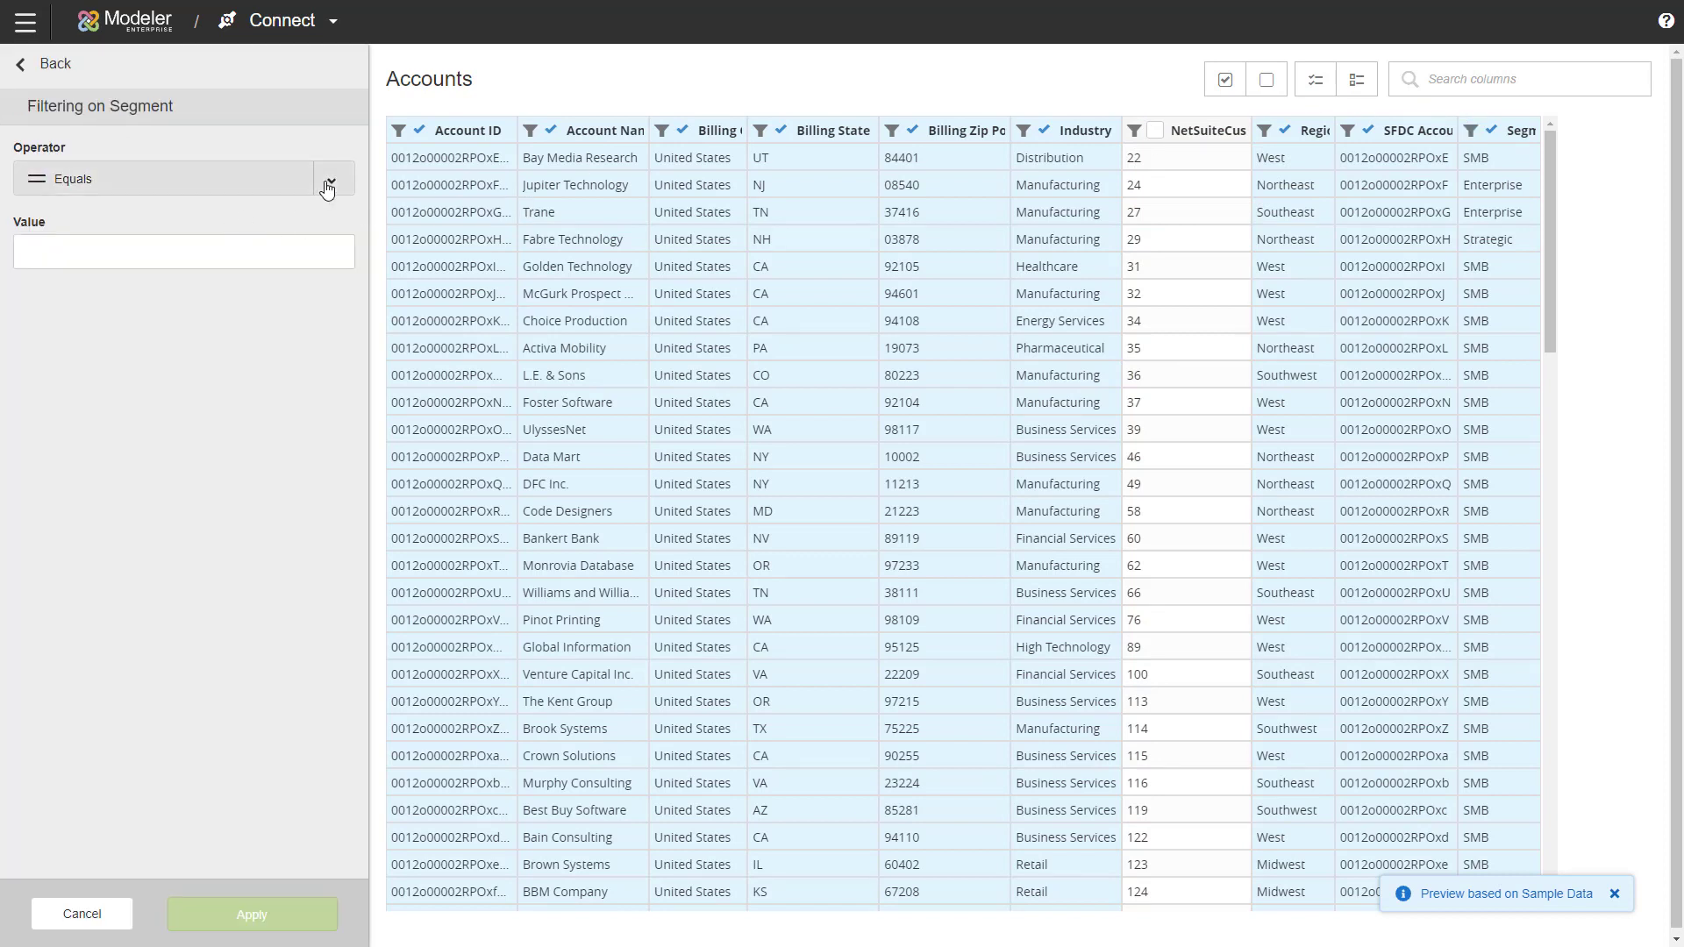
left_click(331, 179)
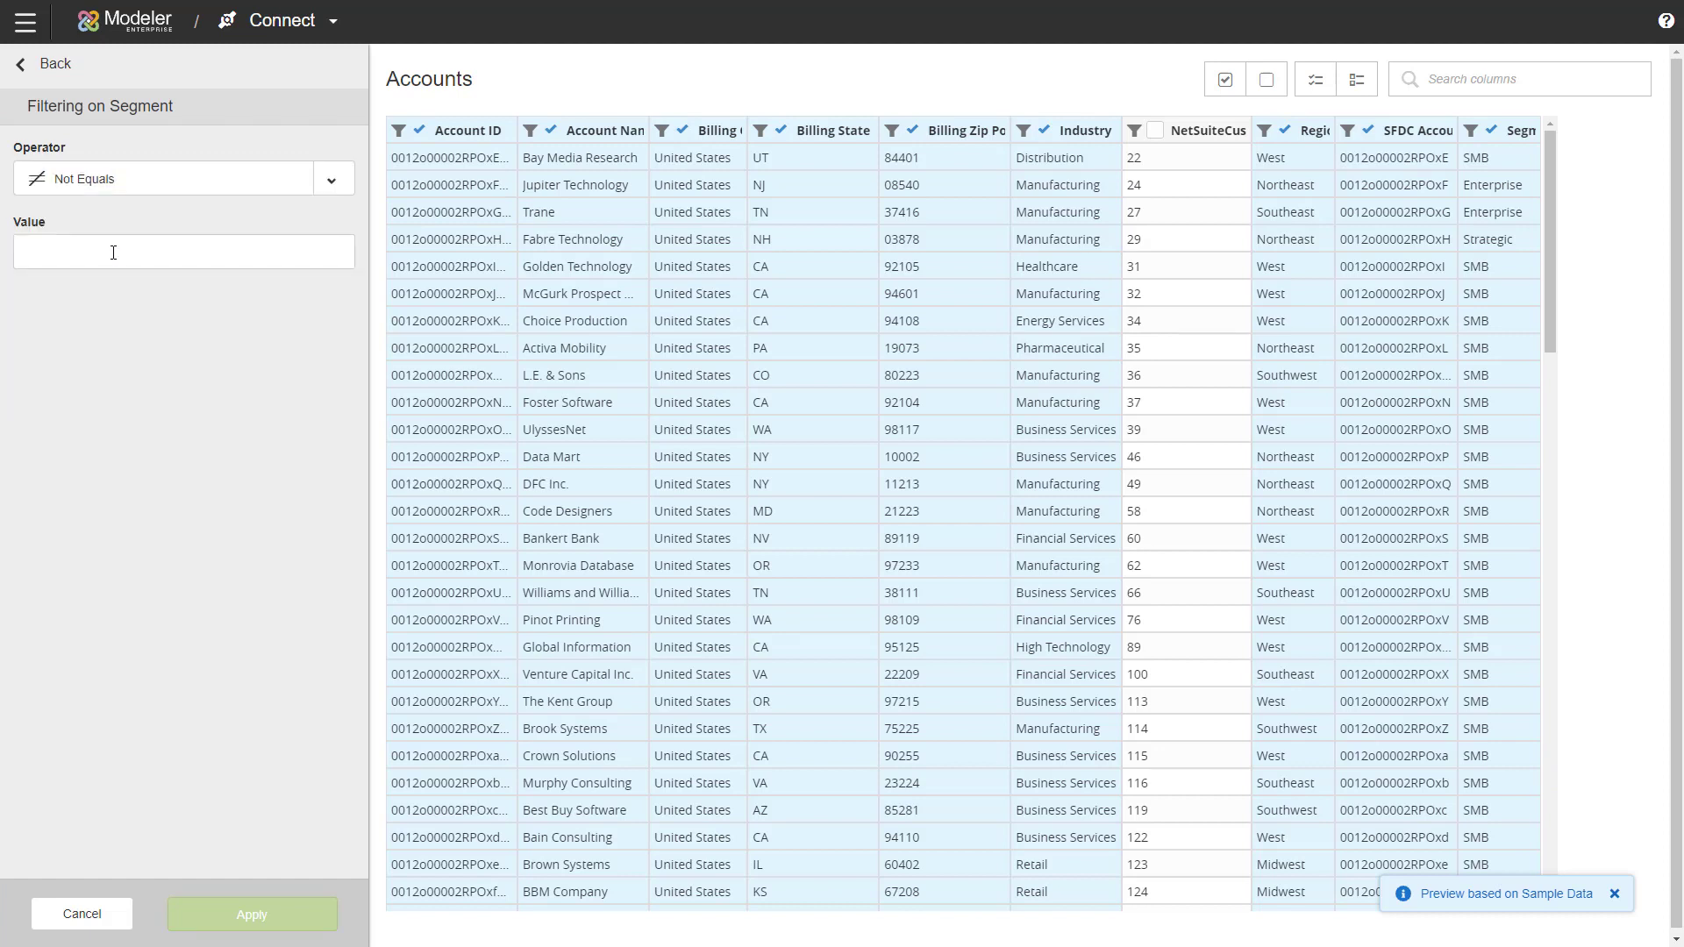
type("1")
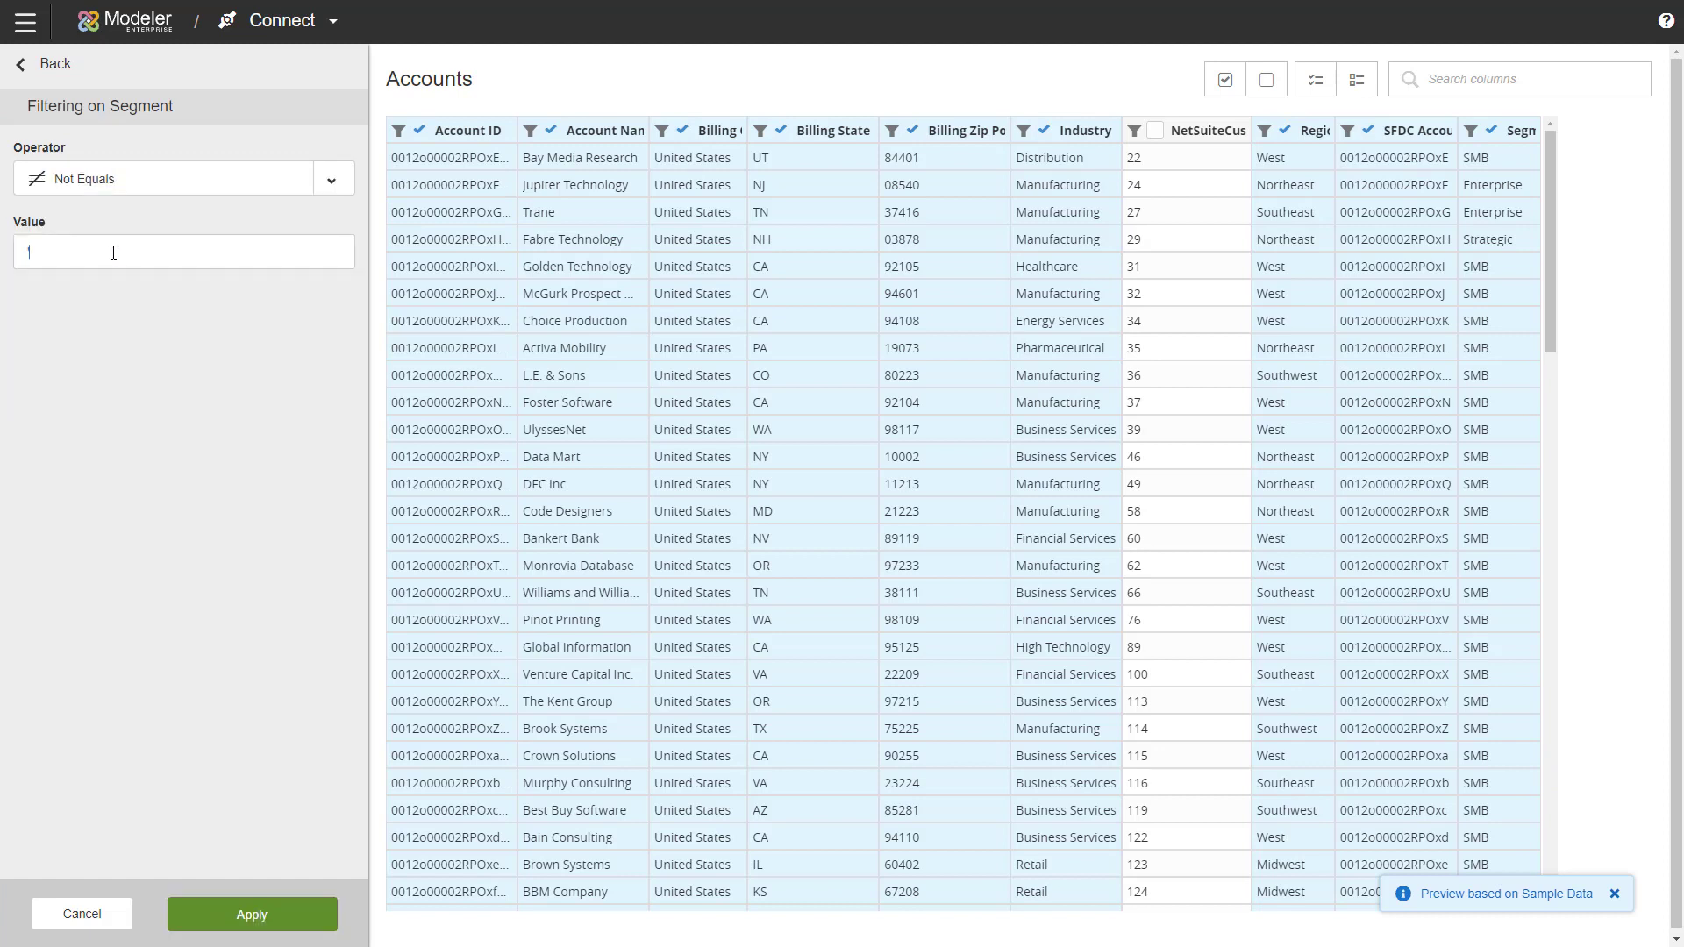
type("SMB")
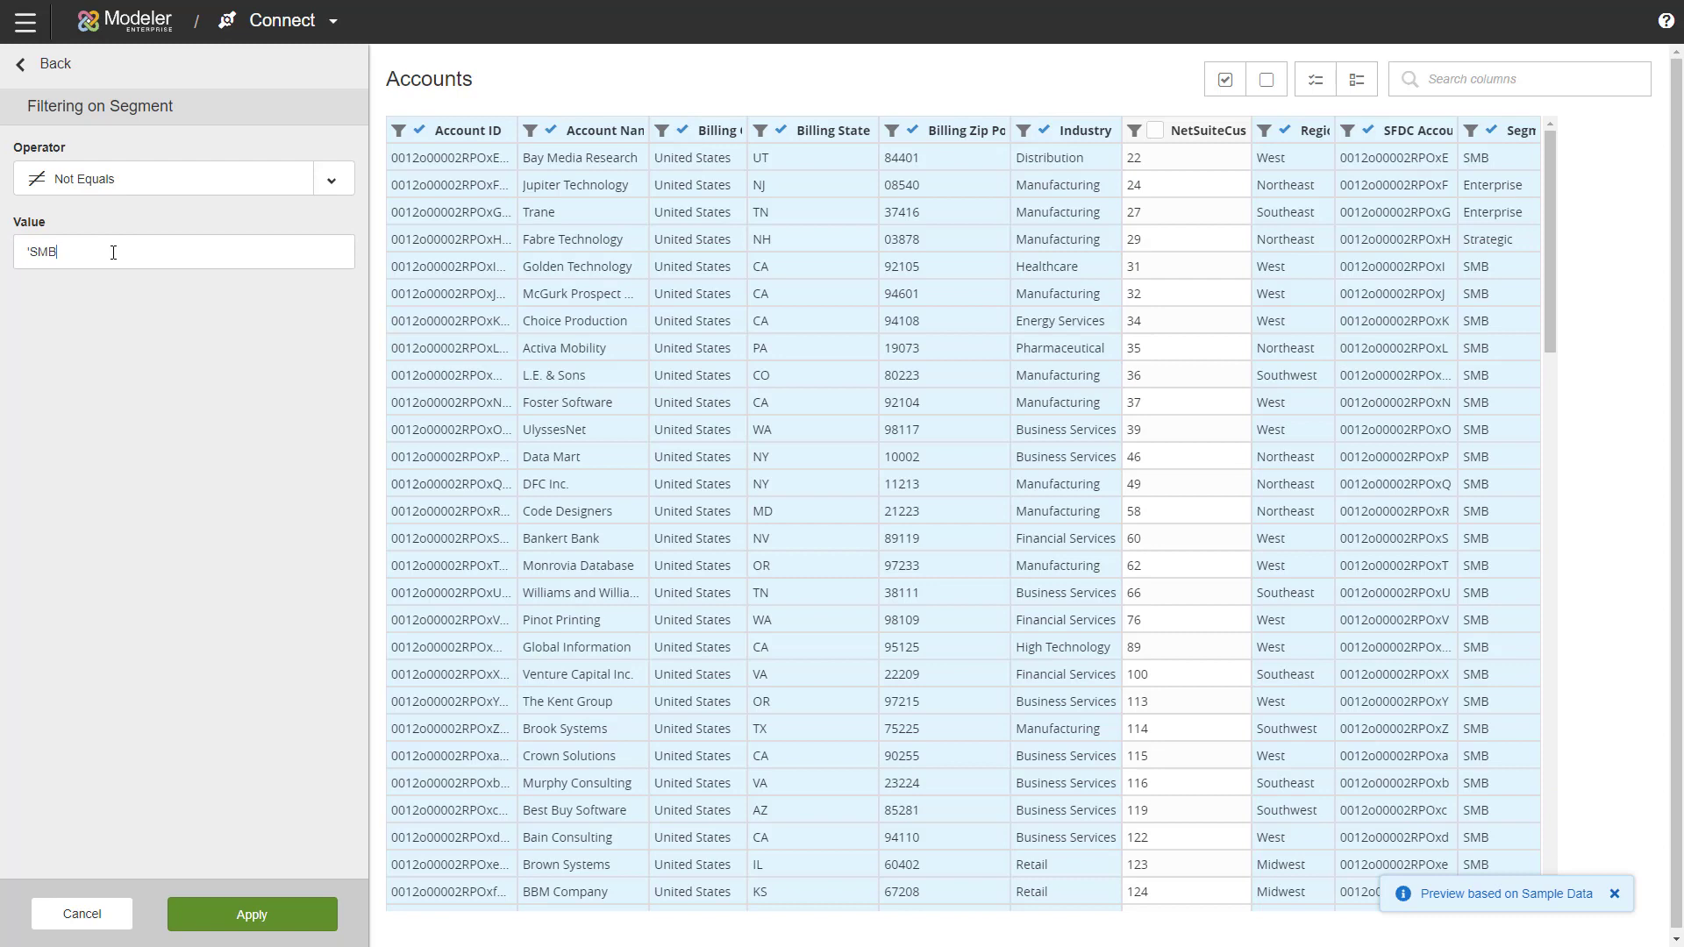
mouse_move(117, 199)
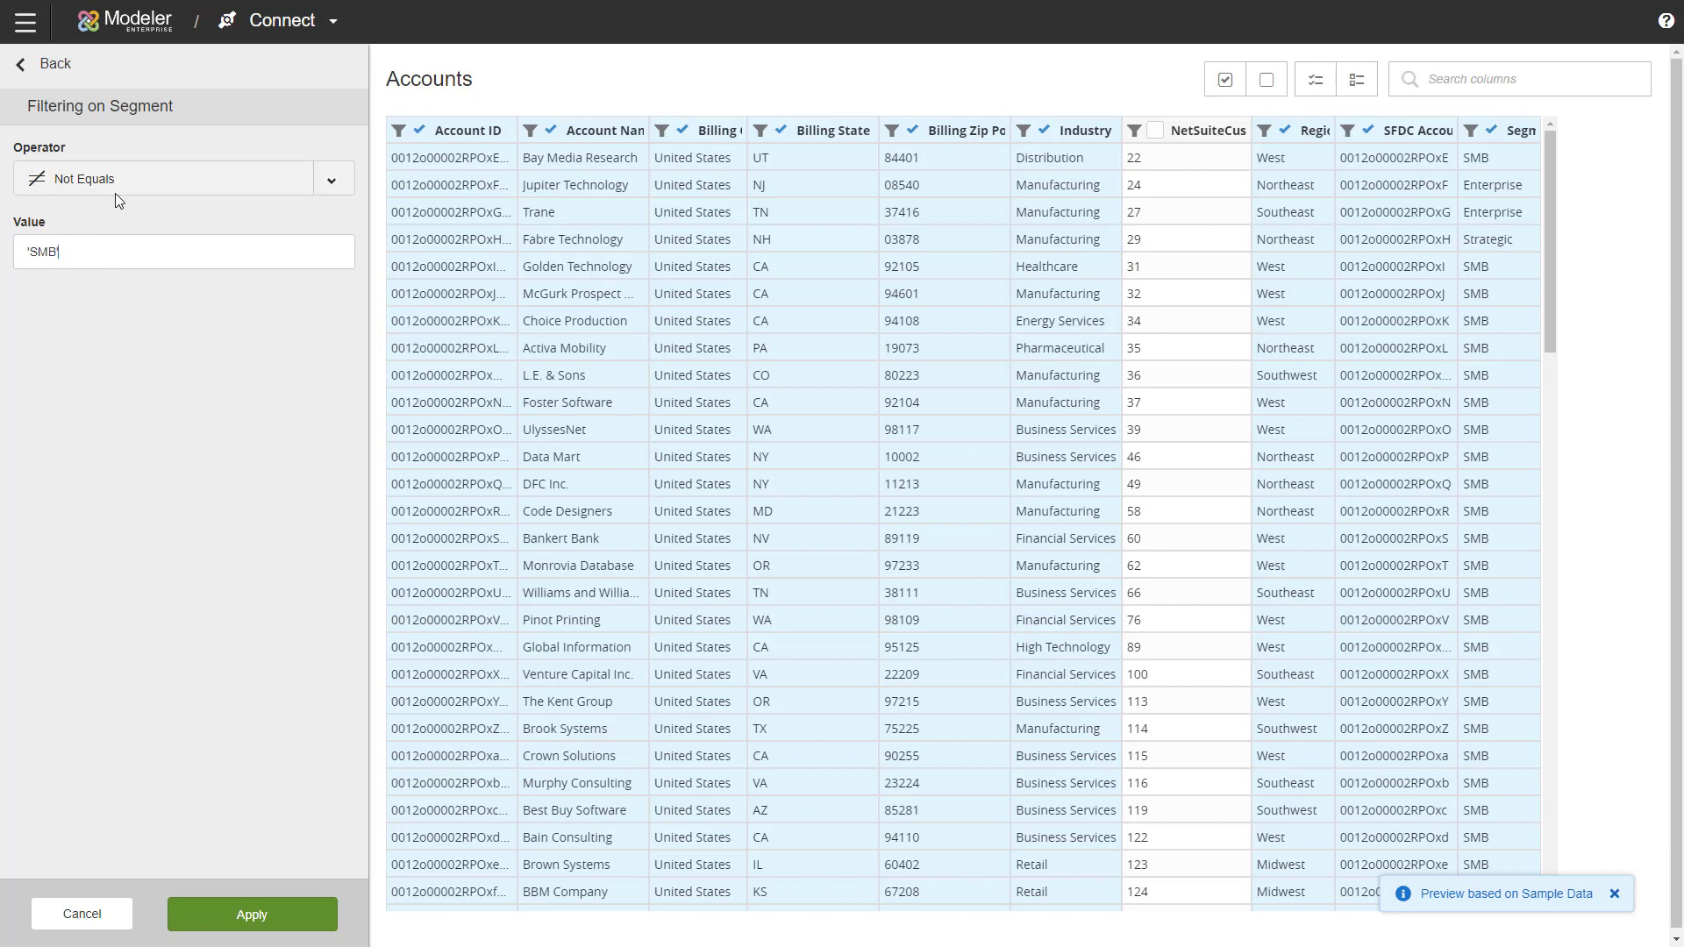
left_click(251, 914)
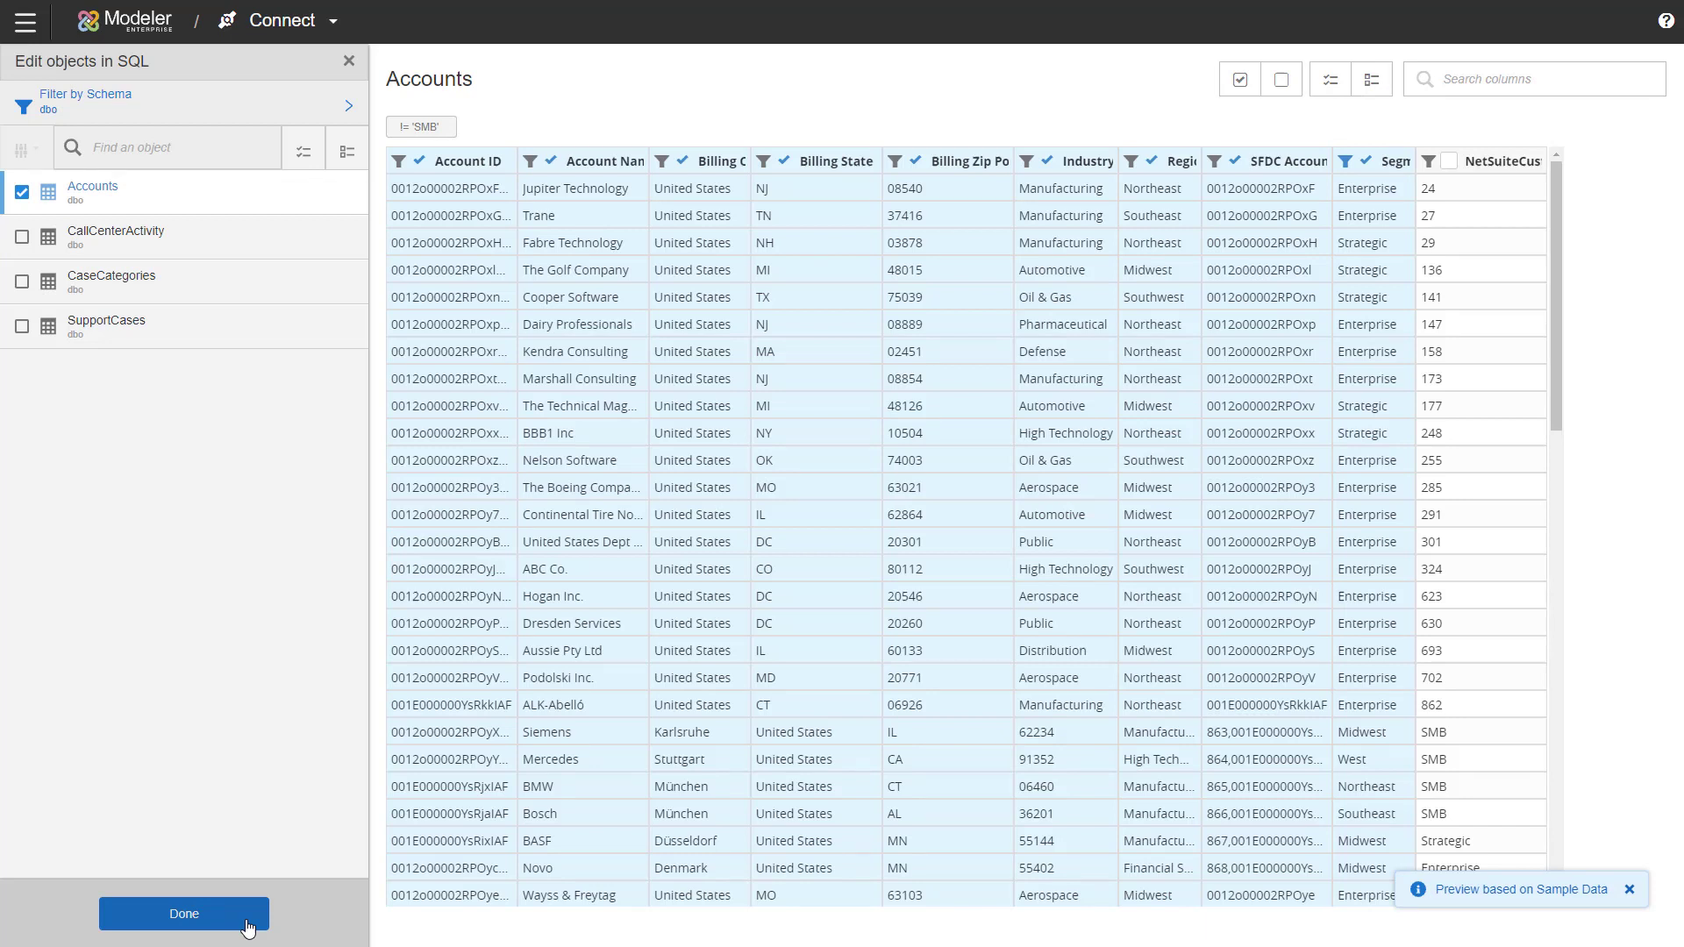
mouse_move(1259, 398)
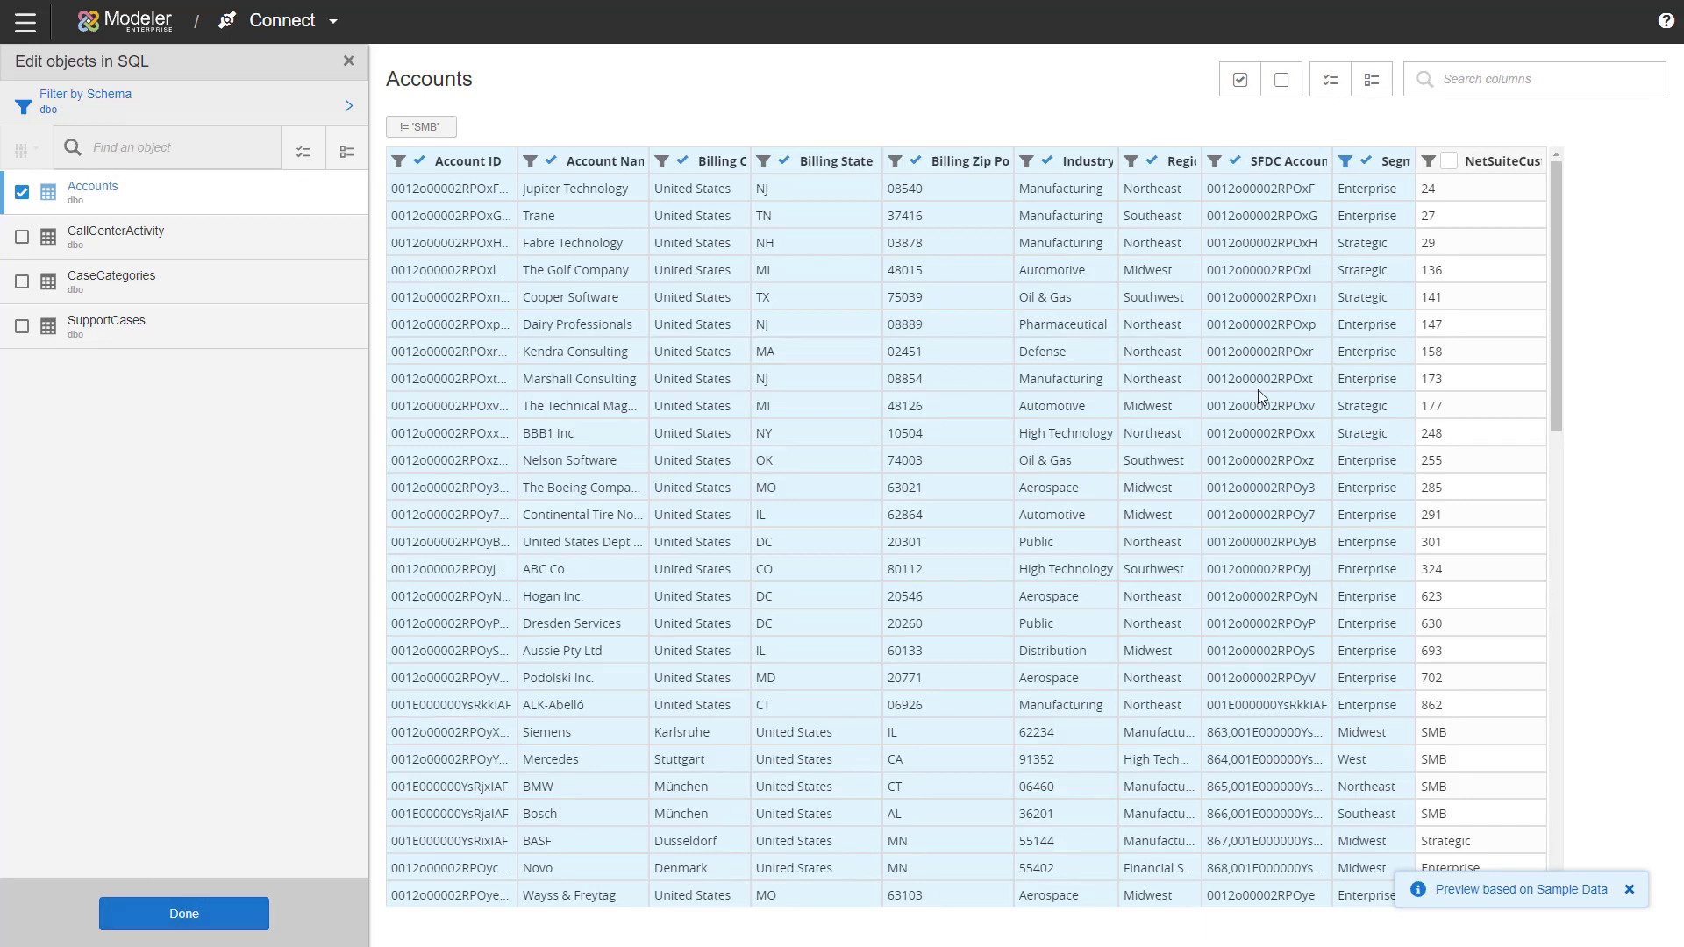
mouse_move(809, 479)
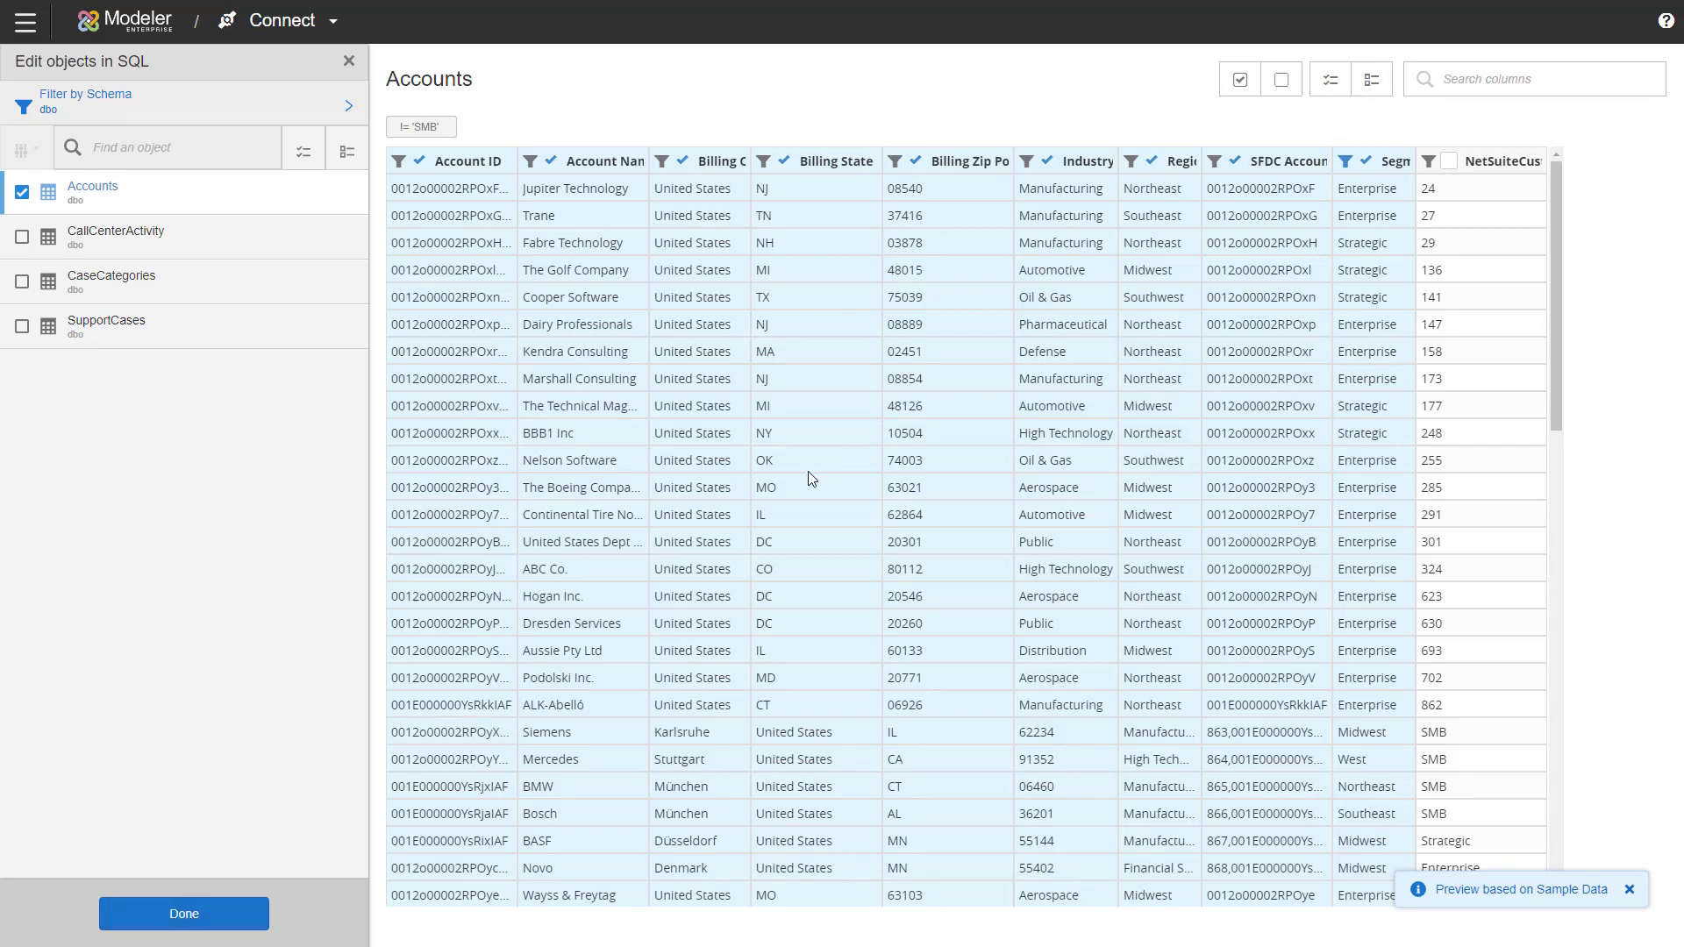
mouse_move(628, 292)
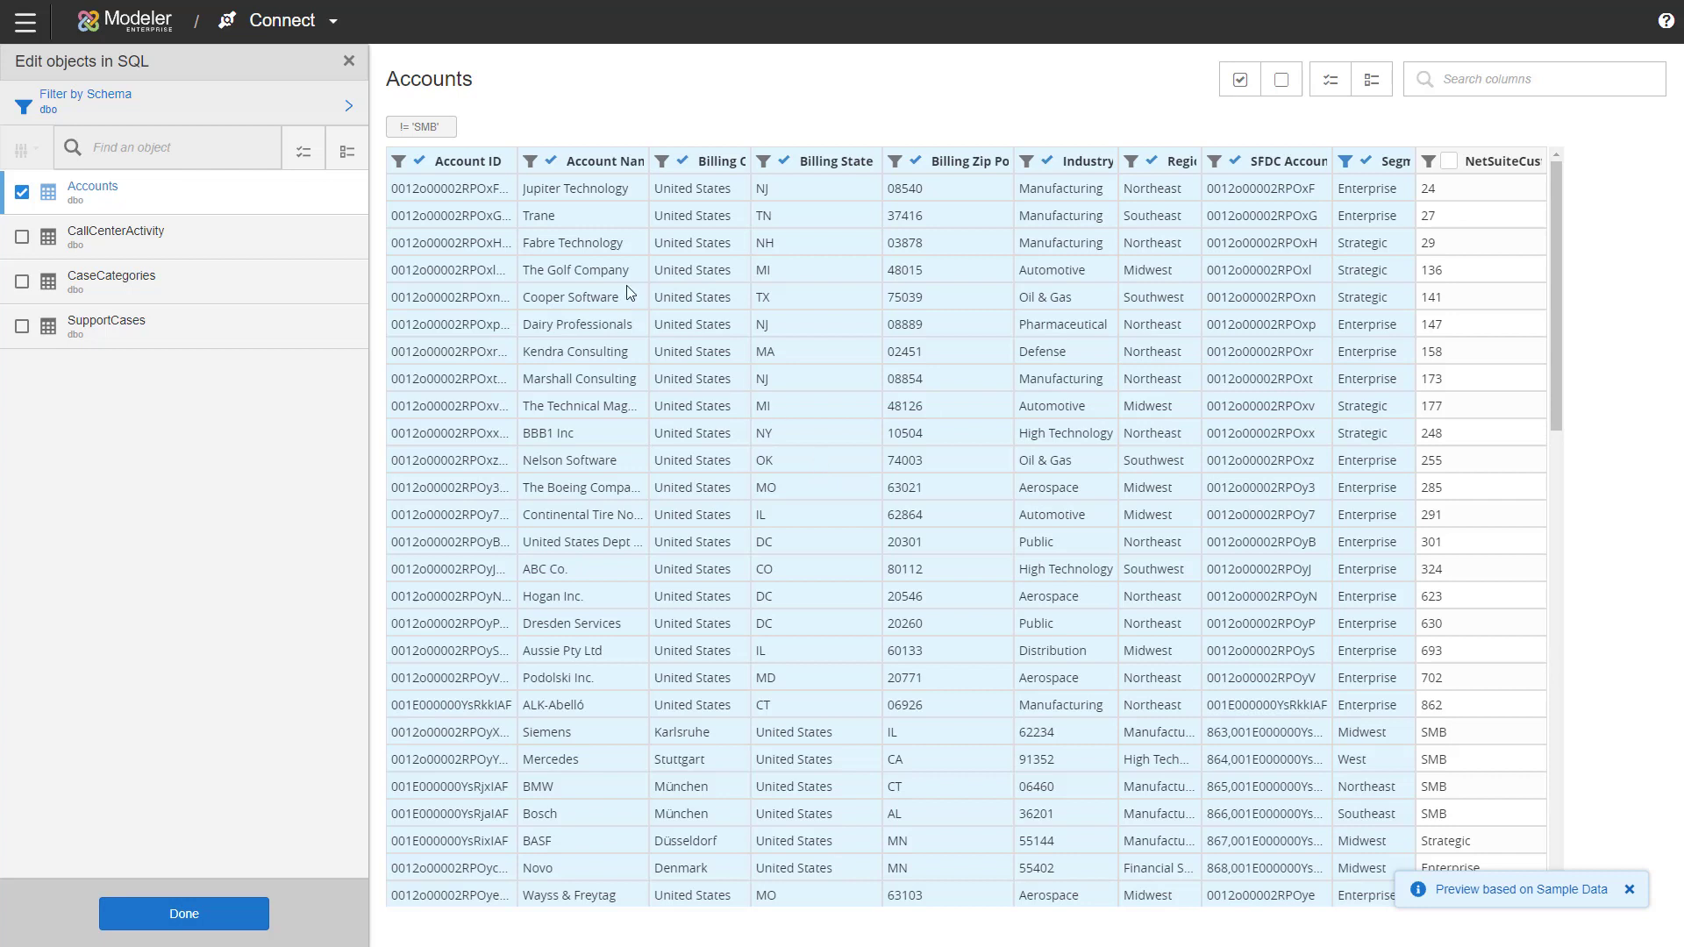
Step: Confirm the Segment filter, finish the Accounts import and show the SQL source's menu
left_click(419, 126)
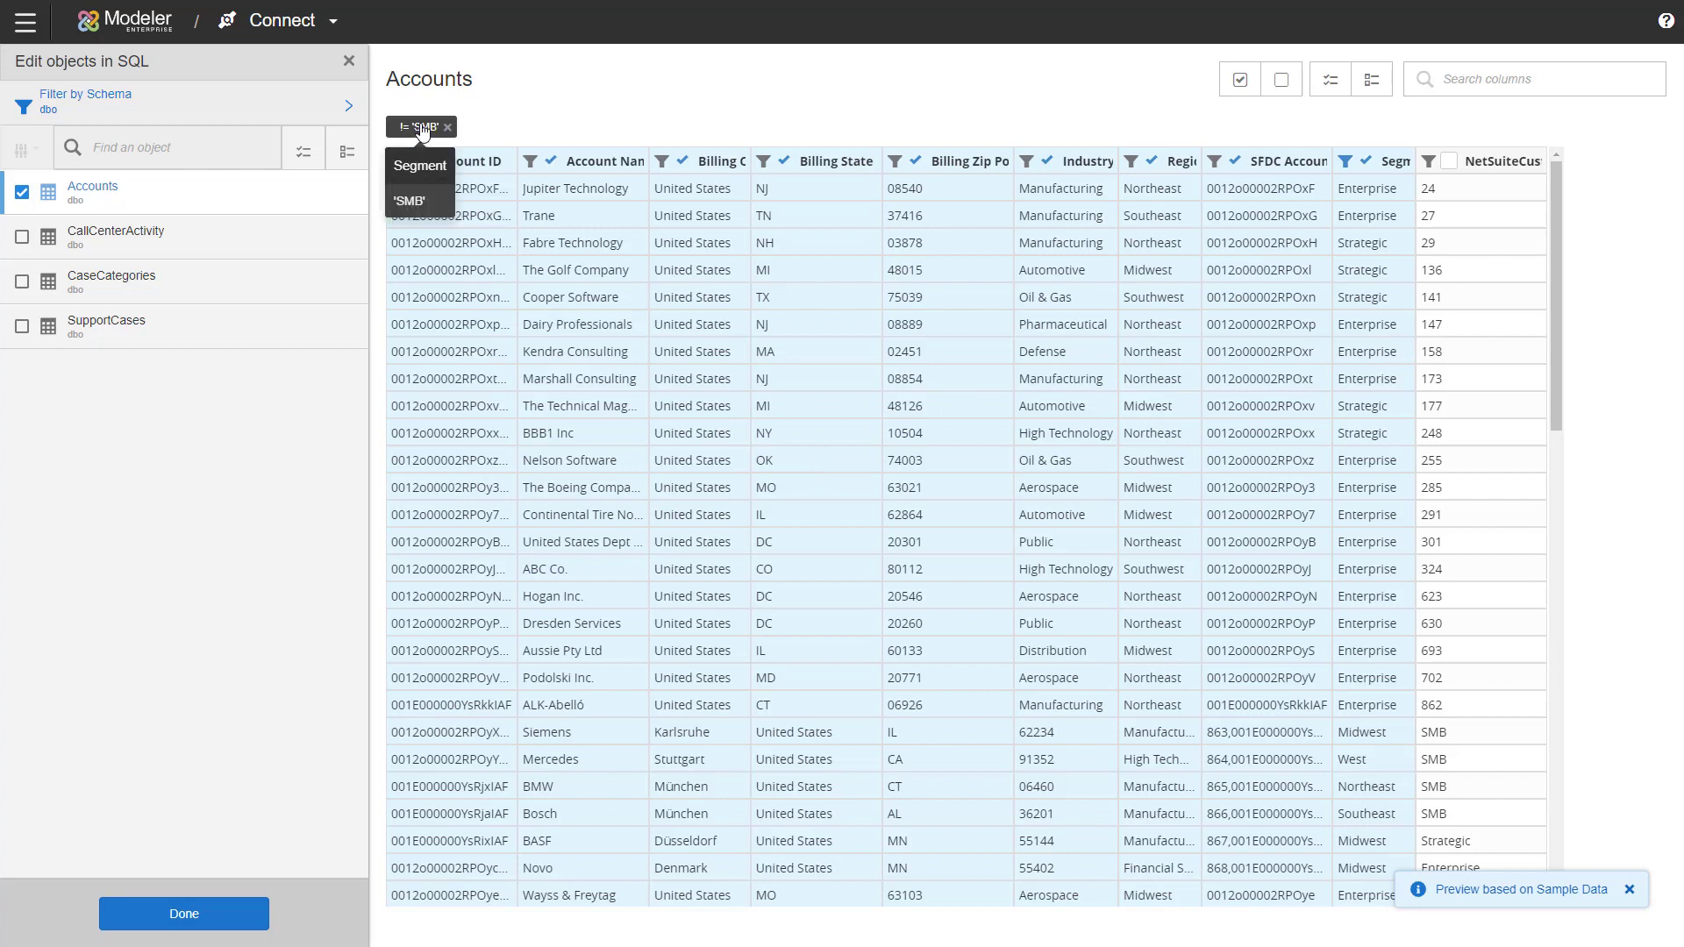
left_click(182, 914)
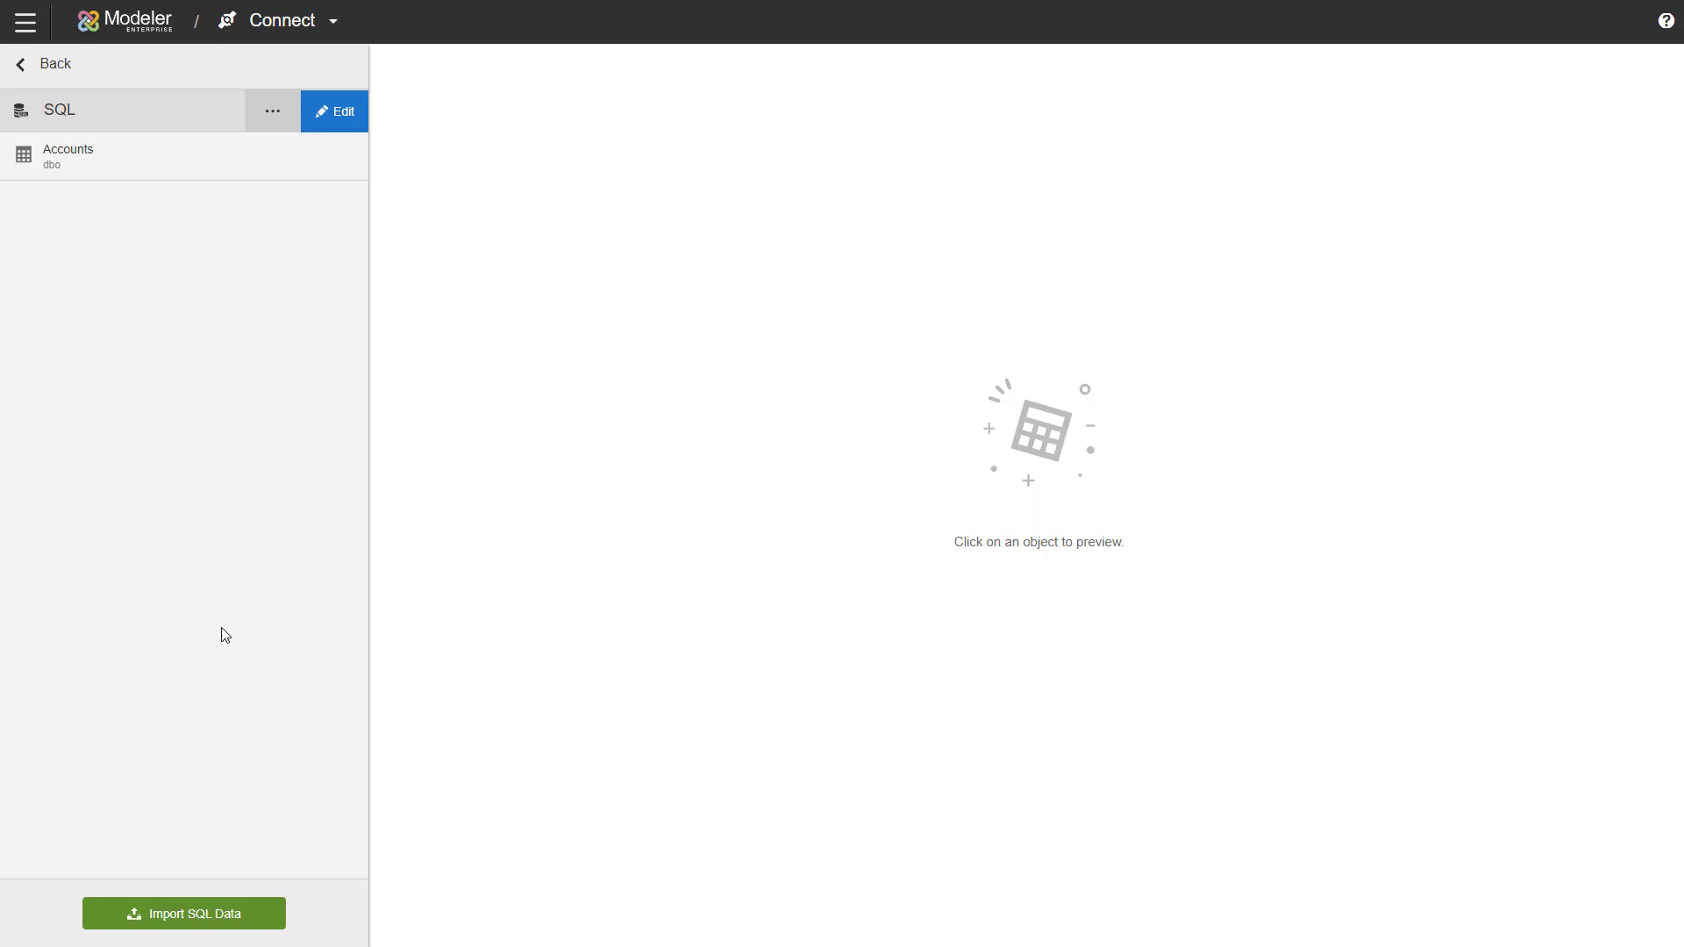
left_click(272, 111)
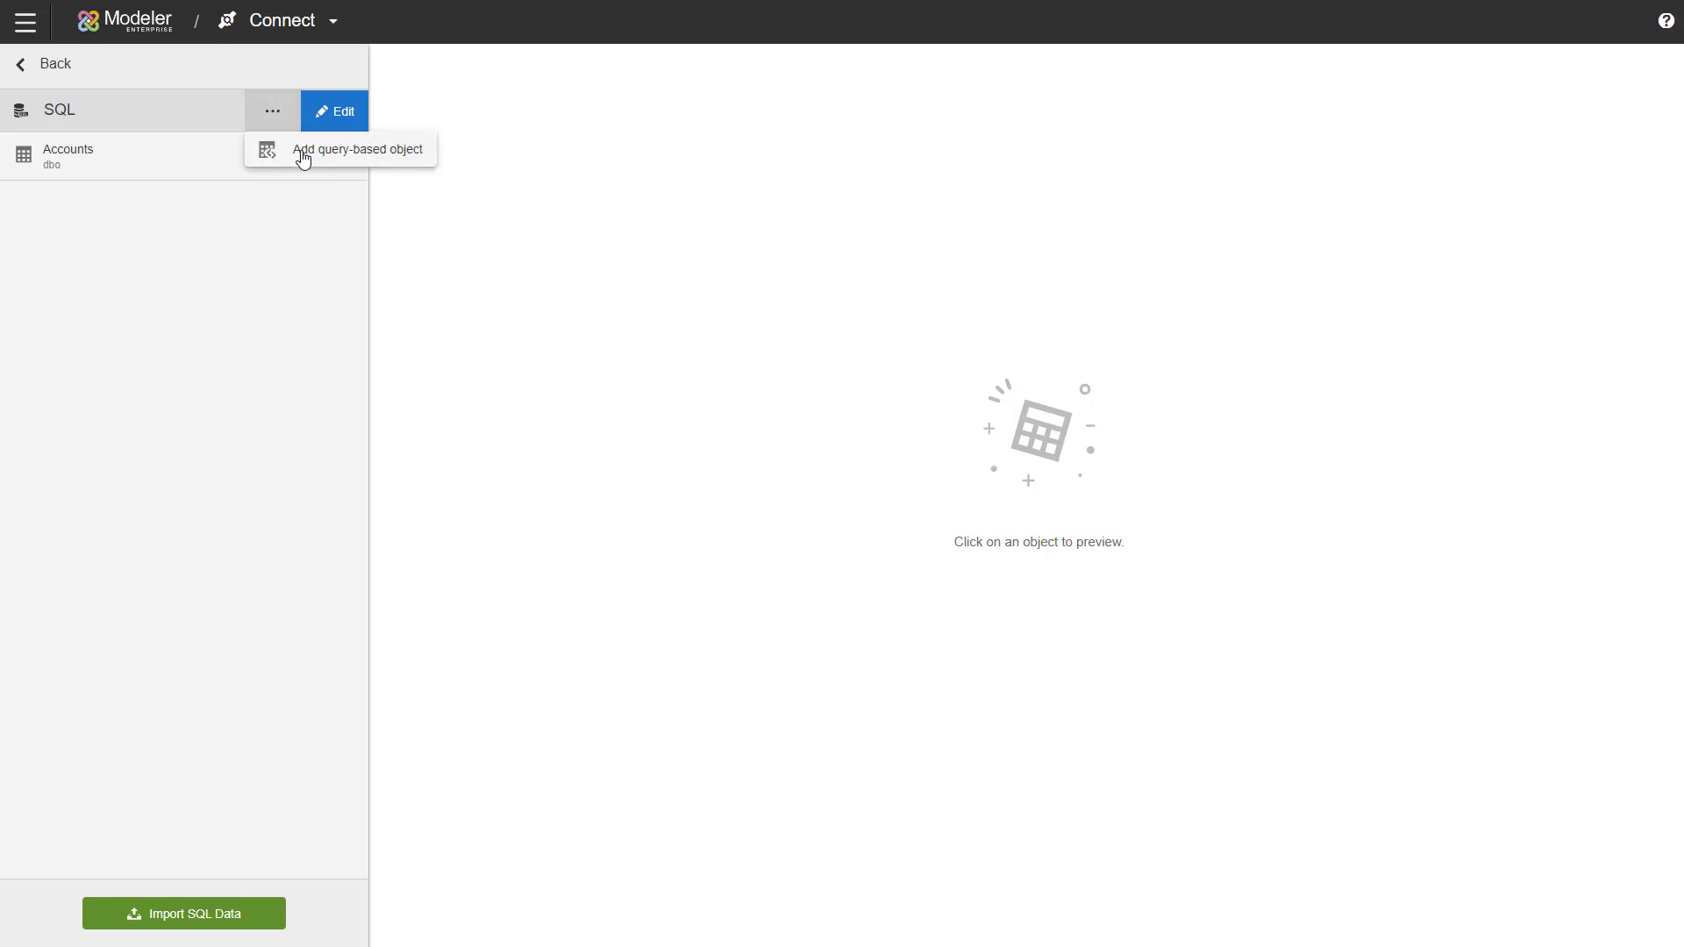
Step: Add a query-based object named 'SMB Accounts'
left_click(358, 147)
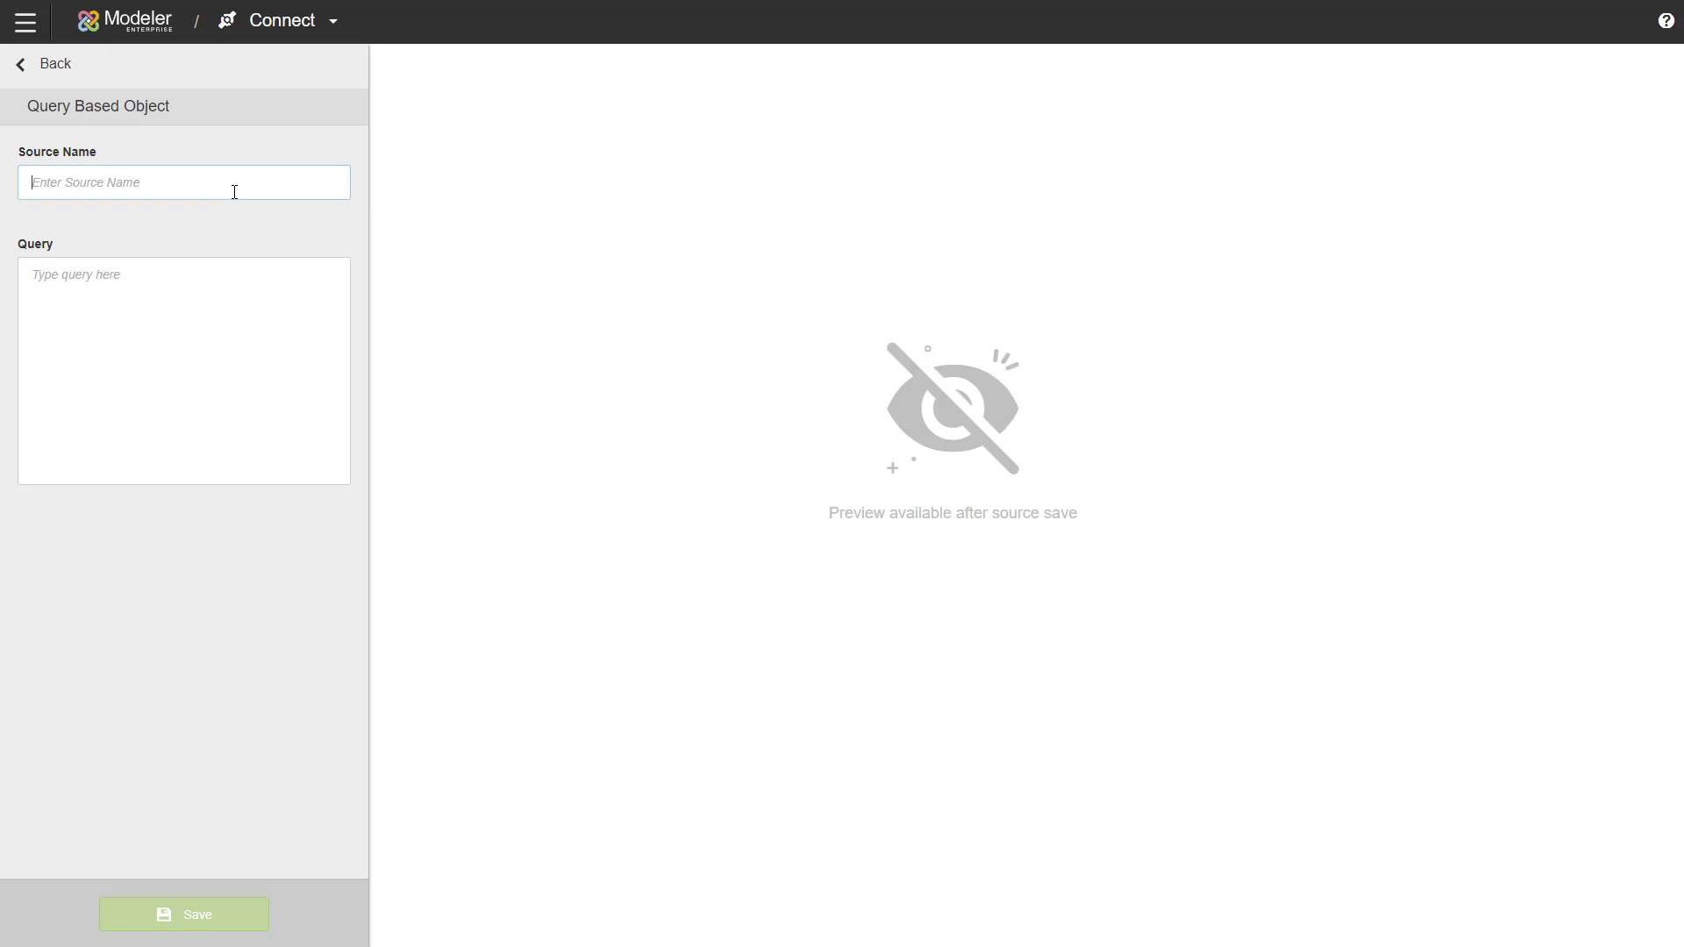
type("SMB")
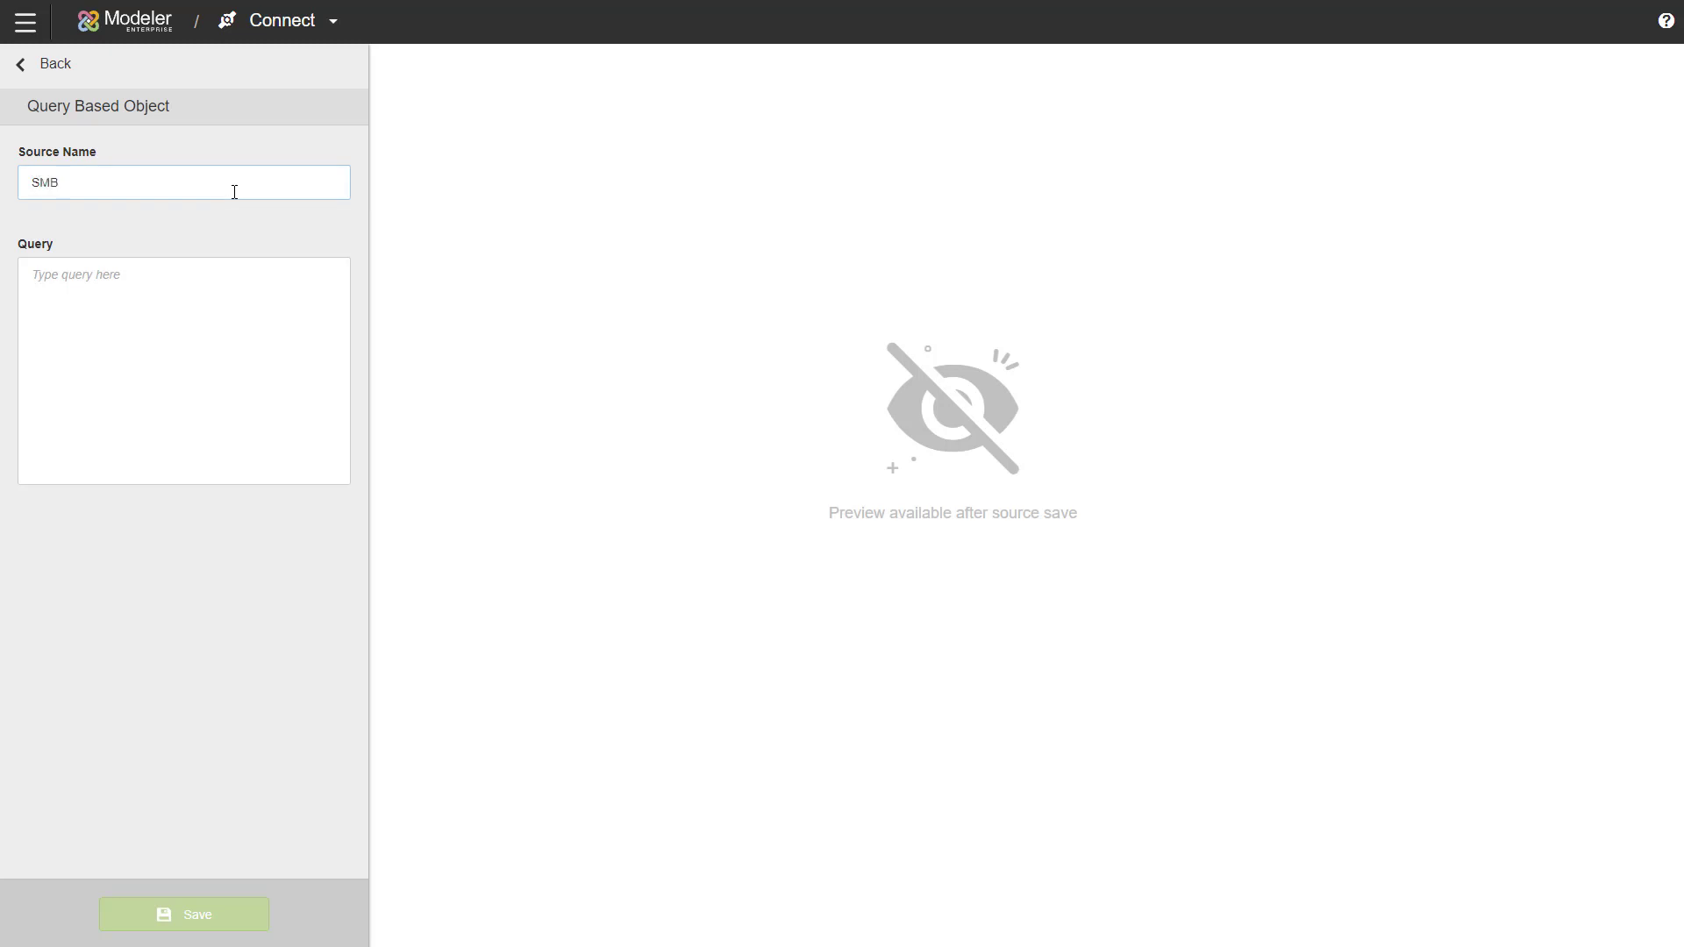
type("Account")
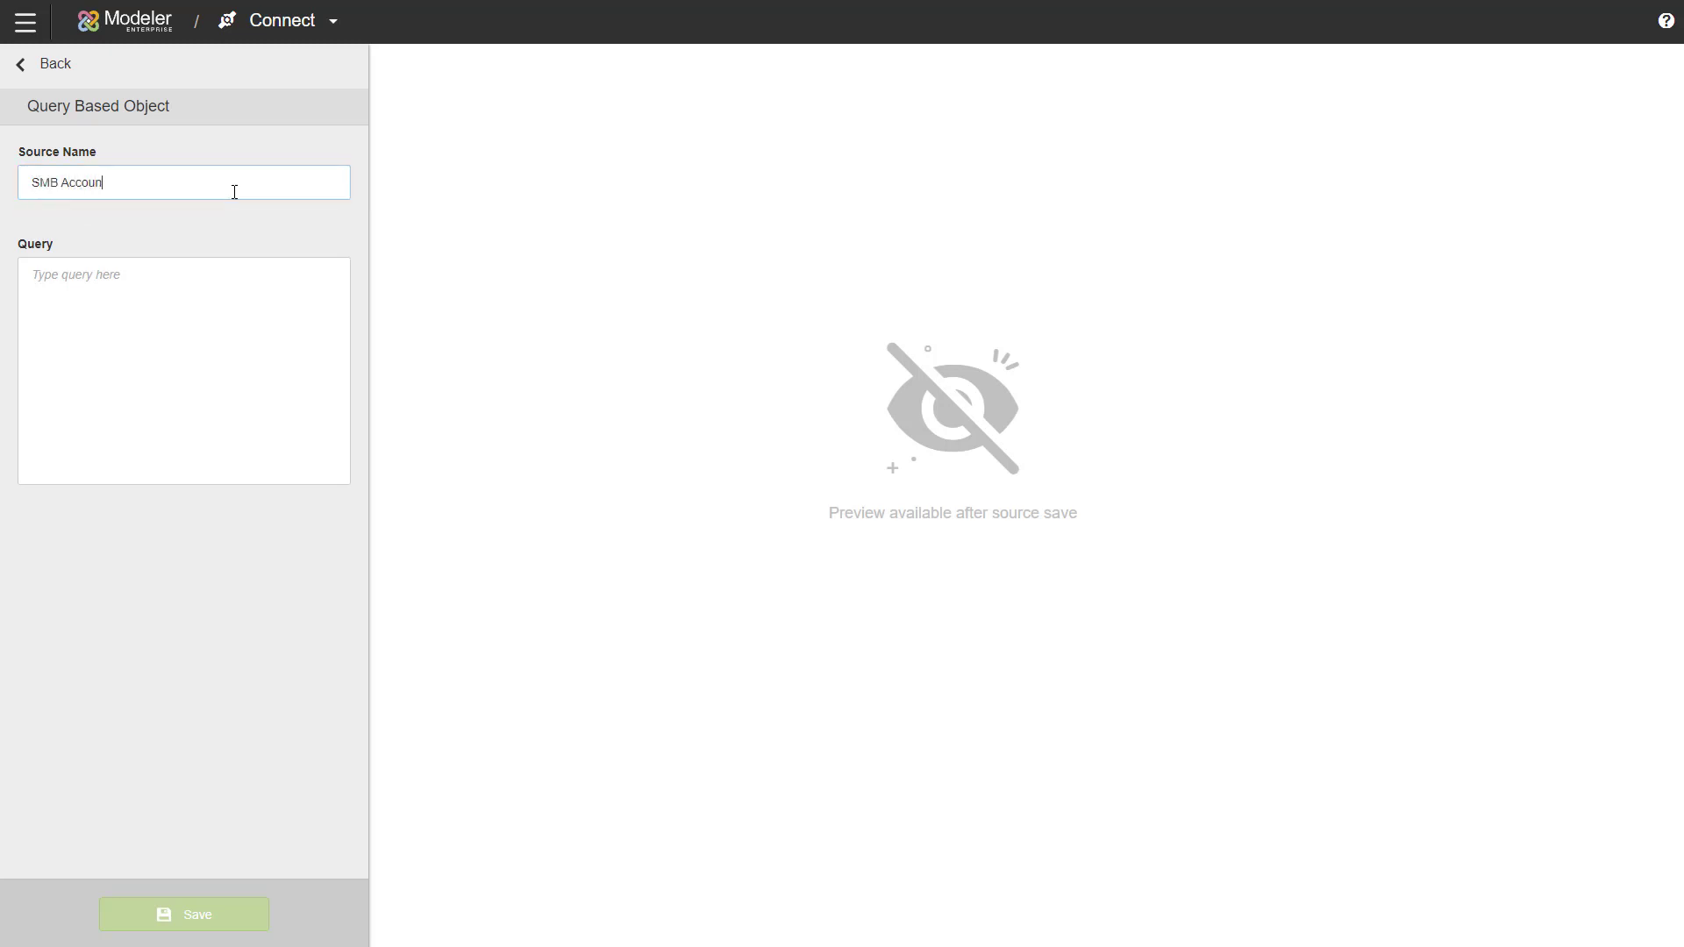
type("ts")
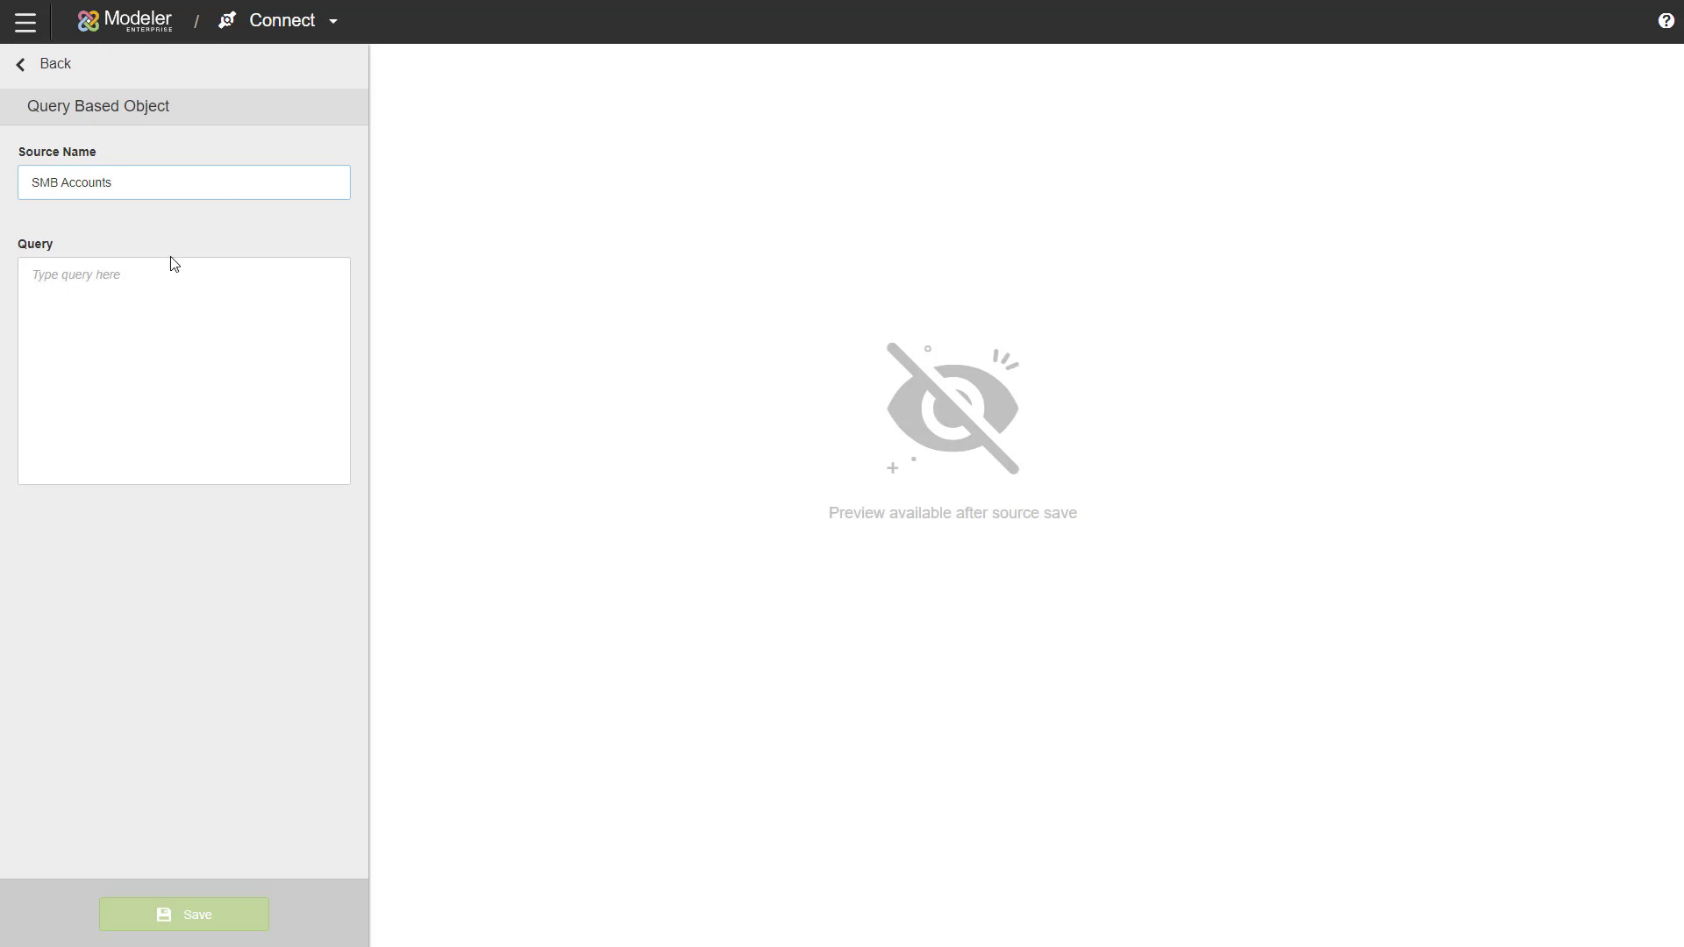
Step: Enter the query SELECT * FROM Accounts WHERE Segment='SMB' and save the object
type("S")
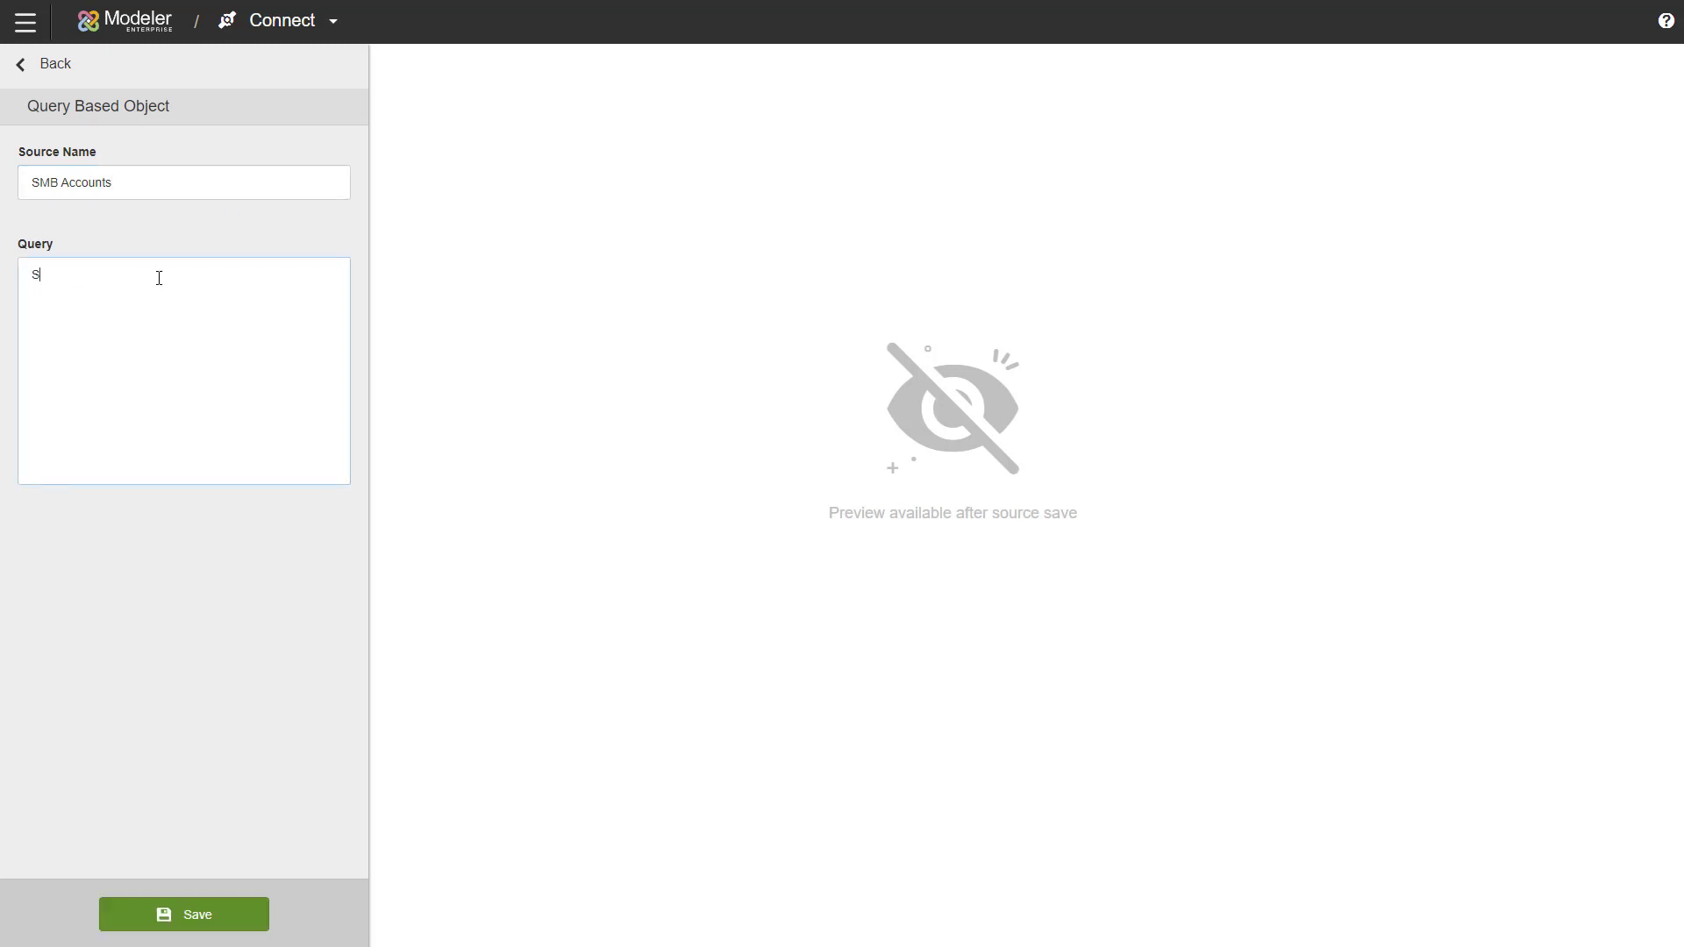
type("ELECT")
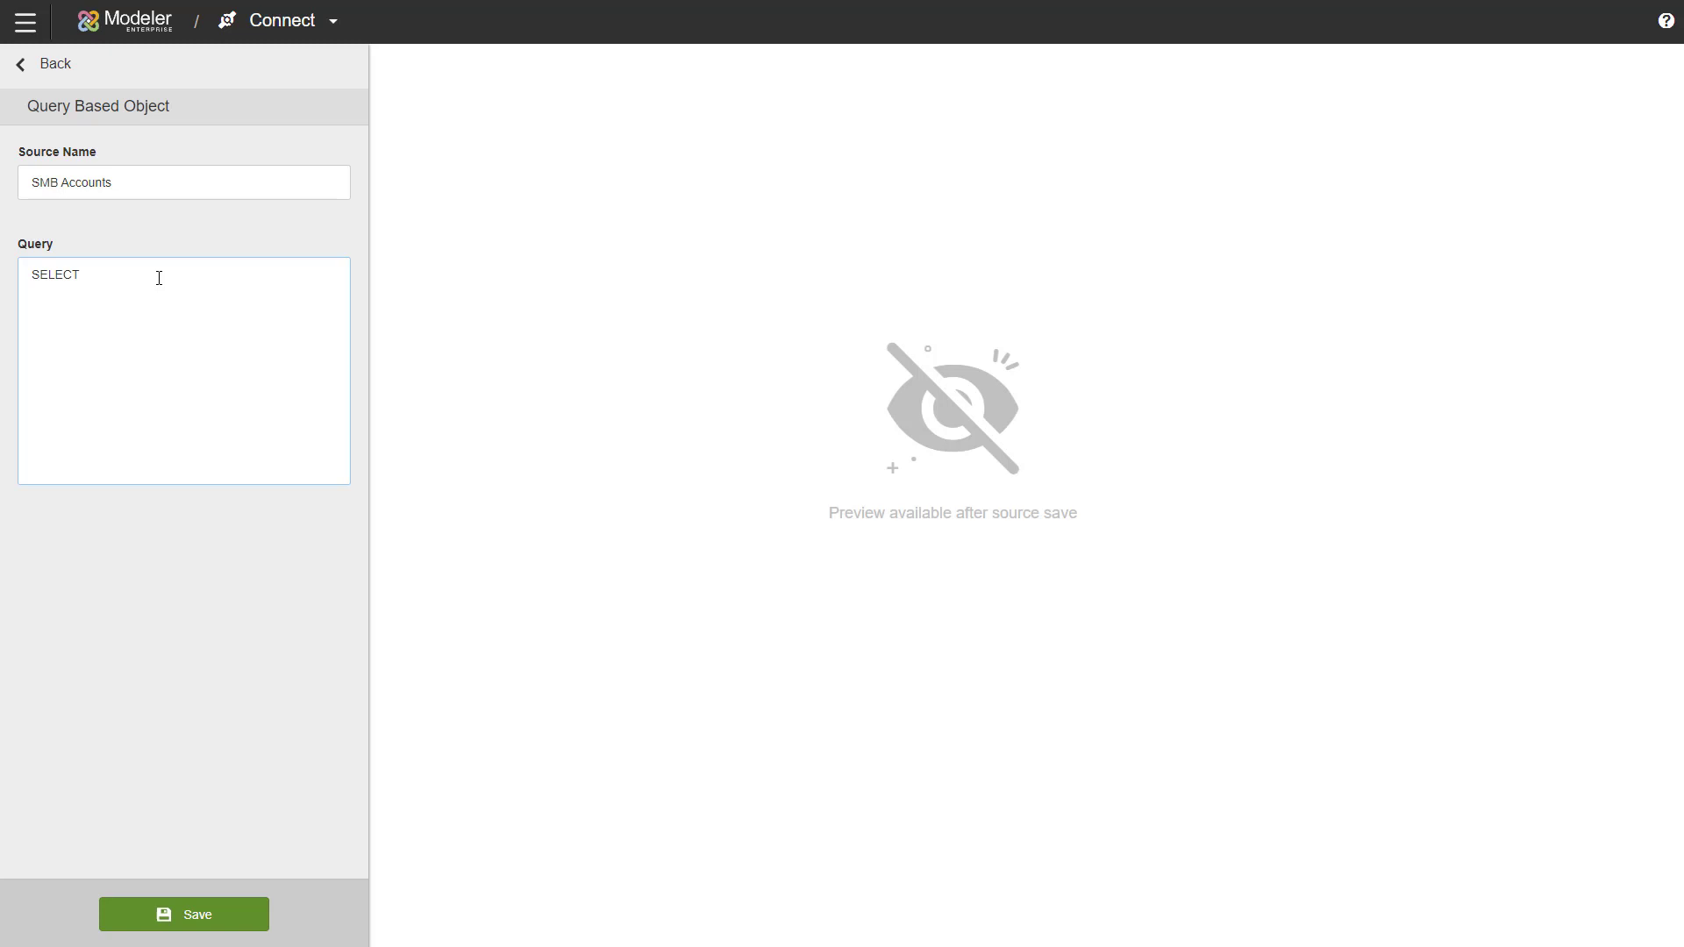
type("* FROM")
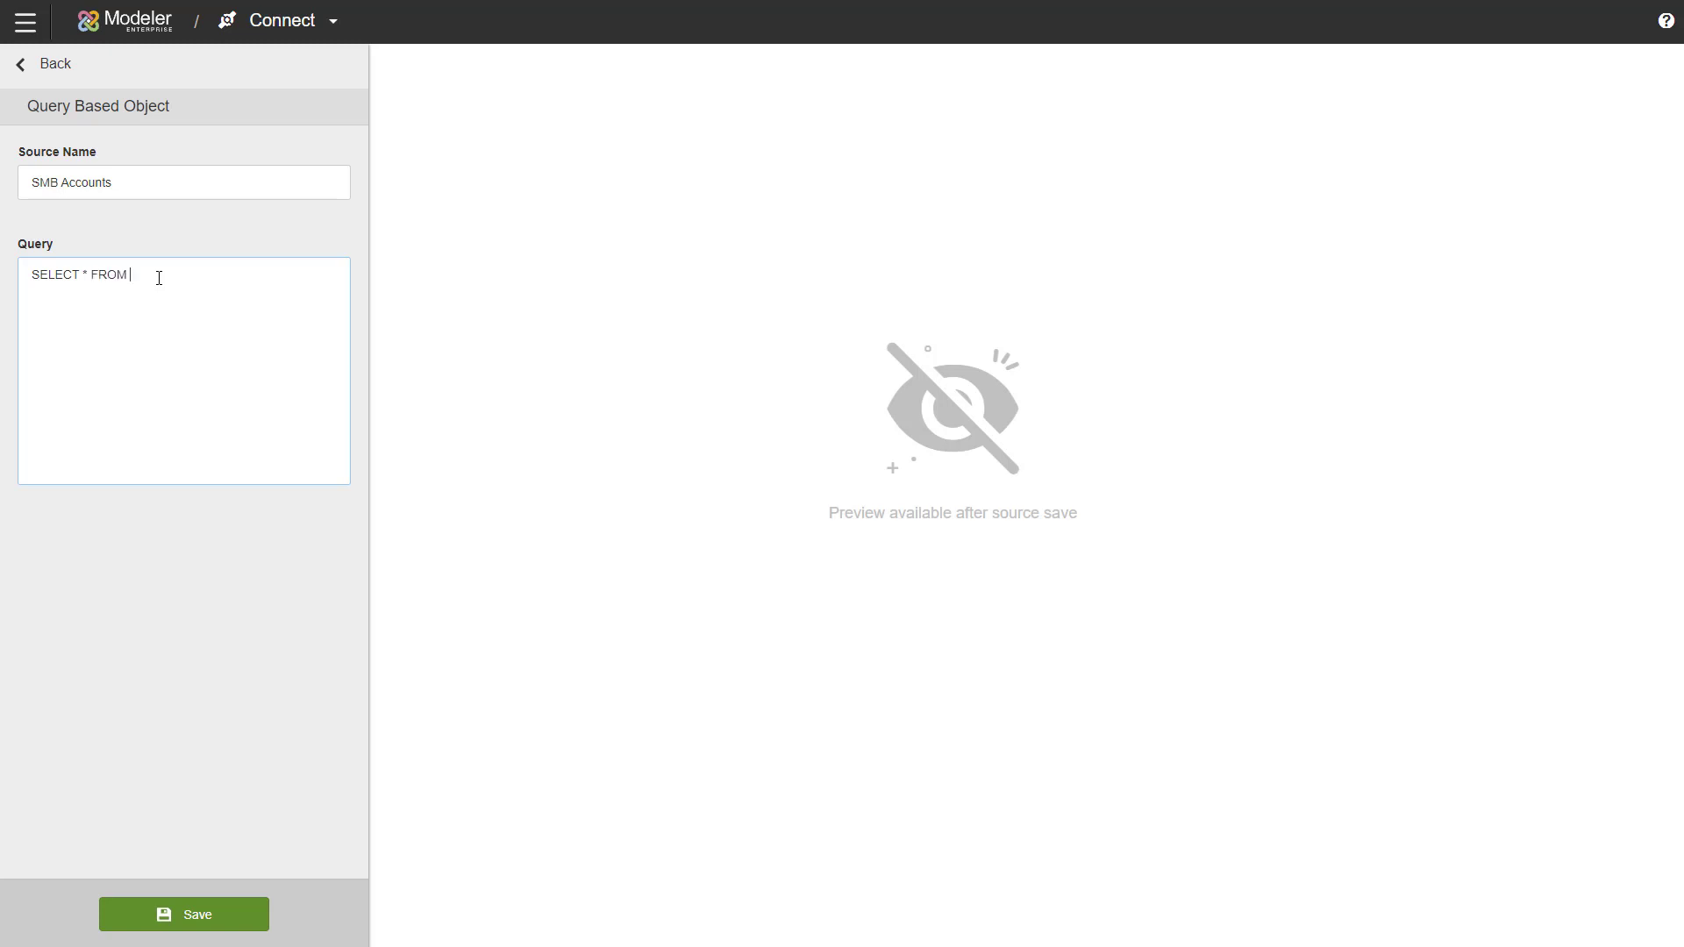
type("Acco")
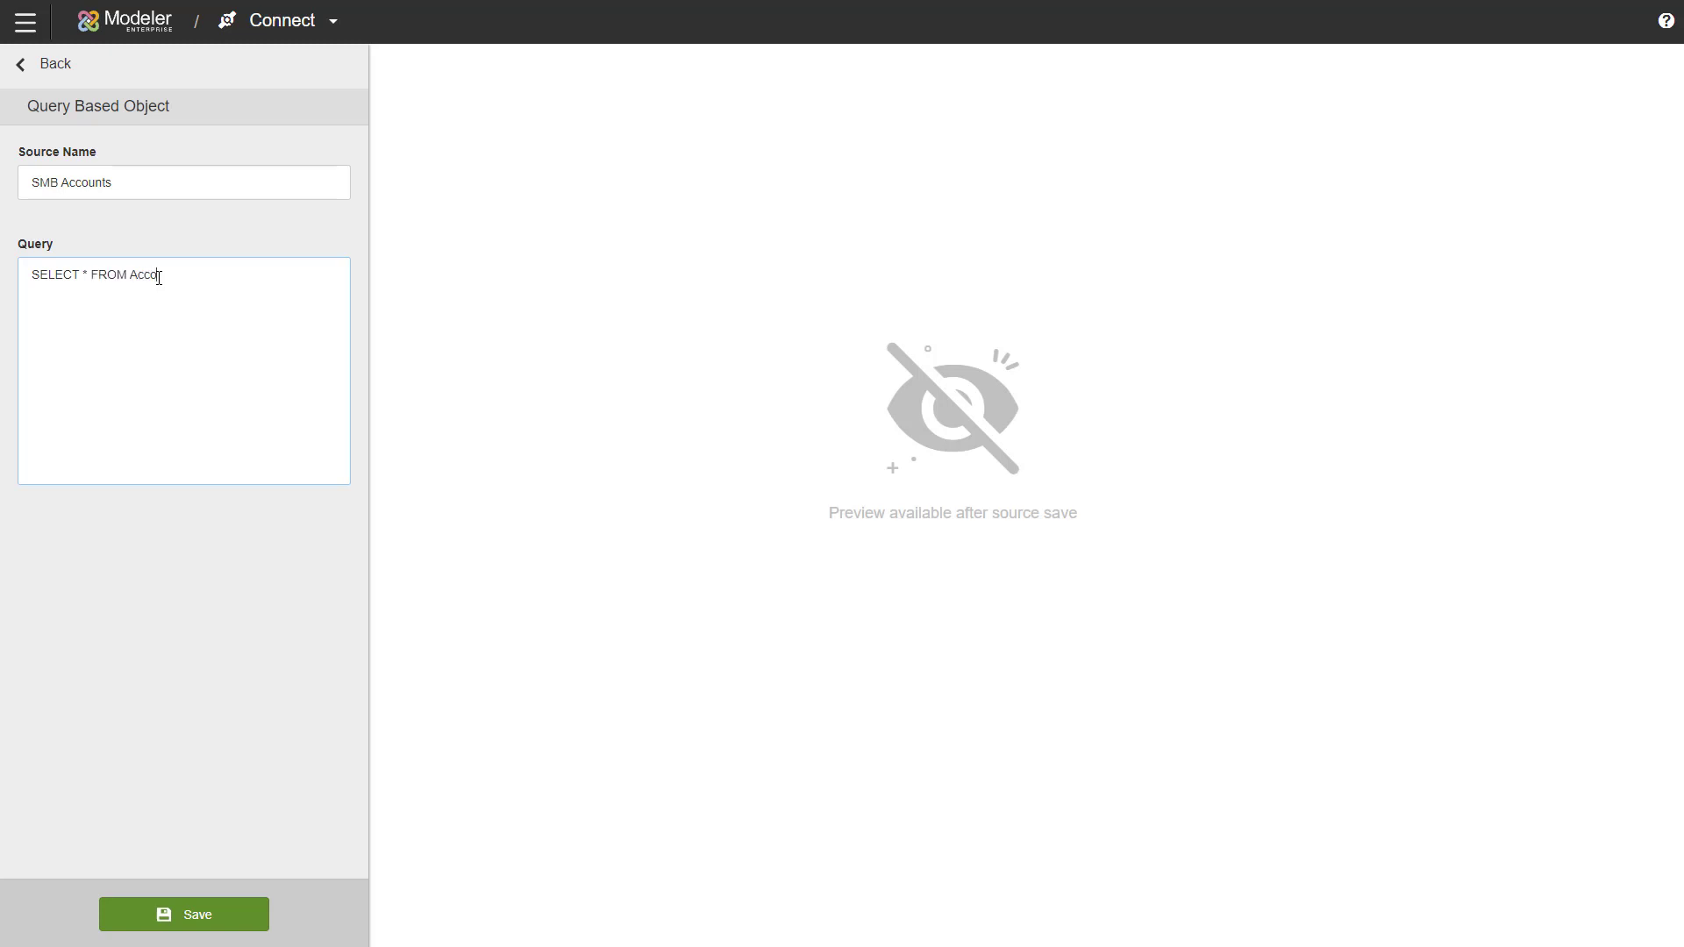
type("unts")
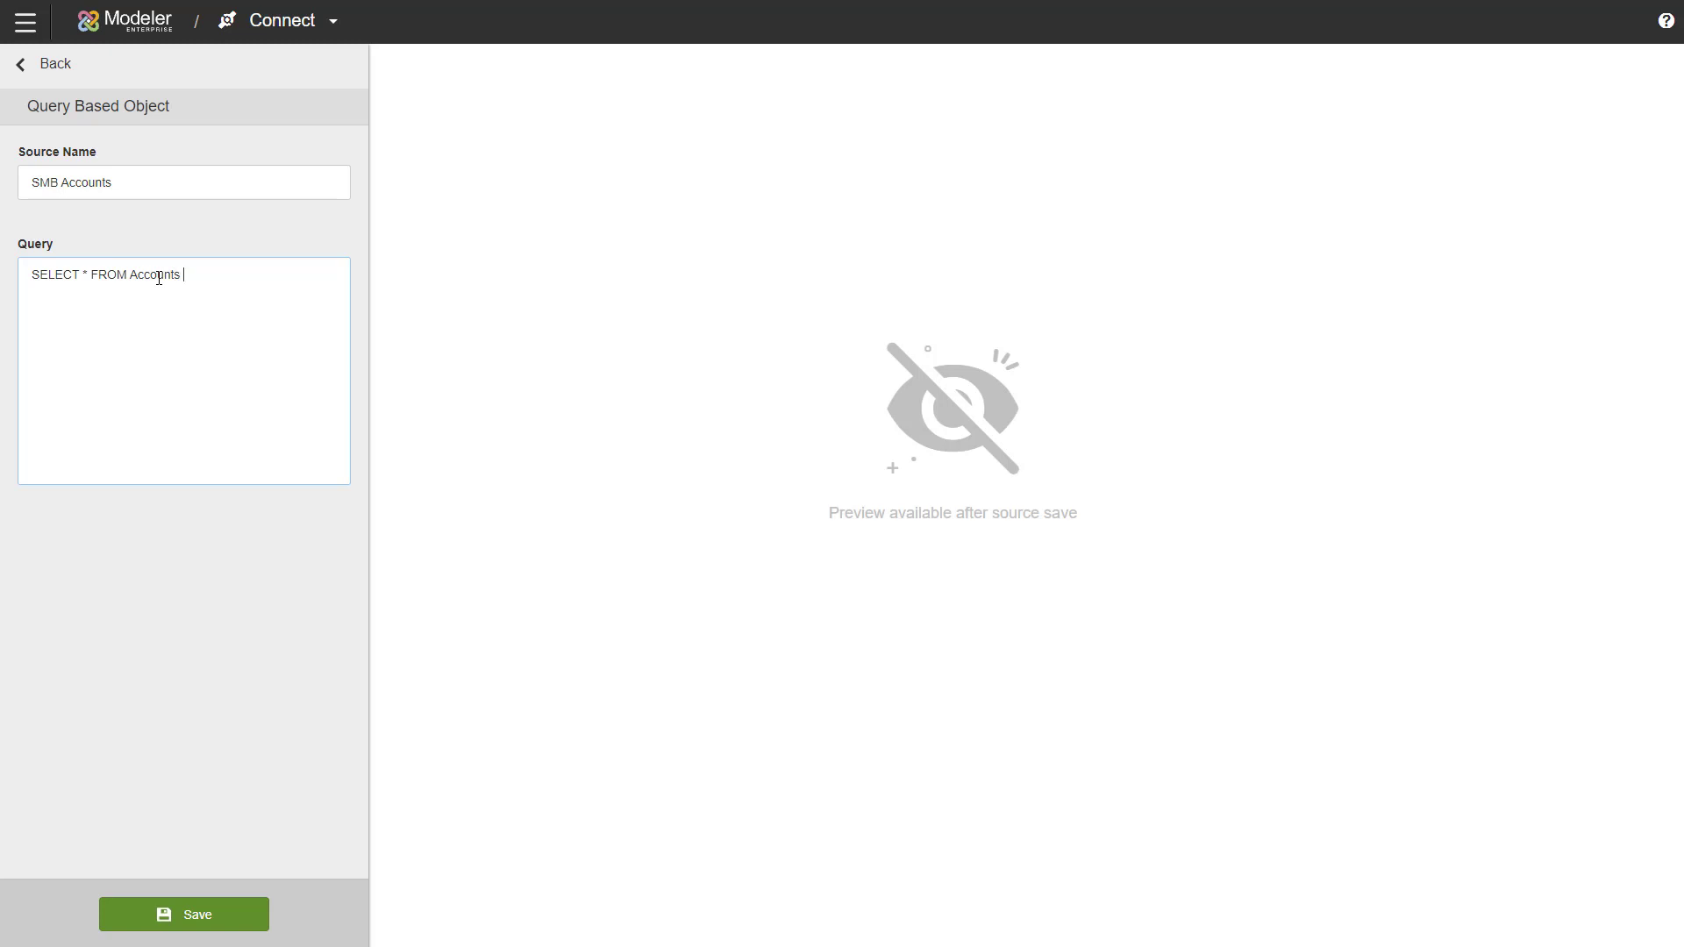
type("WHERE")
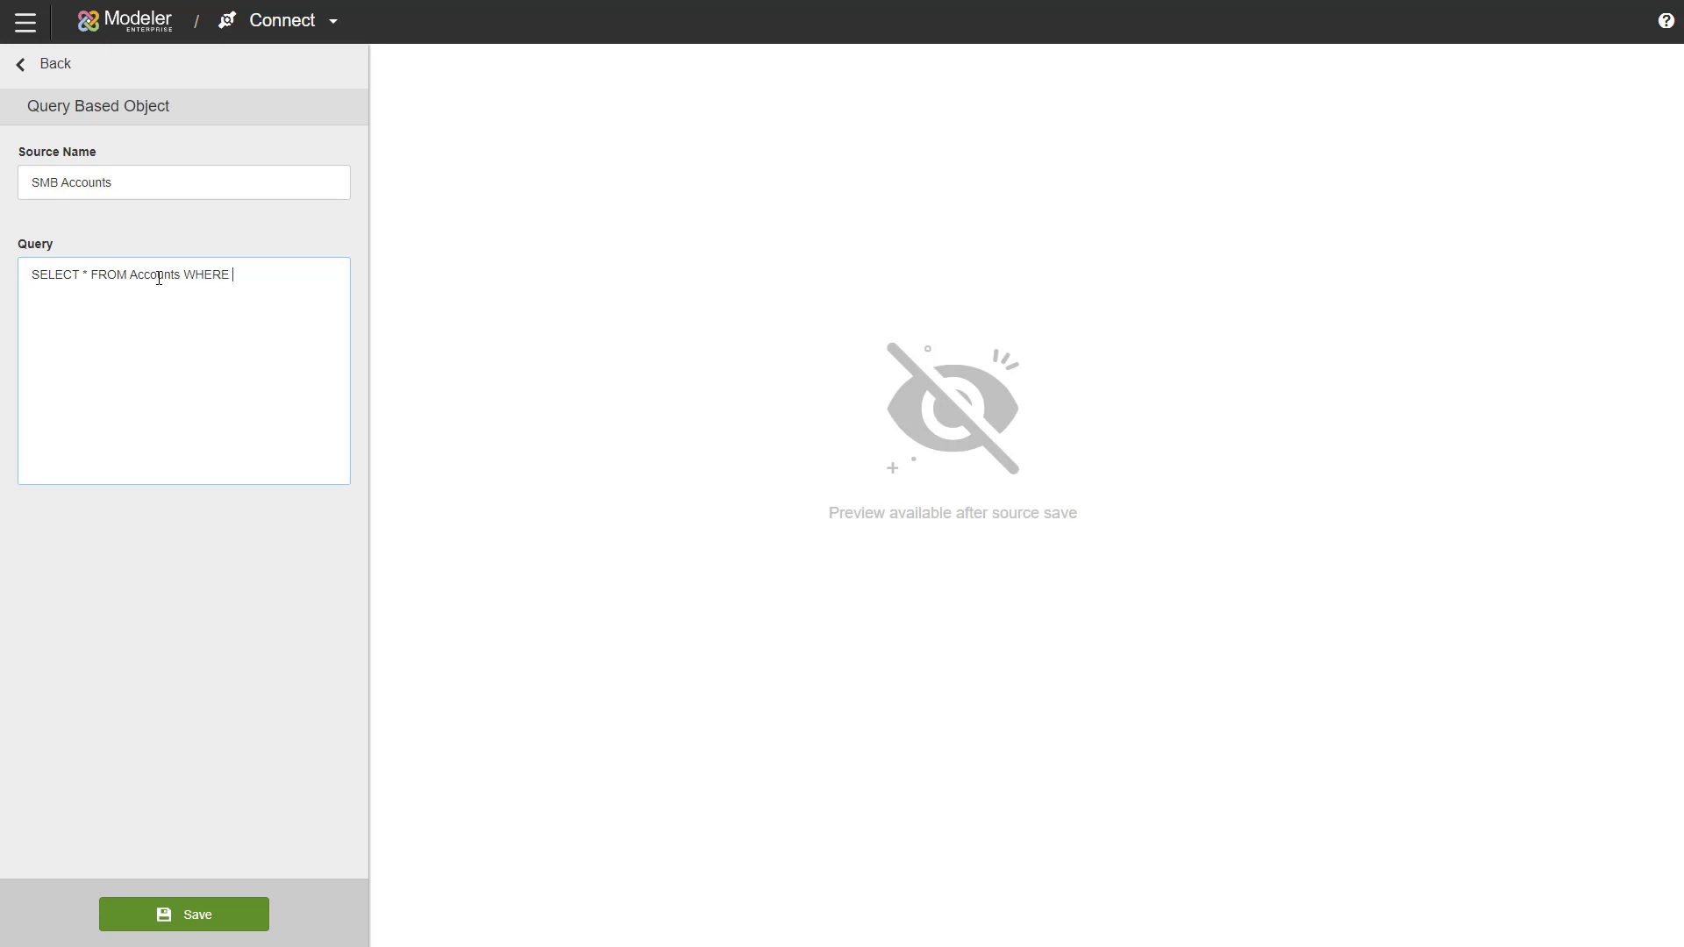
type("Segment")
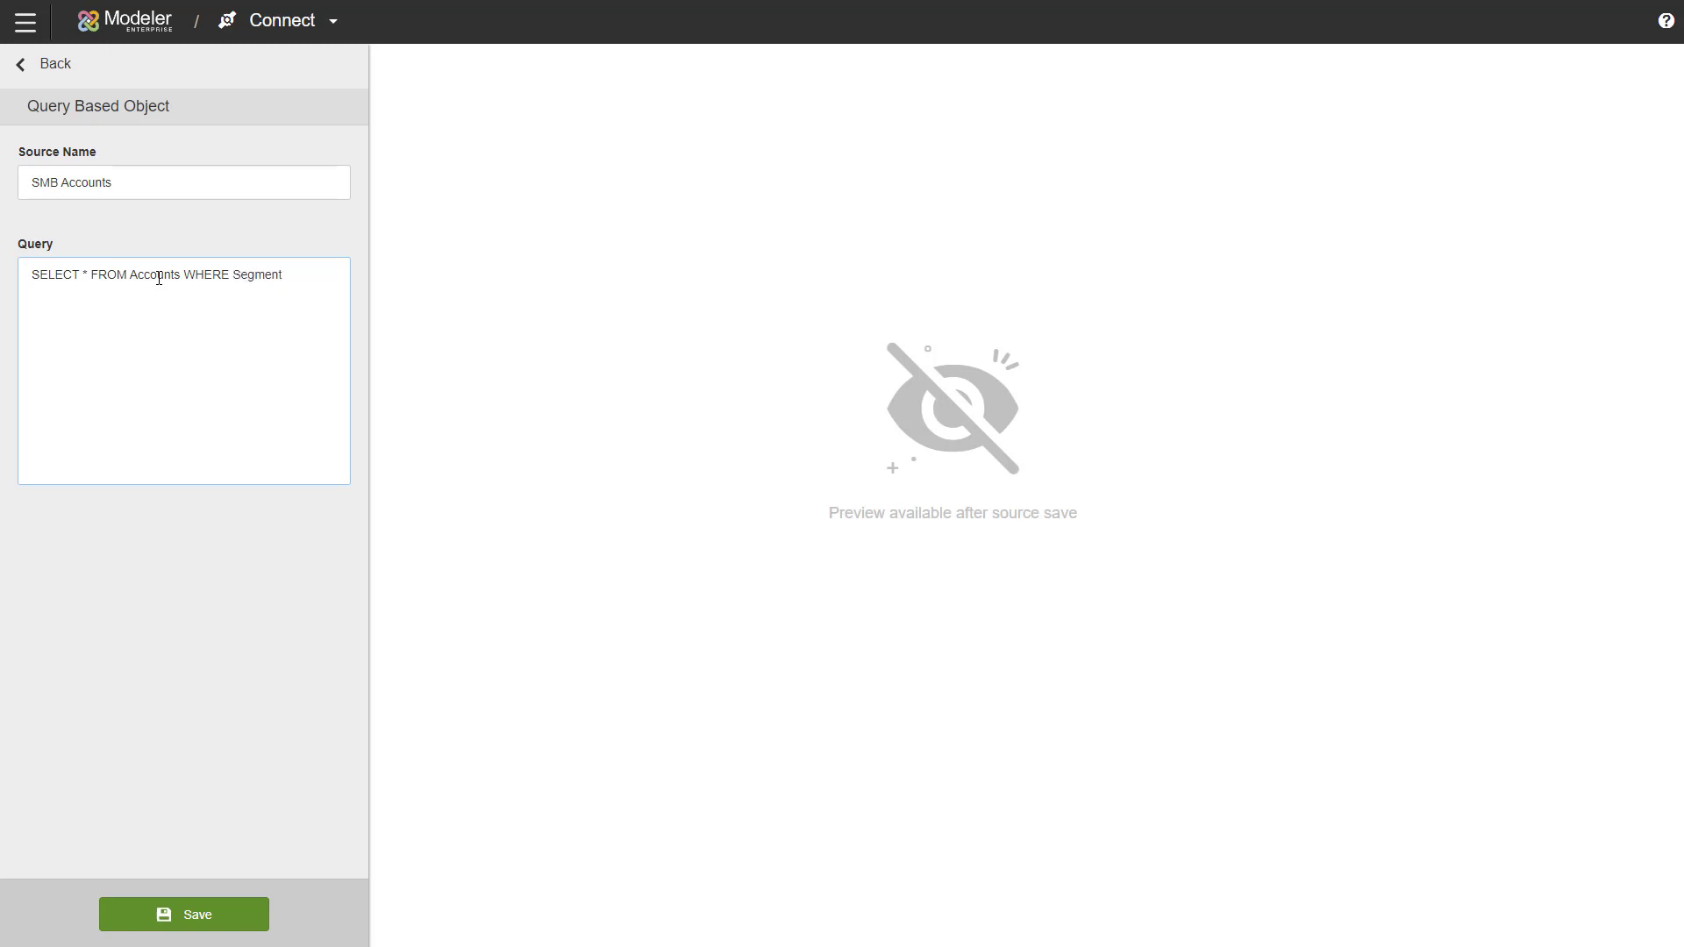
type("='SMB'")
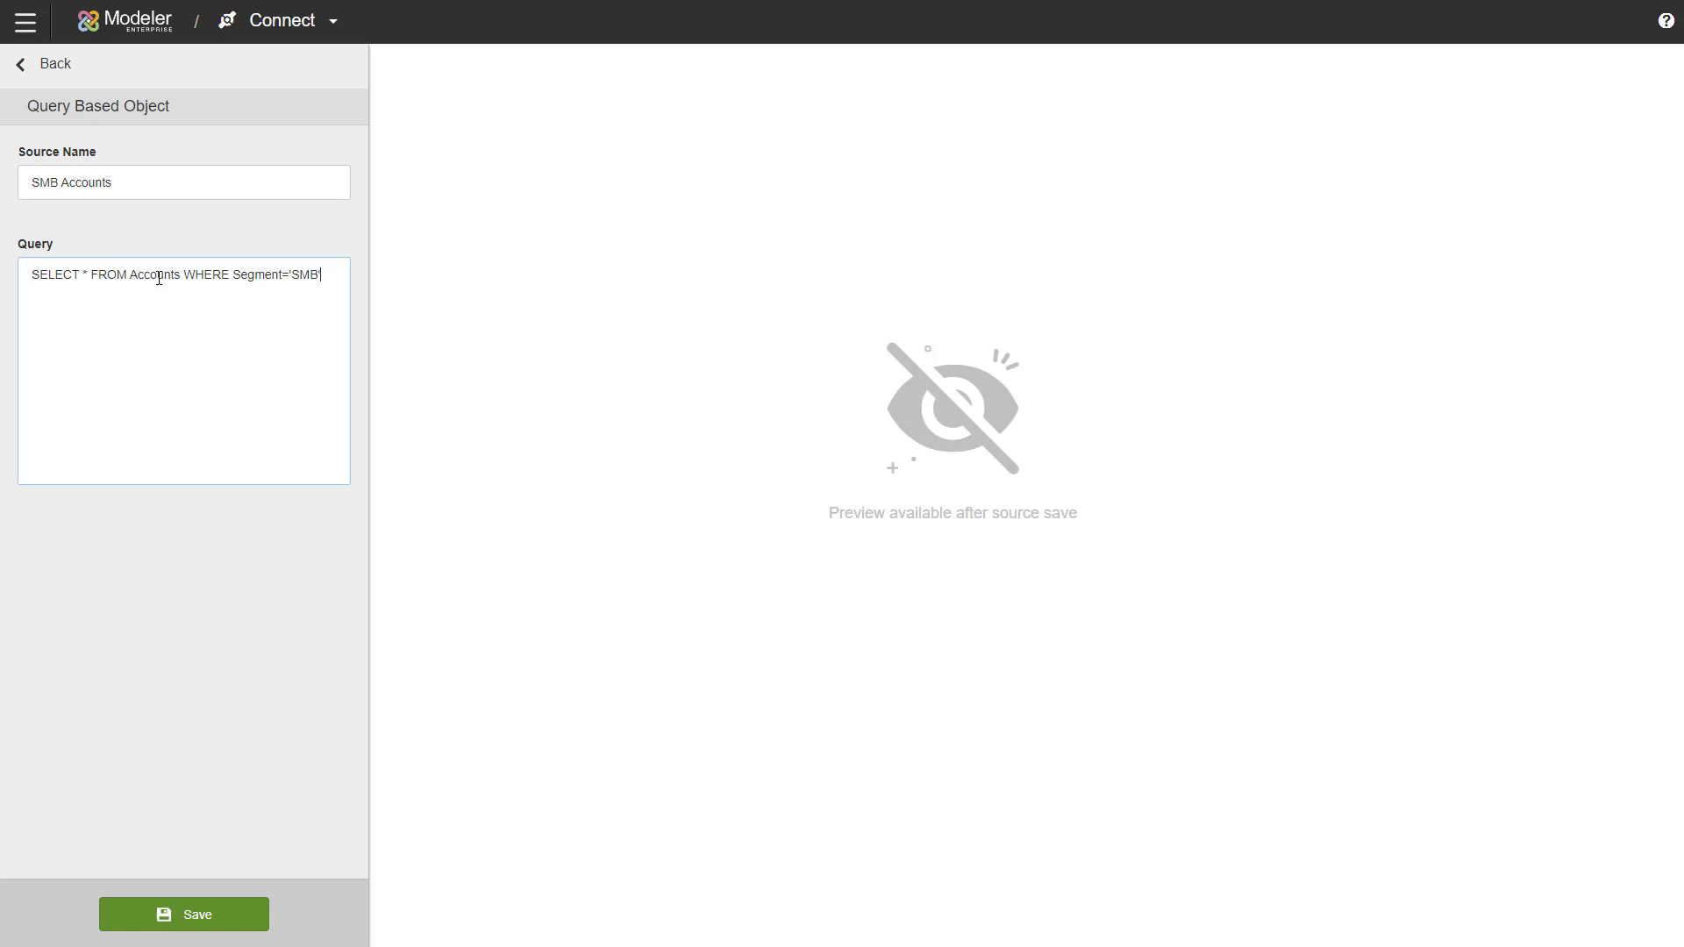
left_click(183, 914)
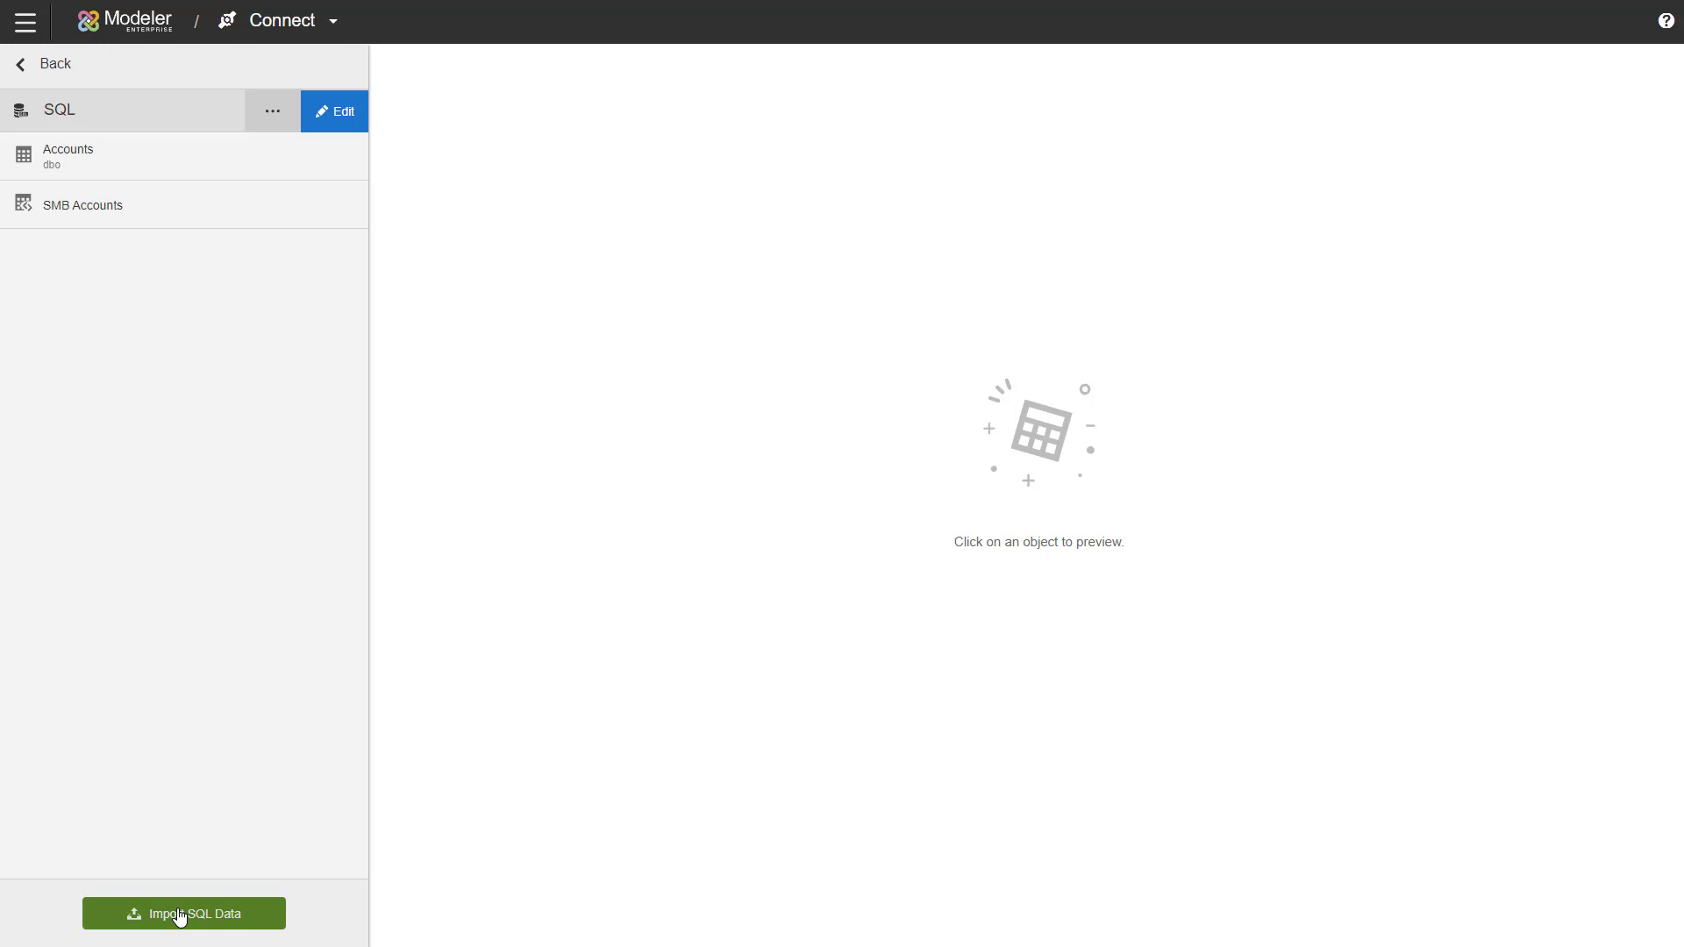
Step: Preview the SMB Accounts rows and import the SQL data into the space
left_click(83, 205)
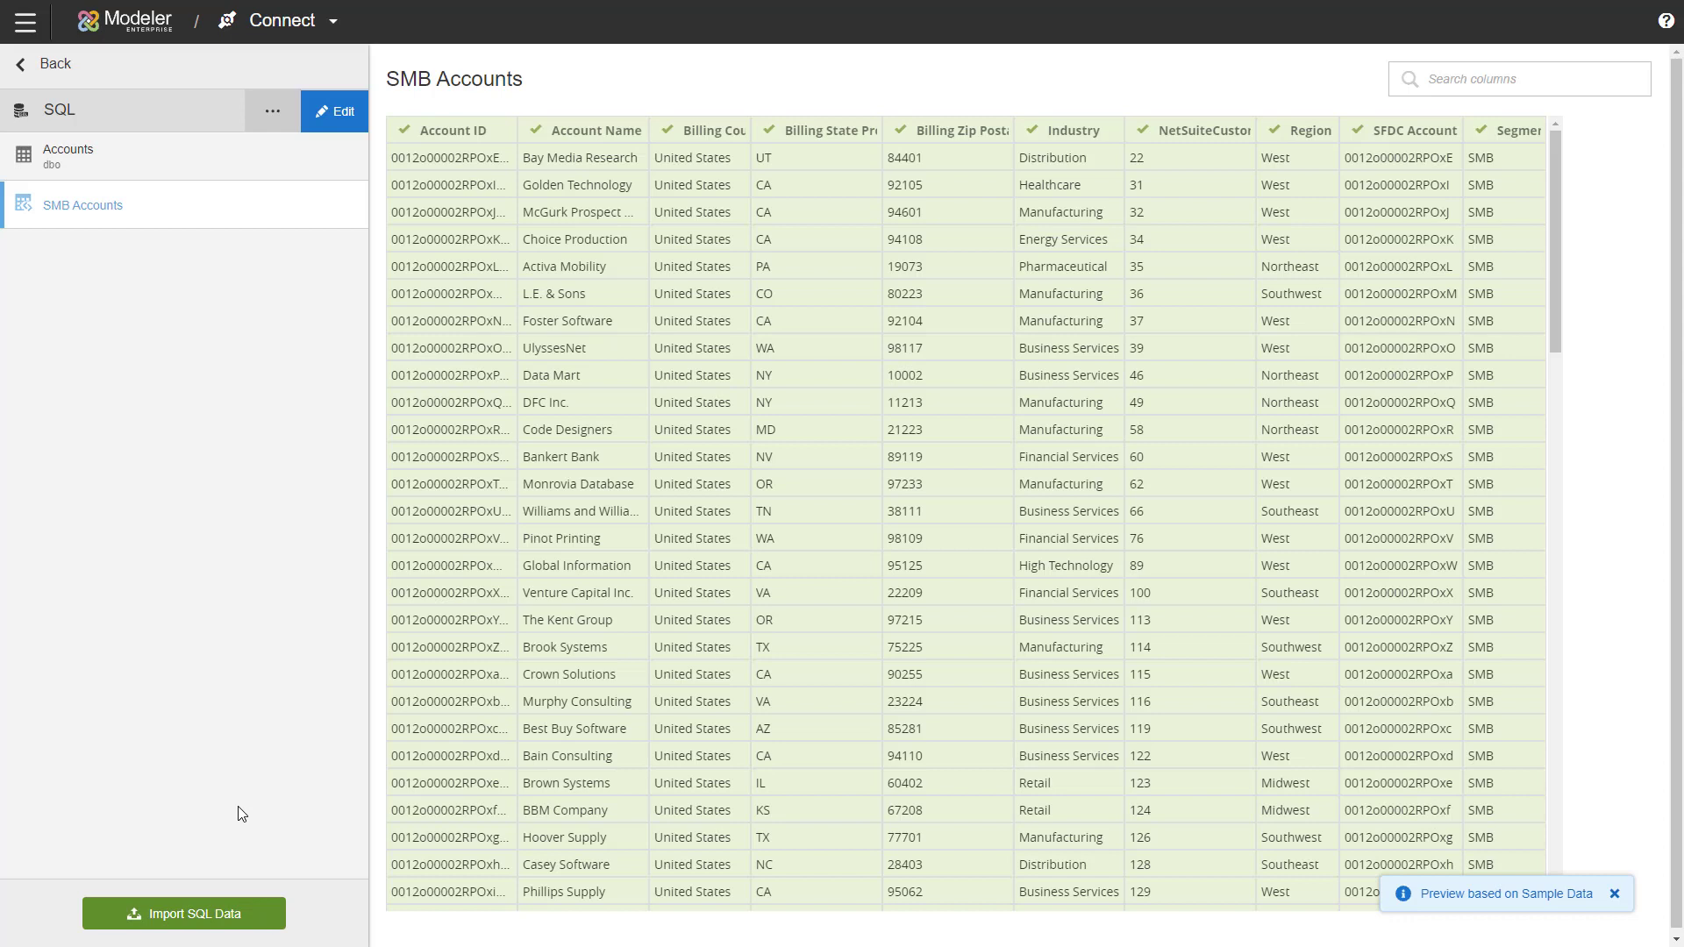
mouse_move(1524, 211)
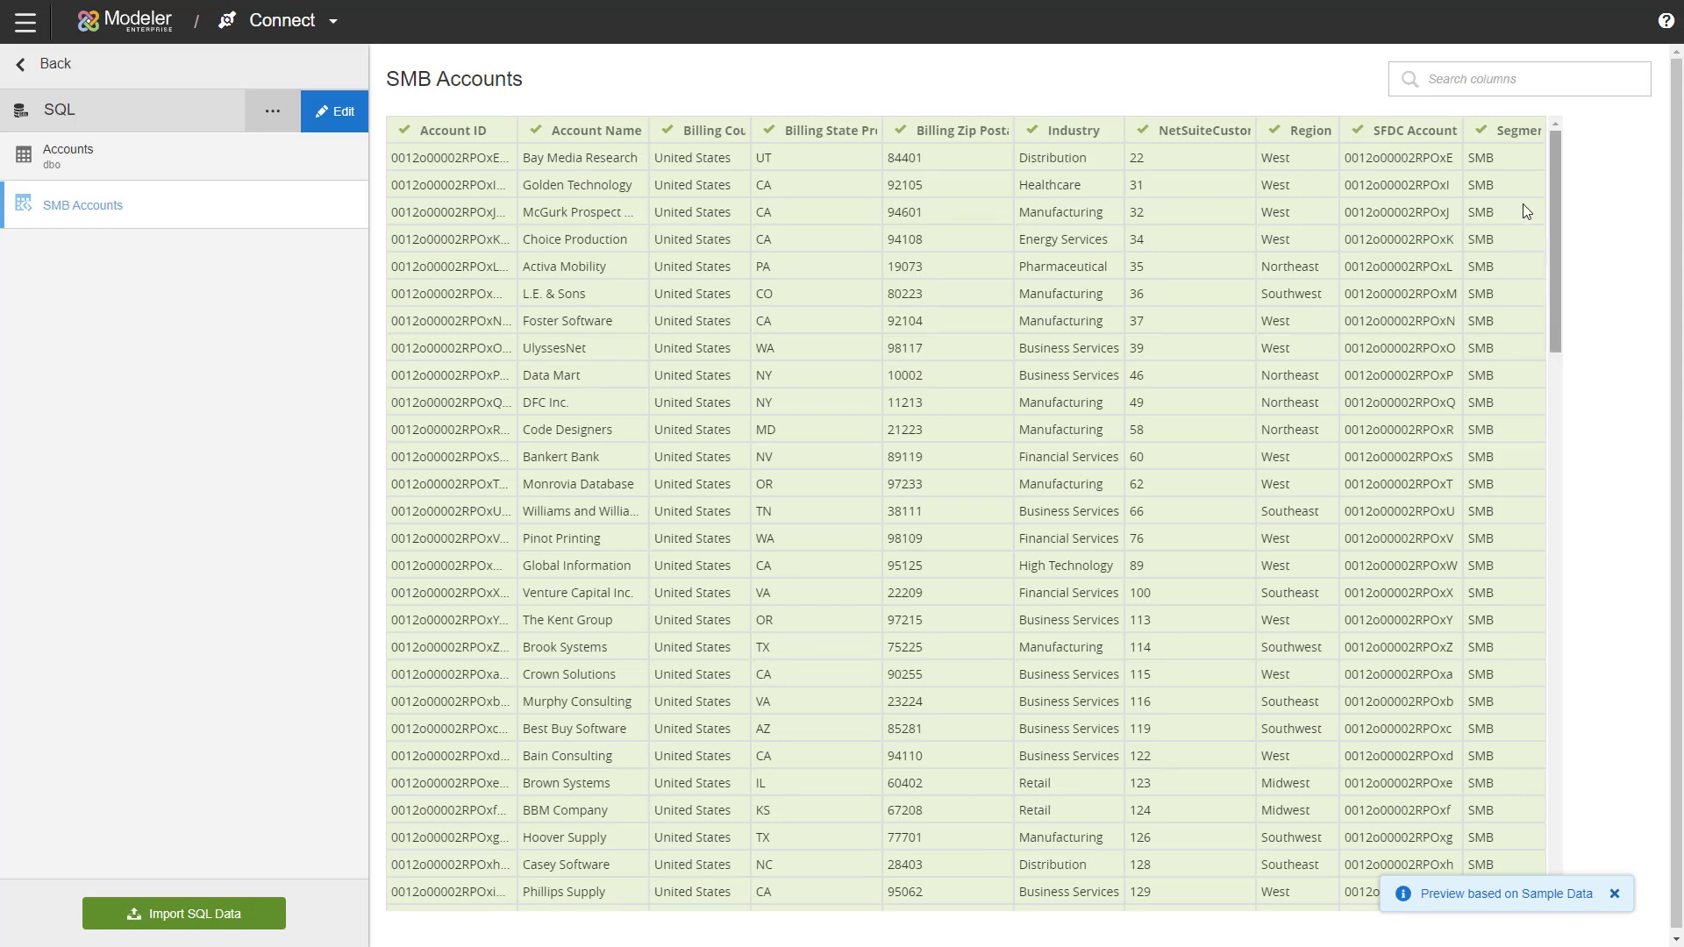
mouse_move(1514, 821)
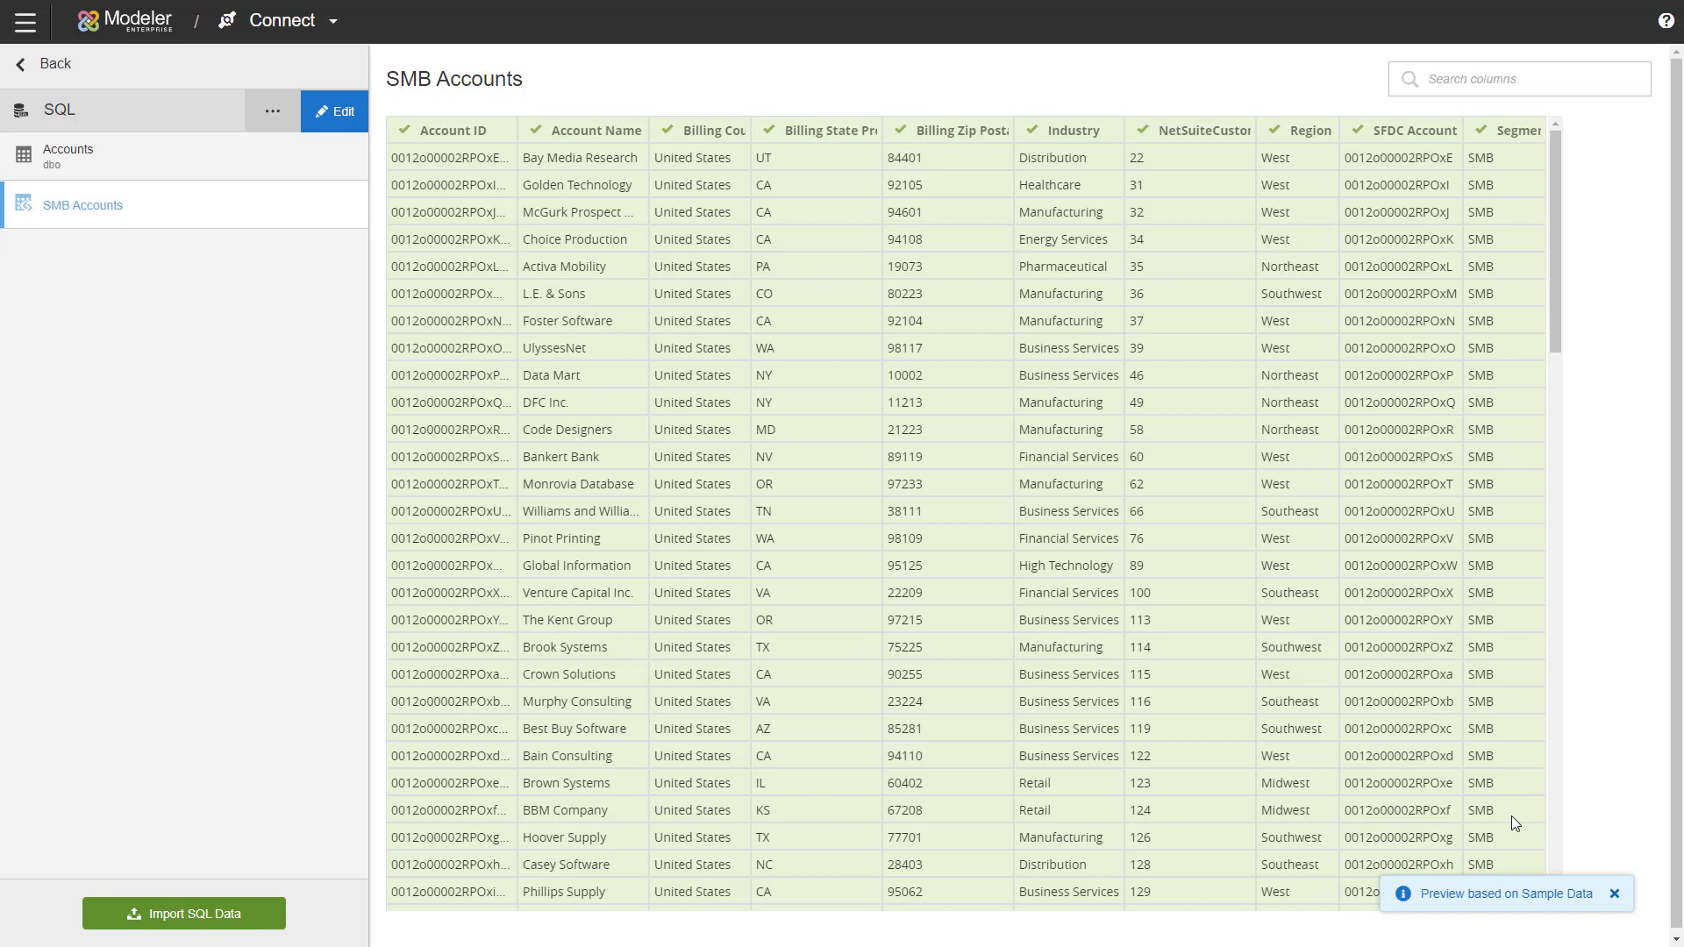
mouse_move(183, 921)
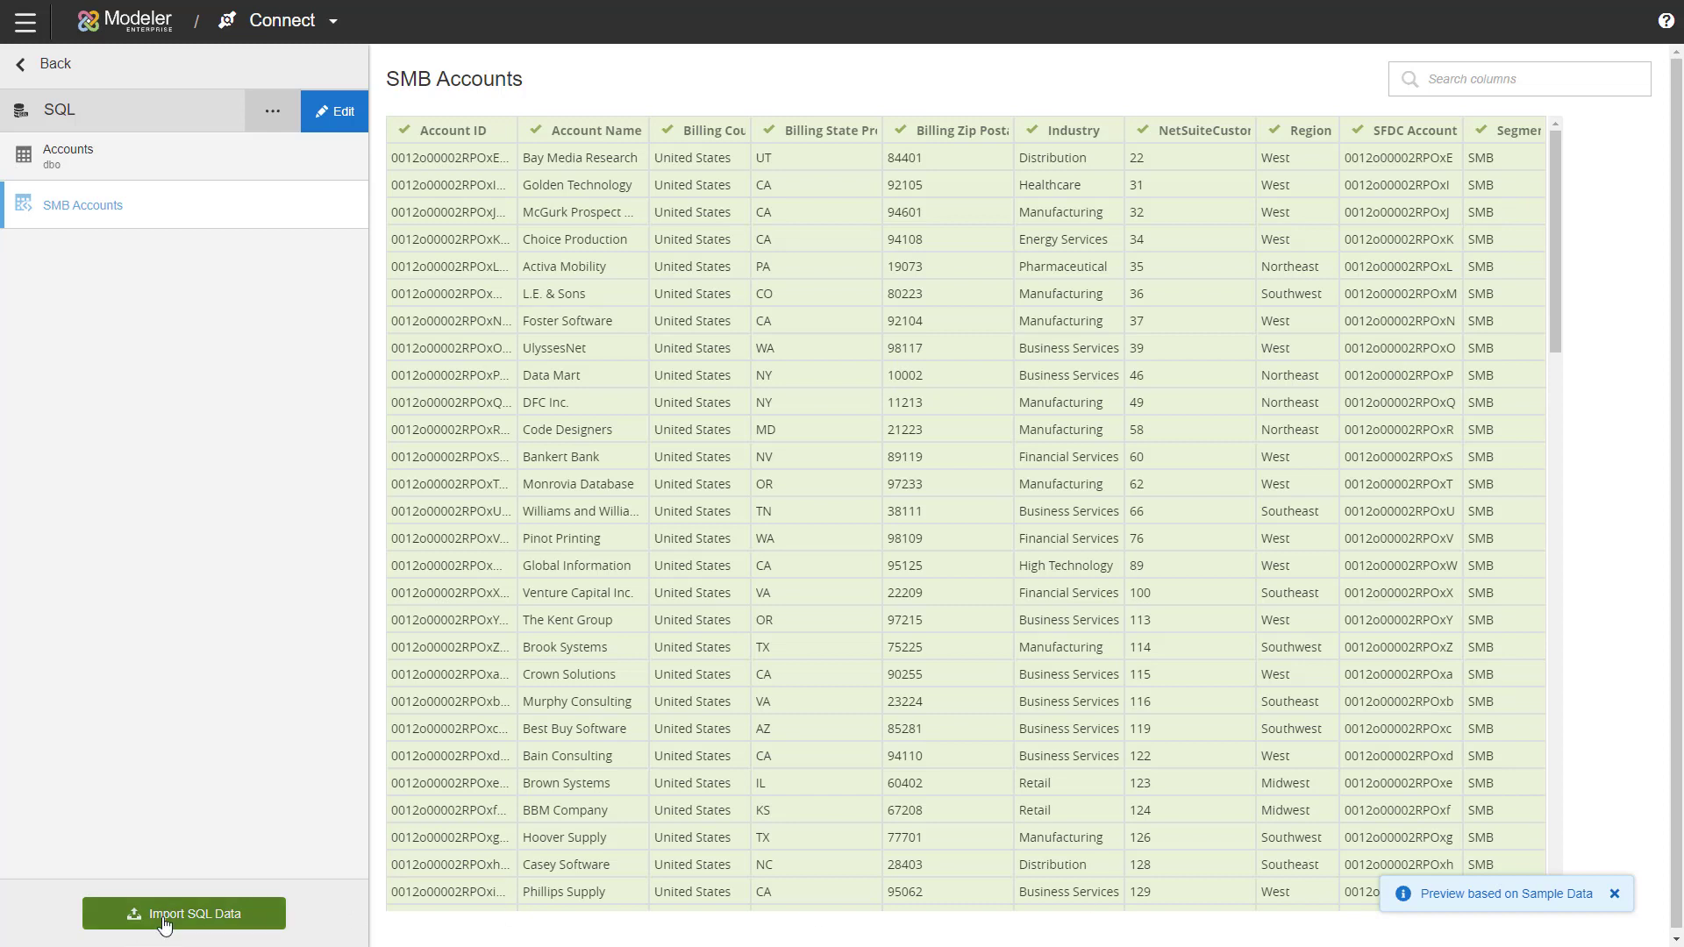
left_click(180, 914)
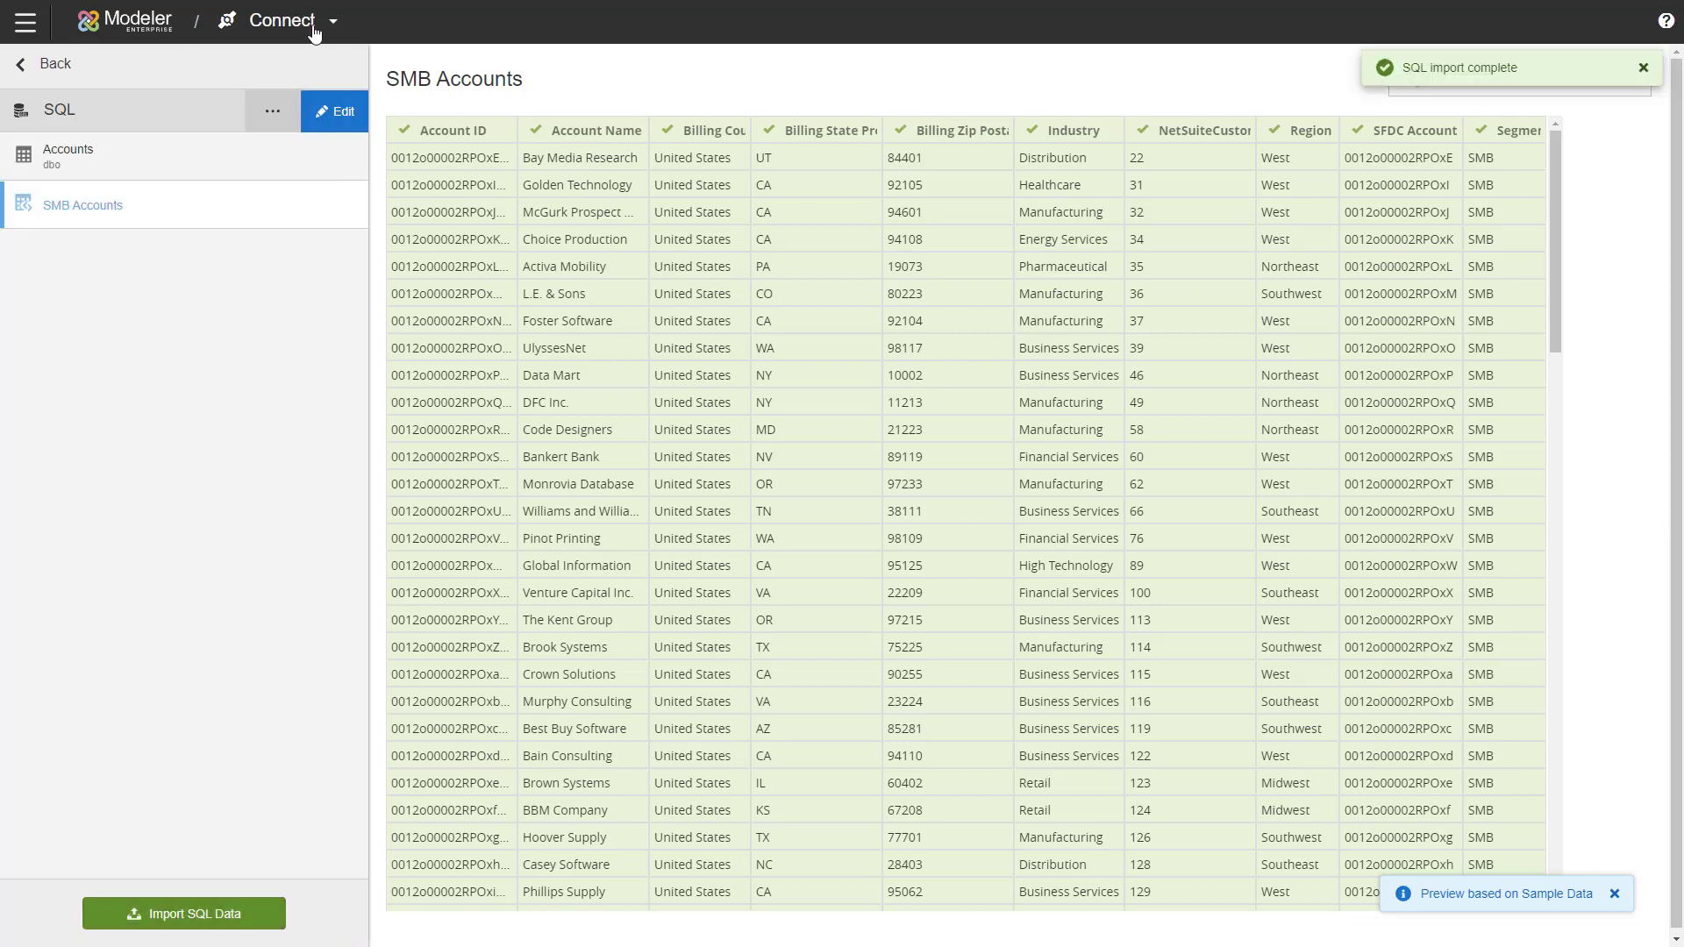
mouse_move(328, 160)
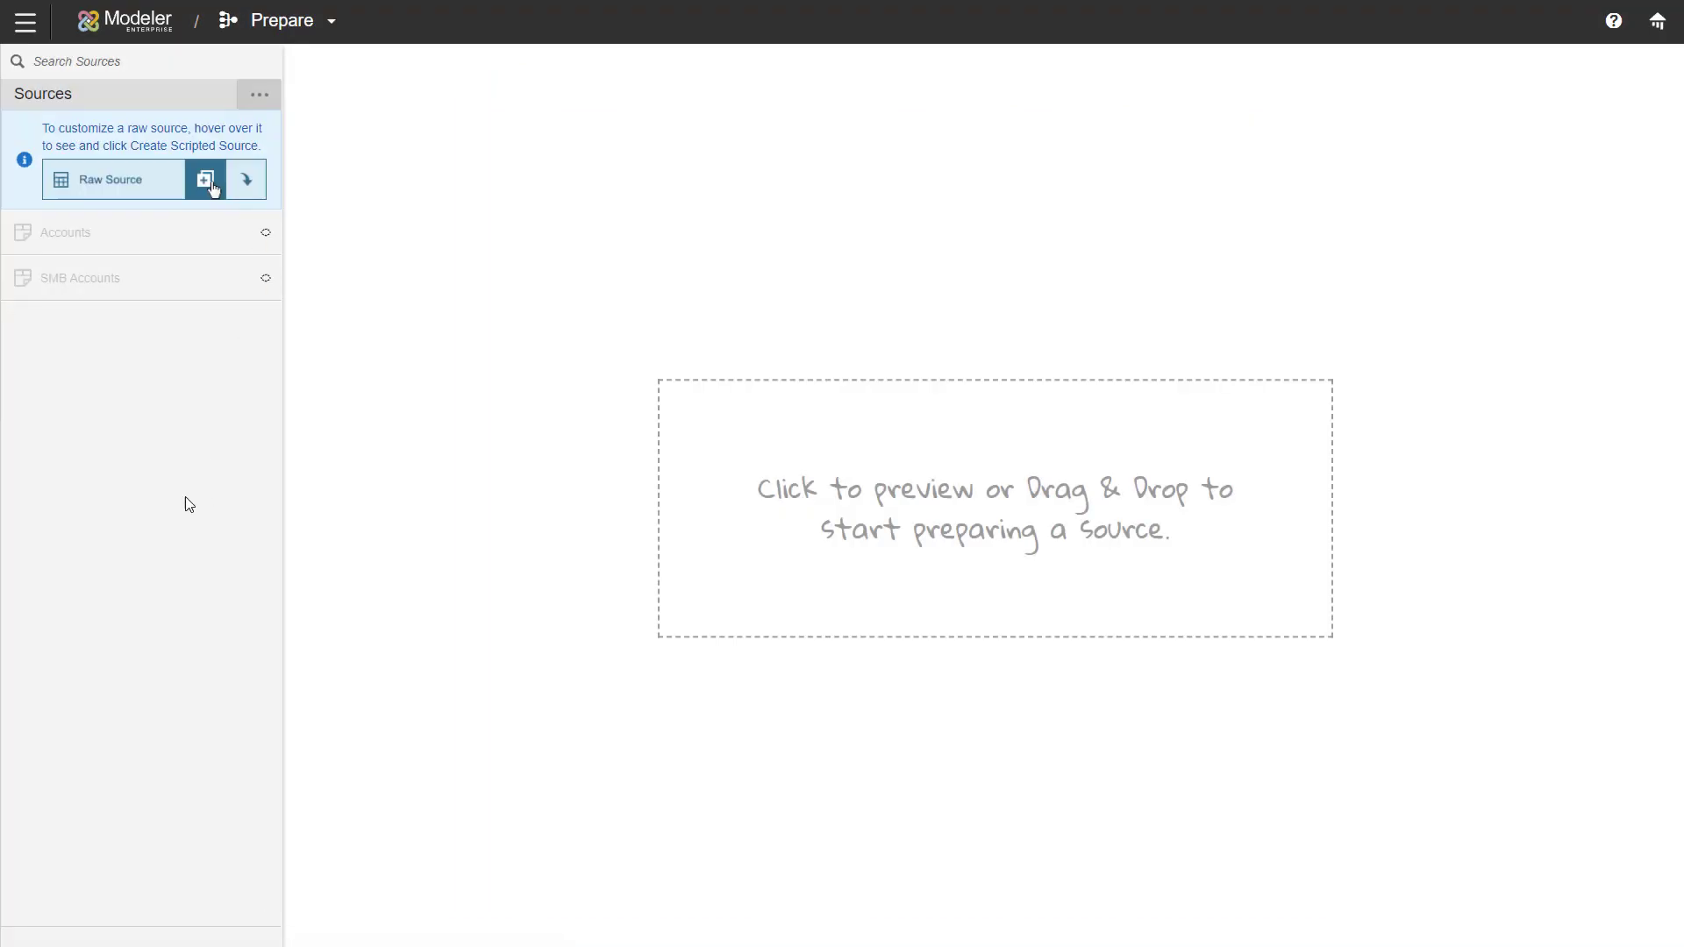
mouse_move(155, 484)
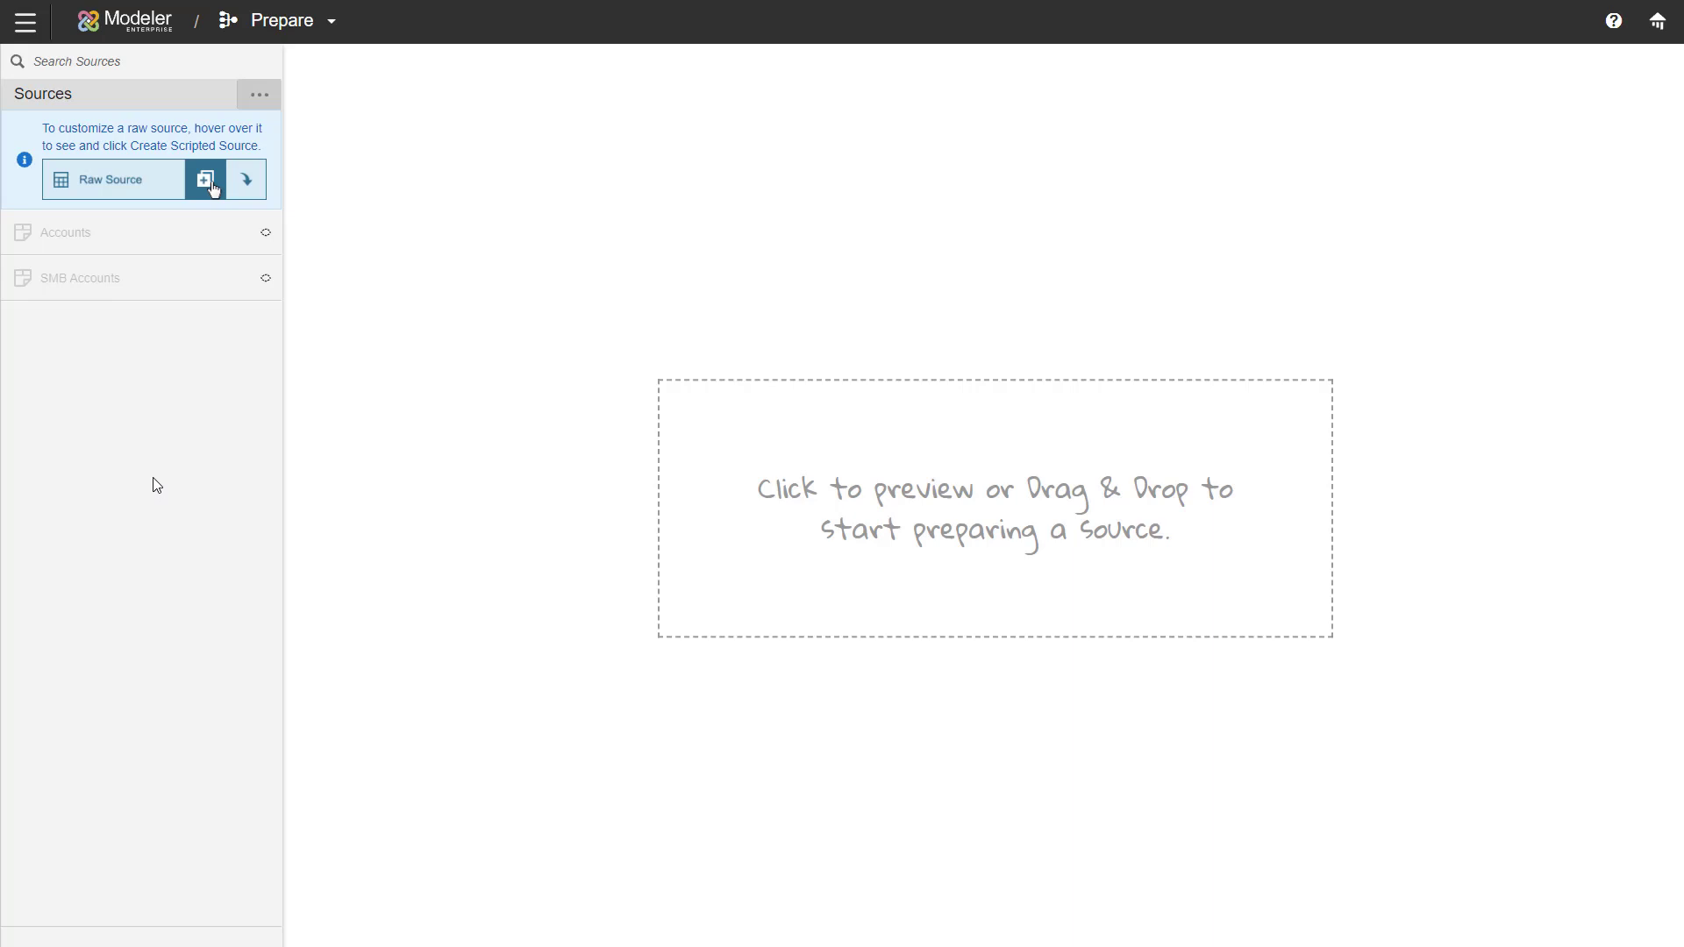
mouse_move(137, 234)
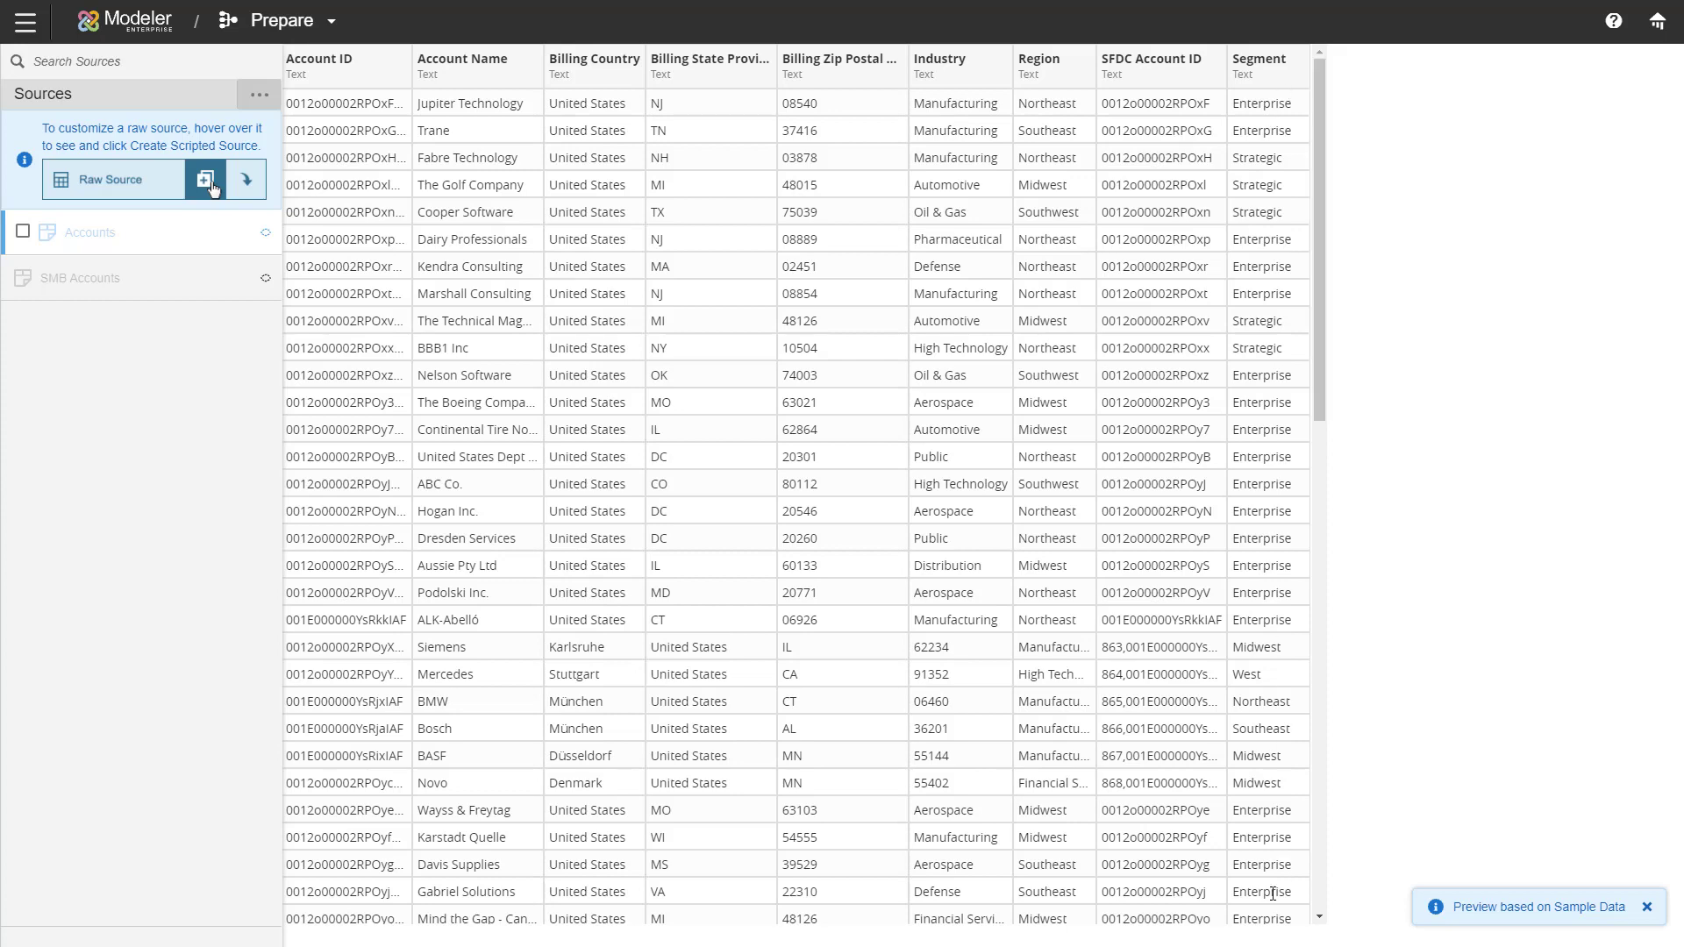
mouse_move(63, 358)
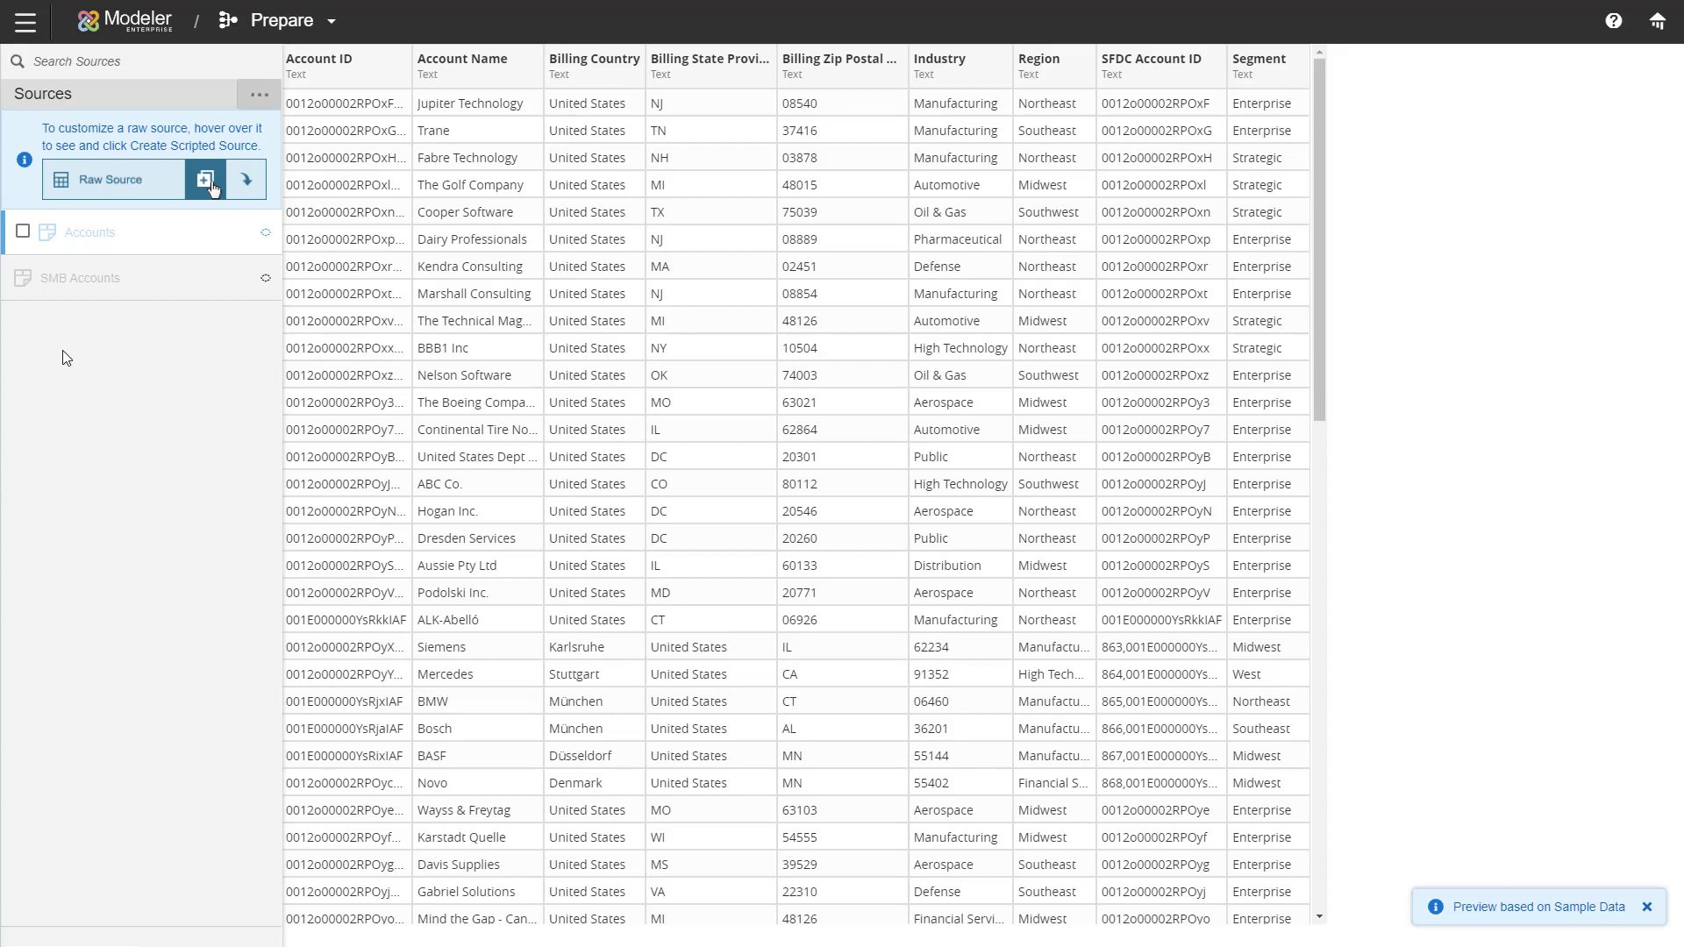
Step: Preview the SMB Accounts source, confirming every row belongs to the SMB segment
left_click(103, 277)
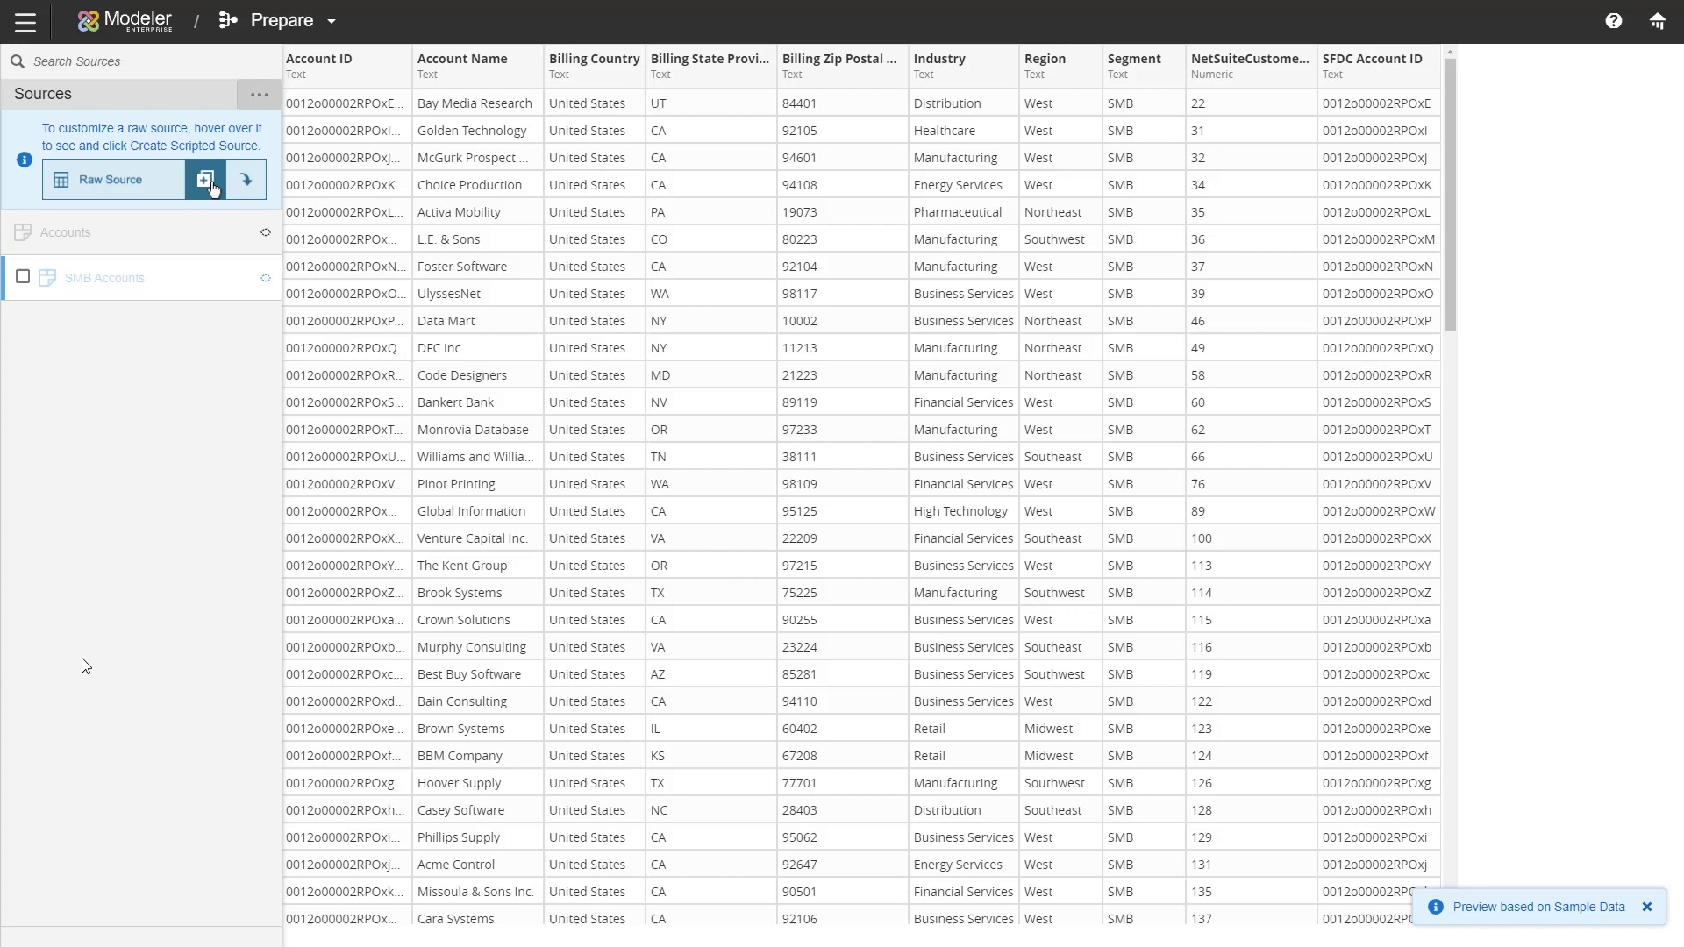
mouse_move(1169, 819)
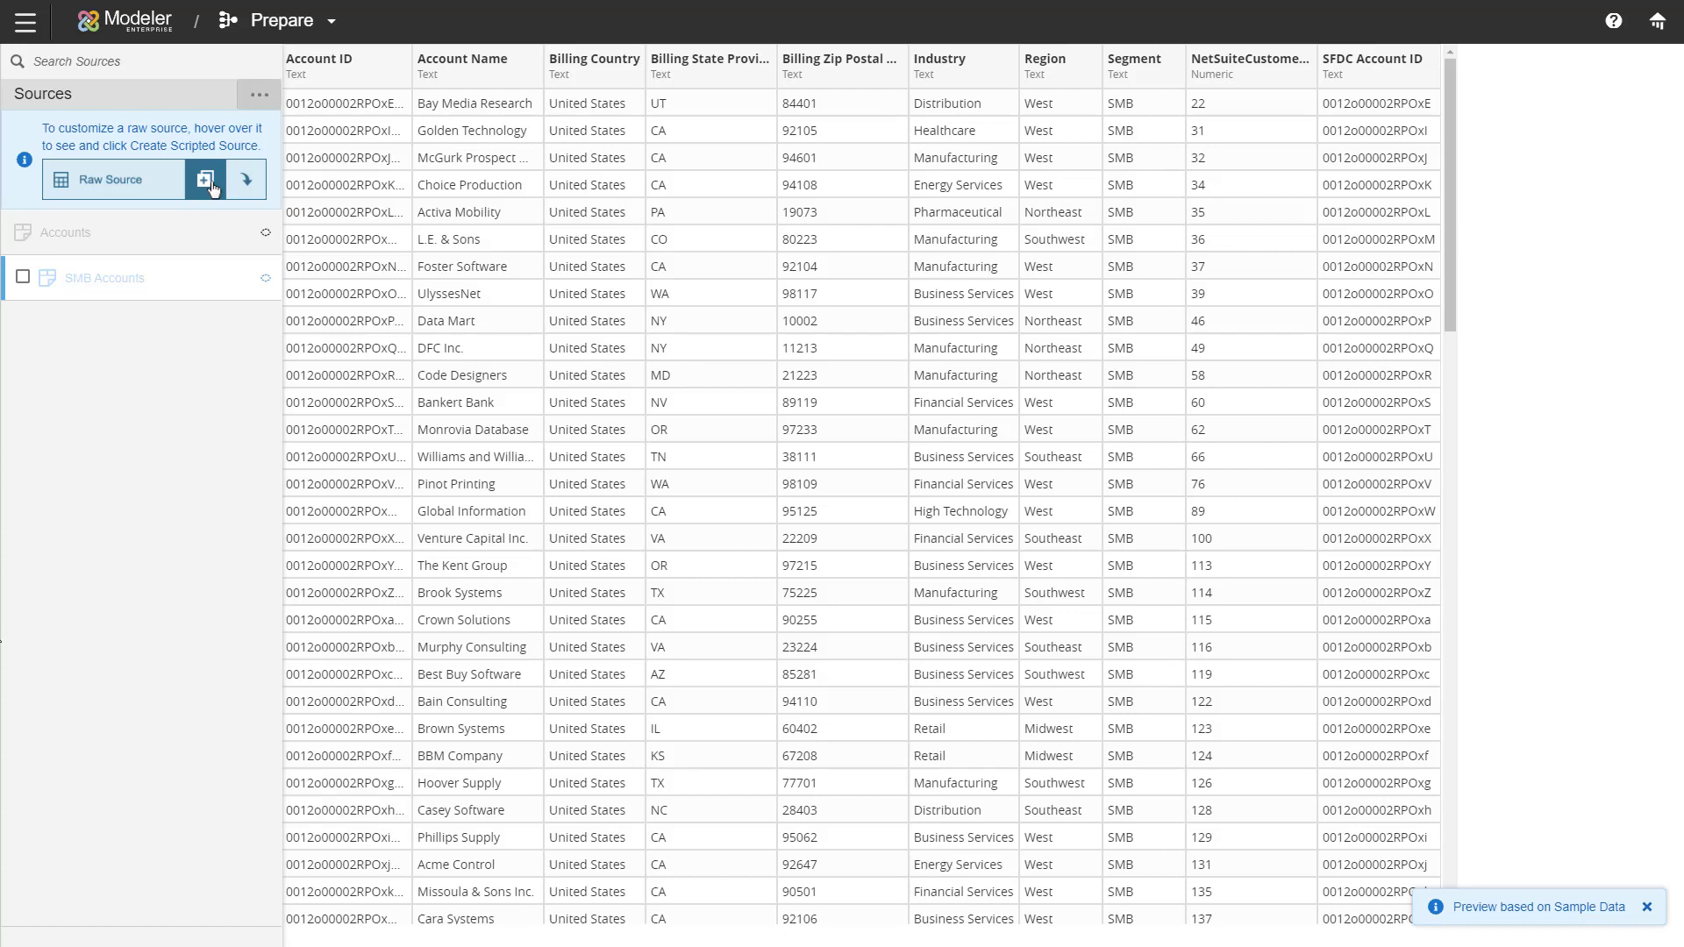
mouse_move(58, 567)
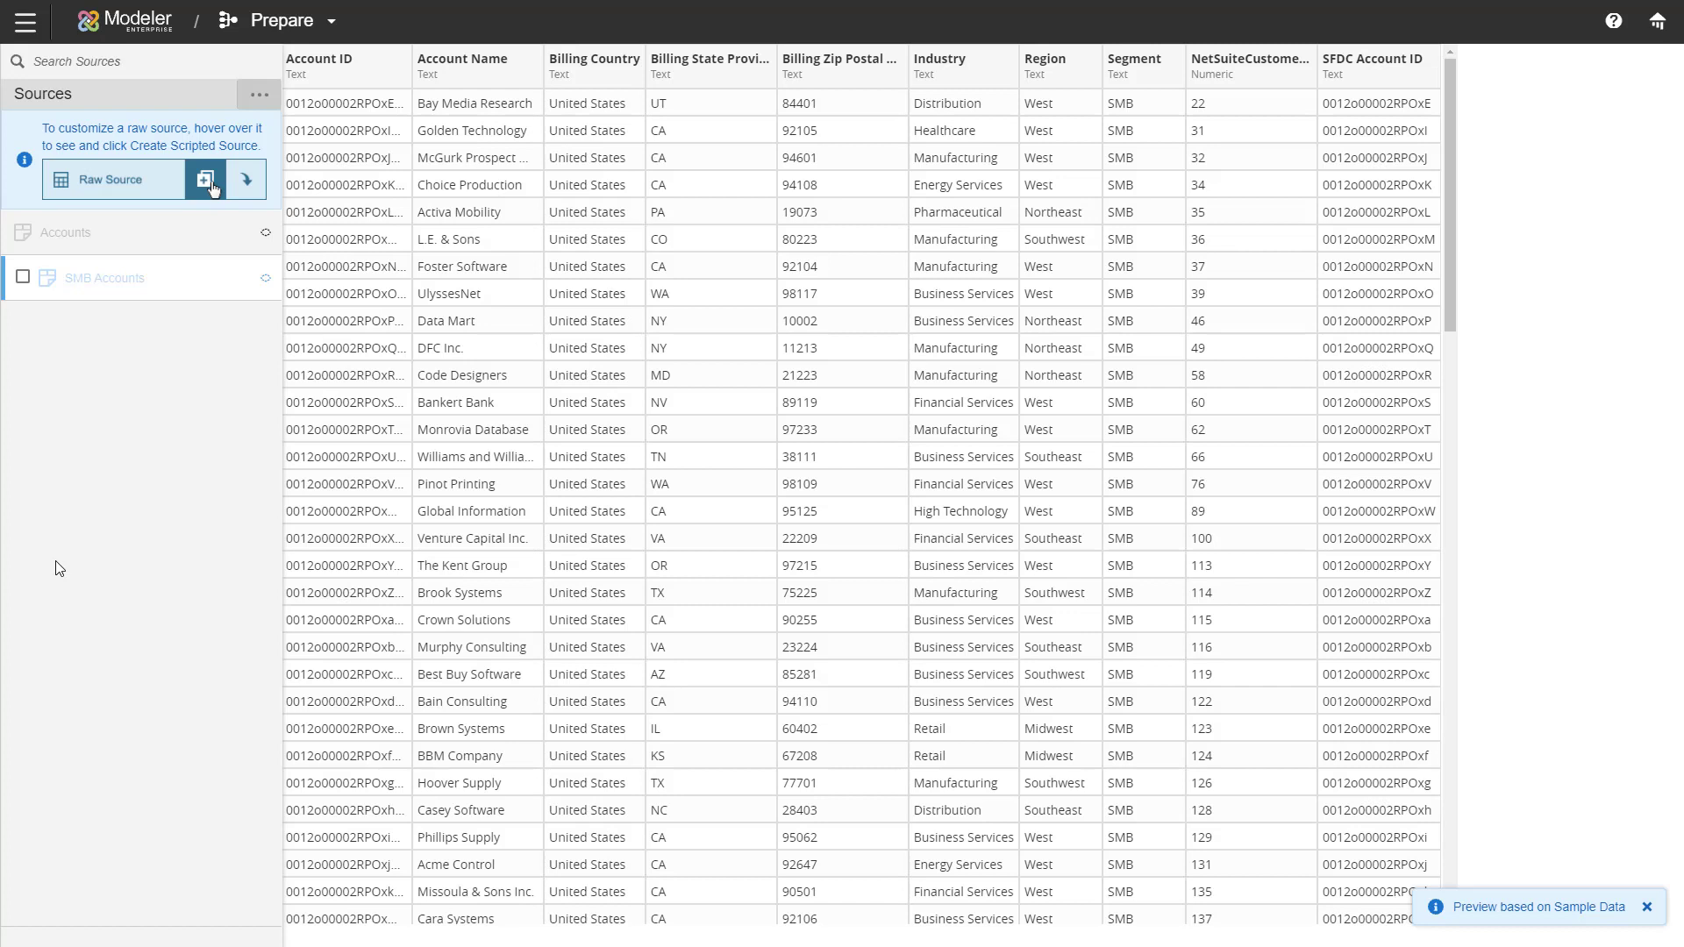